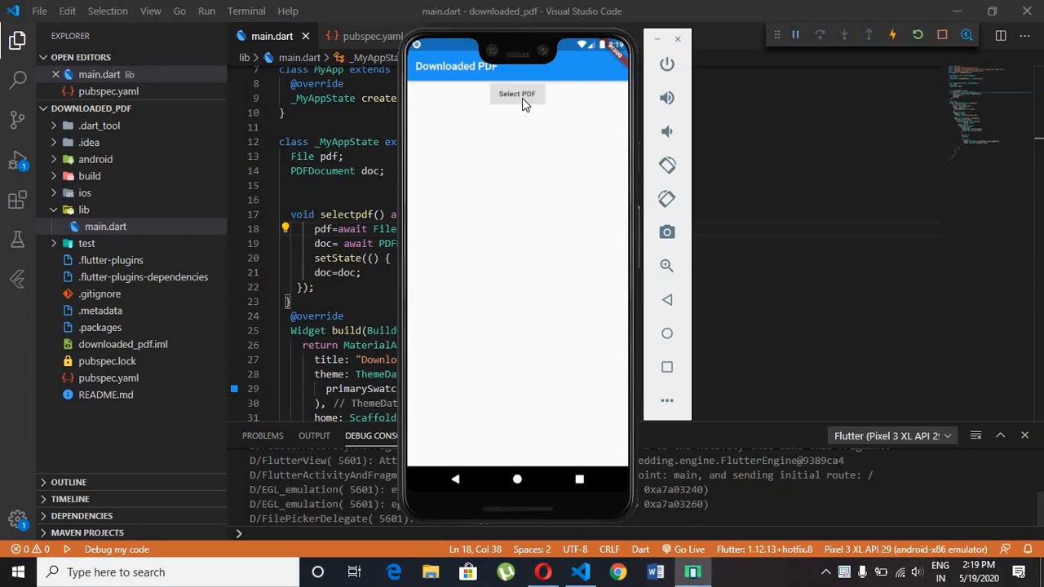
Step: Load sample.pdf from the Downloads folder into the PDF viewer app
{"action": "left_click", "coordinate": [517, 93]}
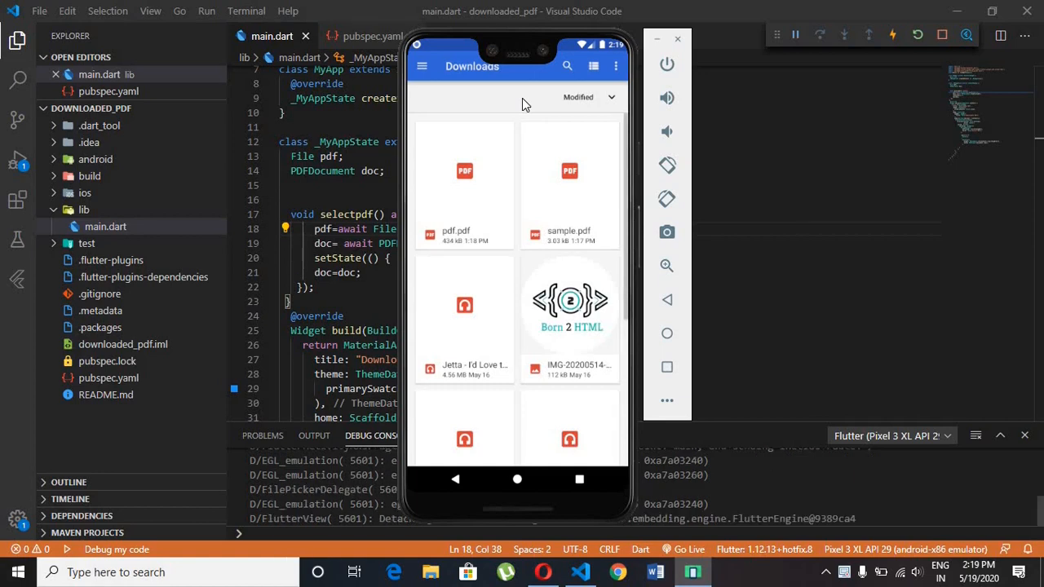
{"action": "mouse_move", "coordinate": [421, 65]}
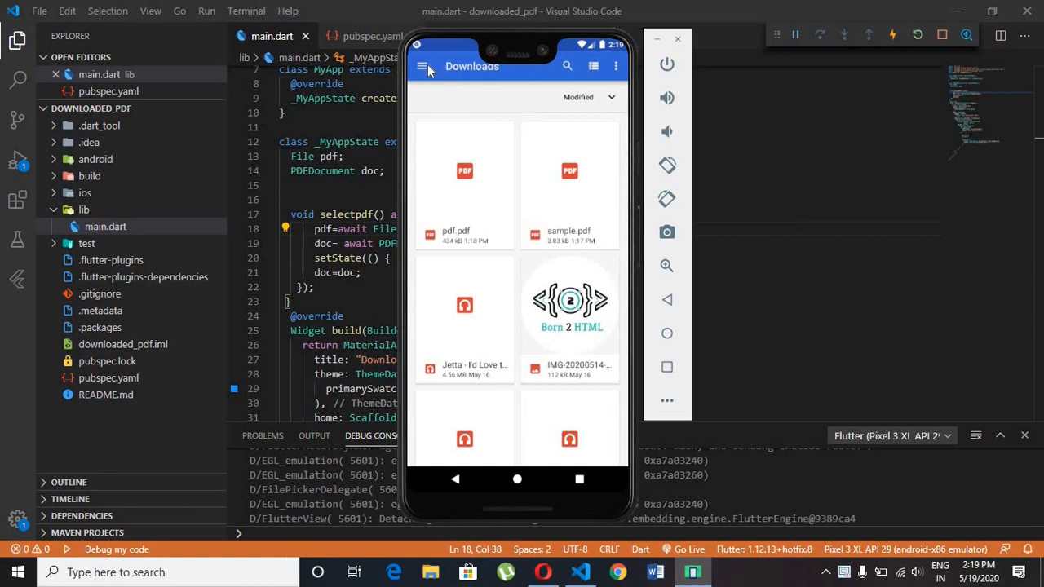
{"action": "left_click", "coordinate": [421, 65]}
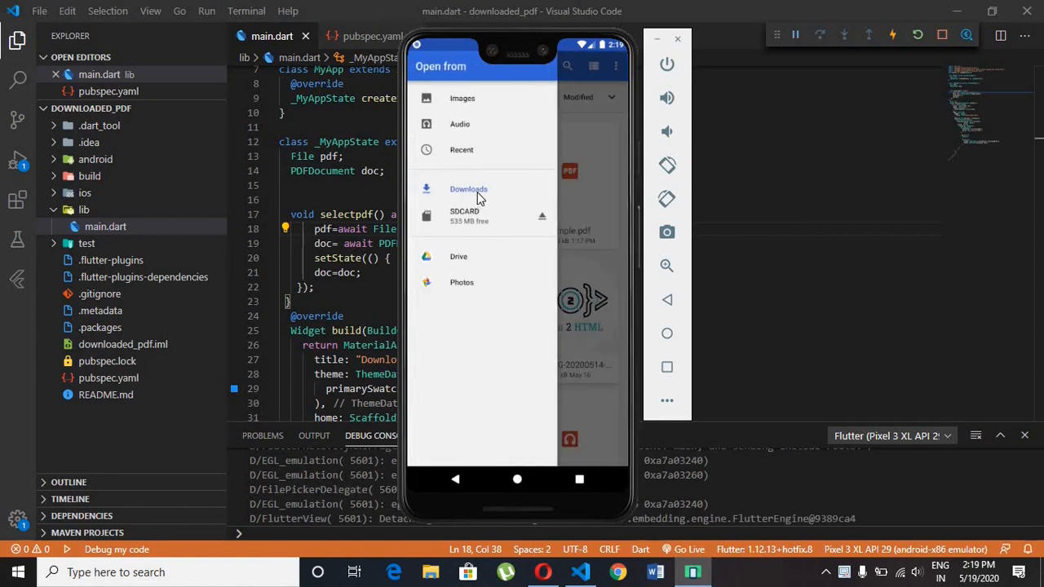
{"action": "left_click", "coordinate": [468, 189]}
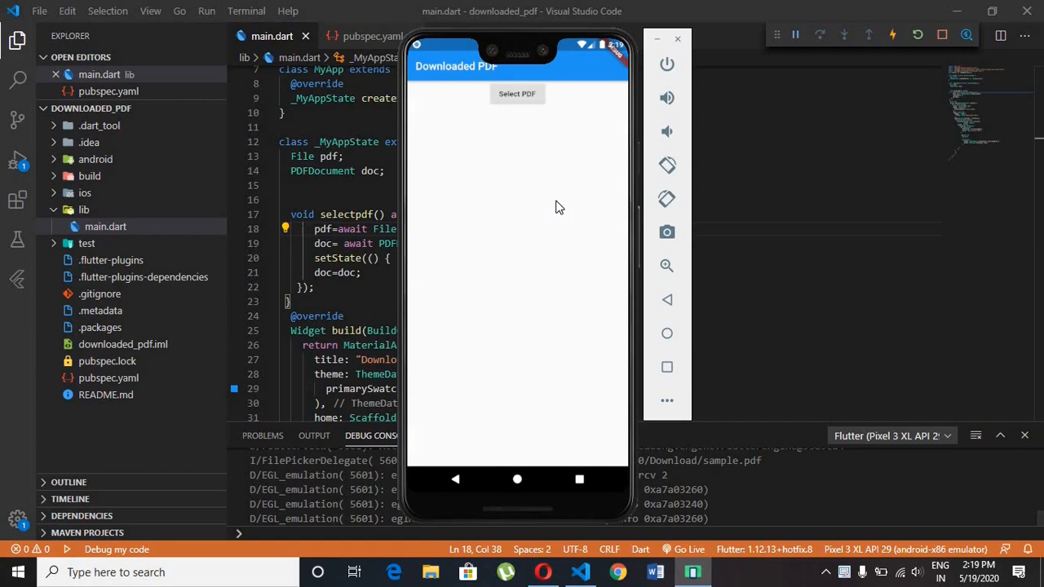
Step: Jump to page 2 via the page picker, then reopen the PDF chooser
{"action": "left_click", "coordinate": [517, 93]}
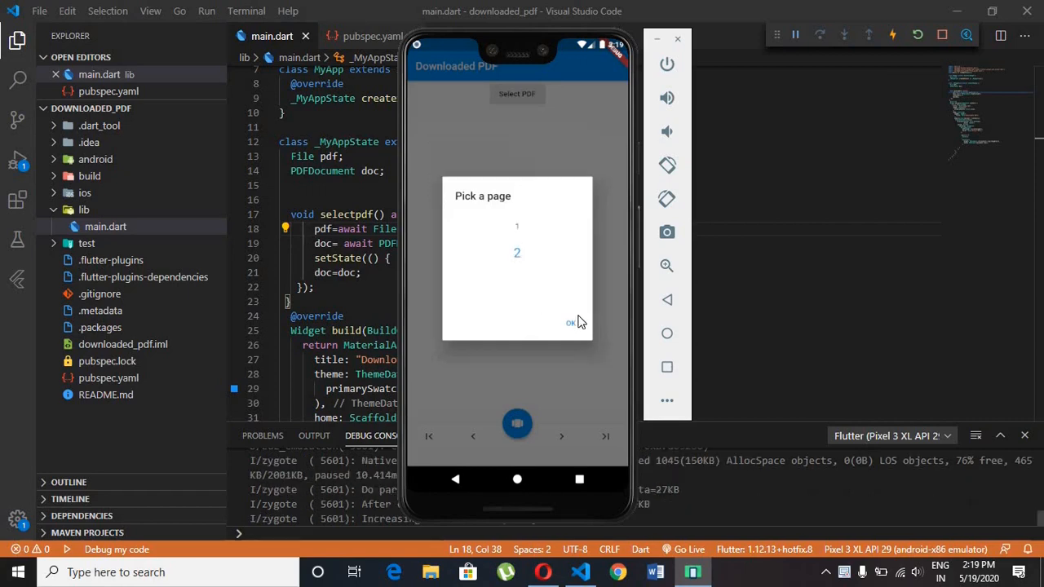
{"action": "left_click", "coordinate": [569, 323]}
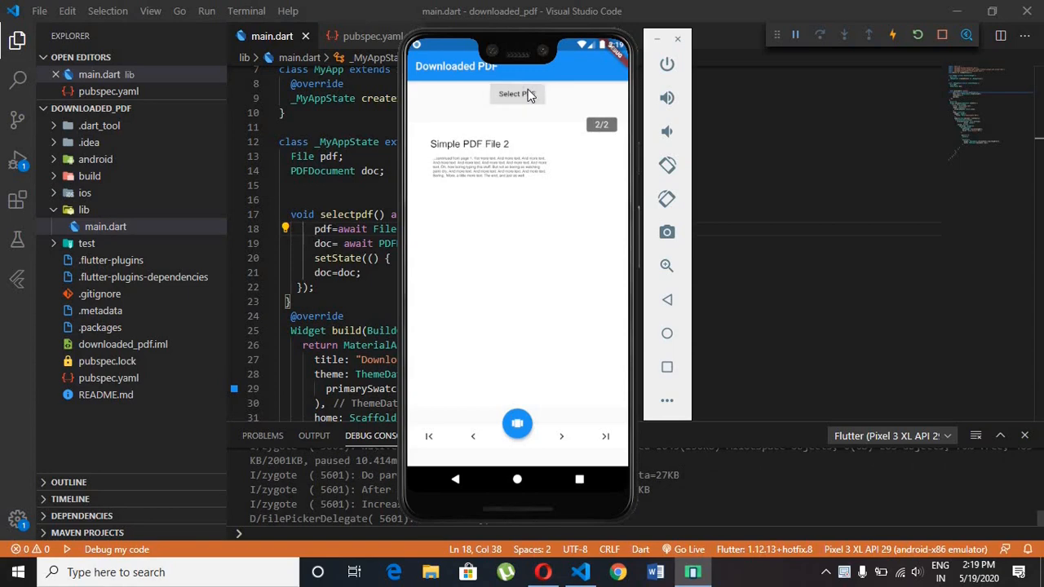
{"action": "left_click", "coordinate": [517, 93]}
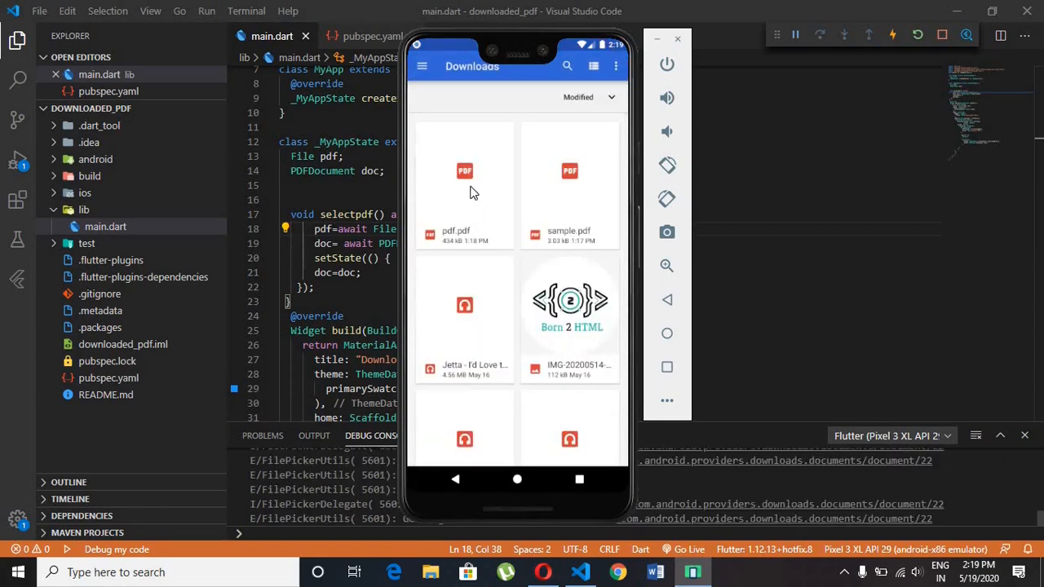
Step: Open pdf.pdf in the viewer and jump to page 5 via the page picker
{"action": "left_click", "coordinate": [463, 171]}
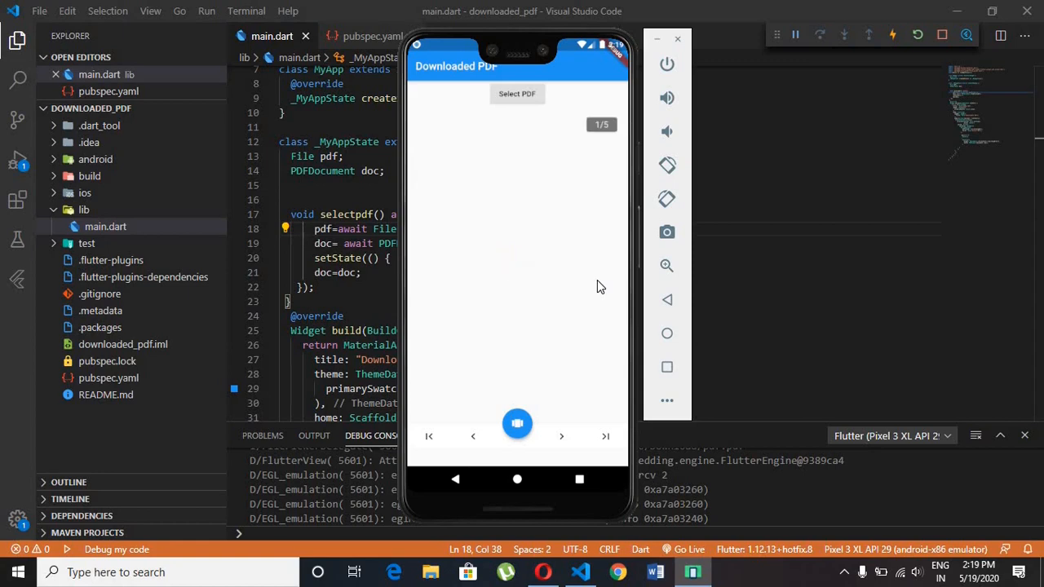
{"action": "left_click", "coordinate": [517, 93]}
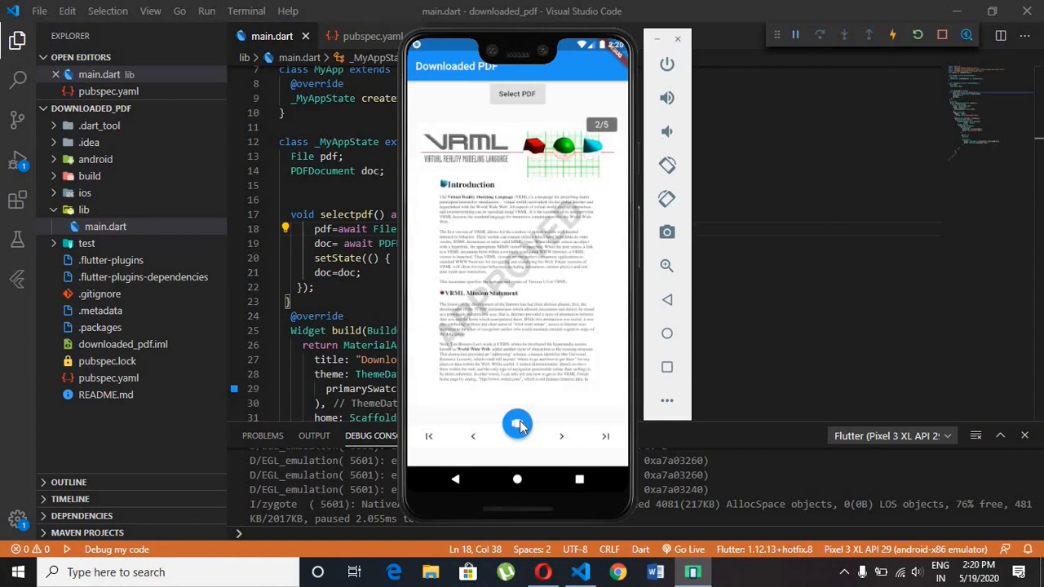
{"action": "left_click", "coordinate": [517, 424]}
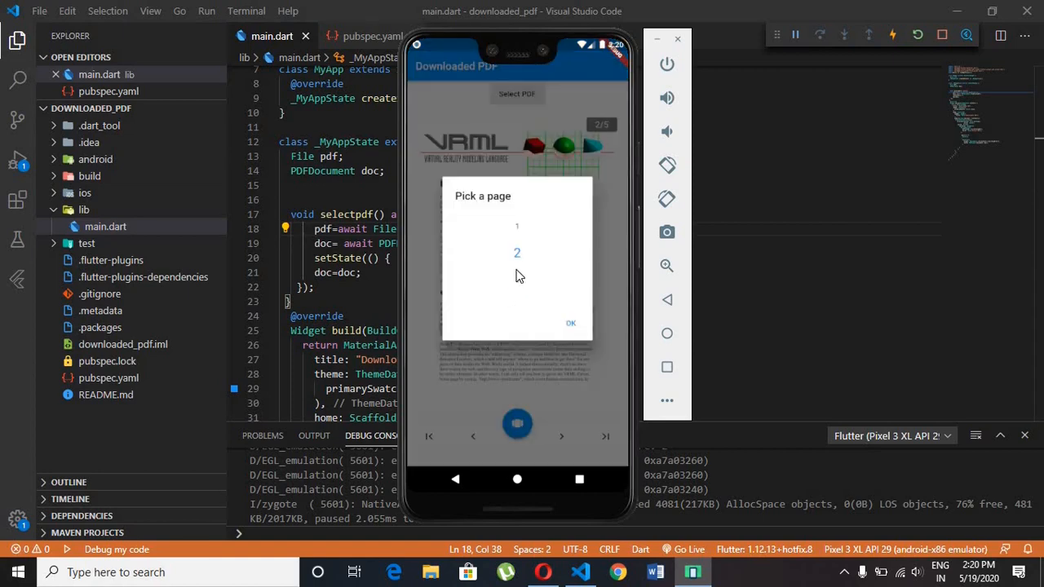
{"action": "scroll", "scroll_direction": "down", "scroll_amount": 3}
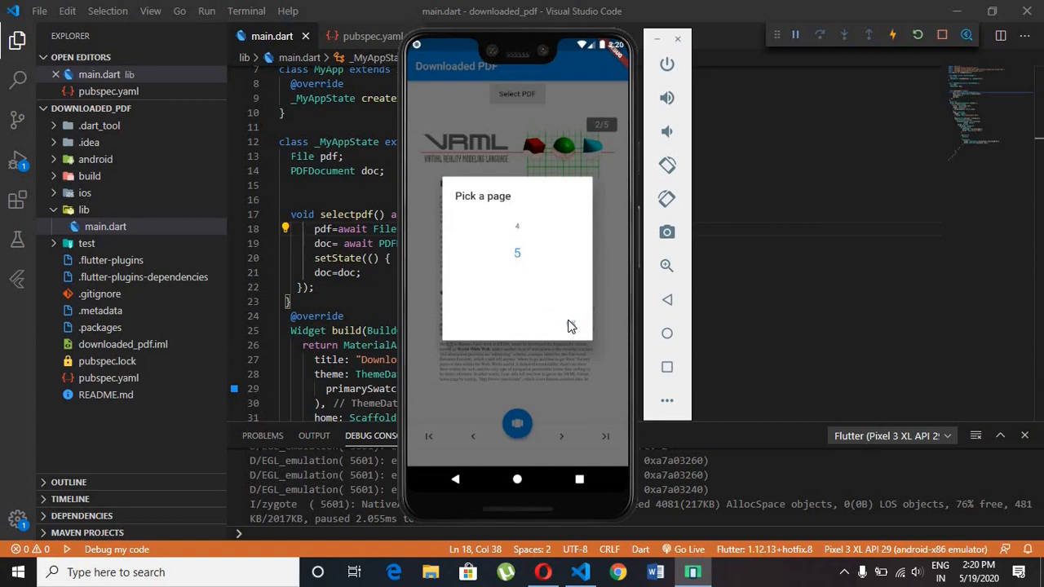
{"action": "left_click", "coordinate": [517, 253]}
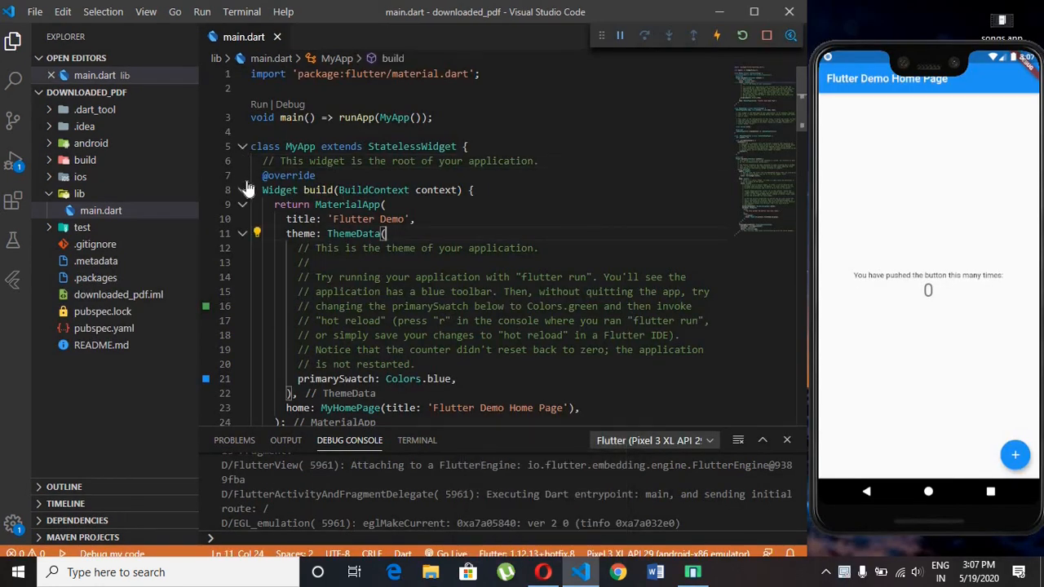
Step: Collapse and remove the demo MyApp and MyHomePage classes below main()
{"action": "left_click", "coordinate": [242, 147]}
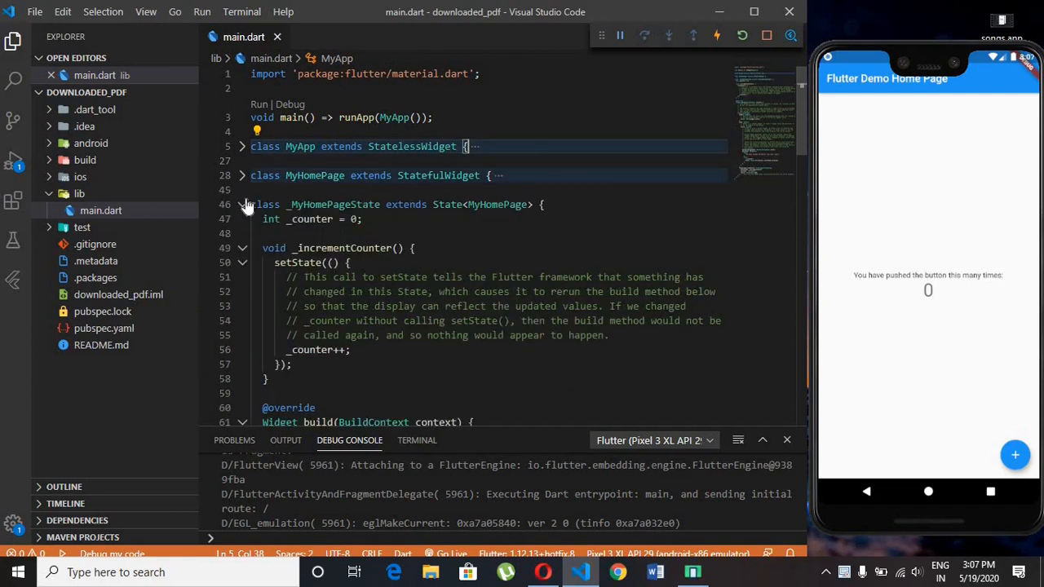
{"action": "left_click", "coordinate": [241, 203]}
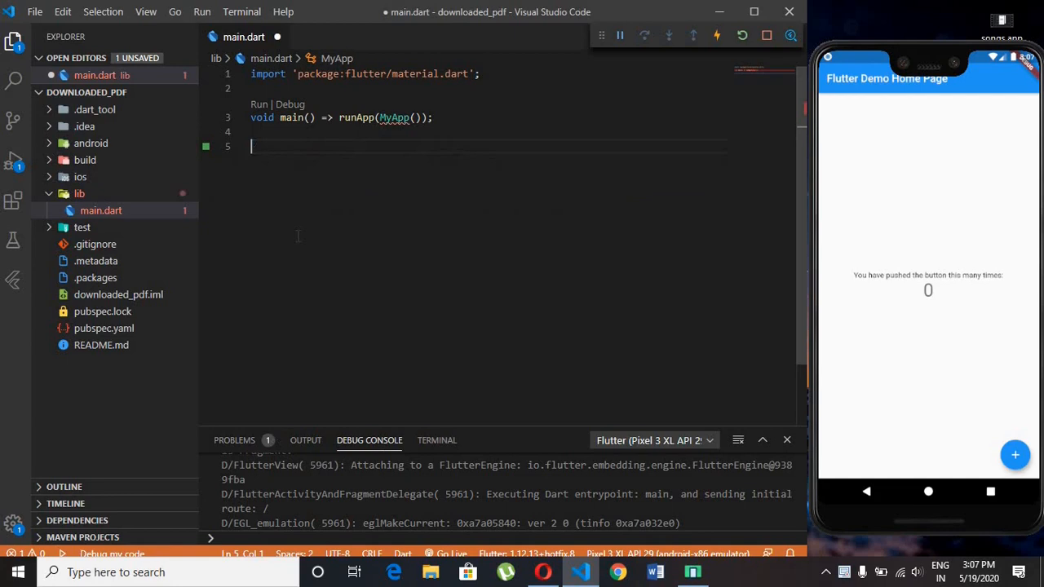
Step: Create a StatefulWidget MyApp via the stf snippet with build returning a MaterialApp
{"action": "type", "text": "stf"}
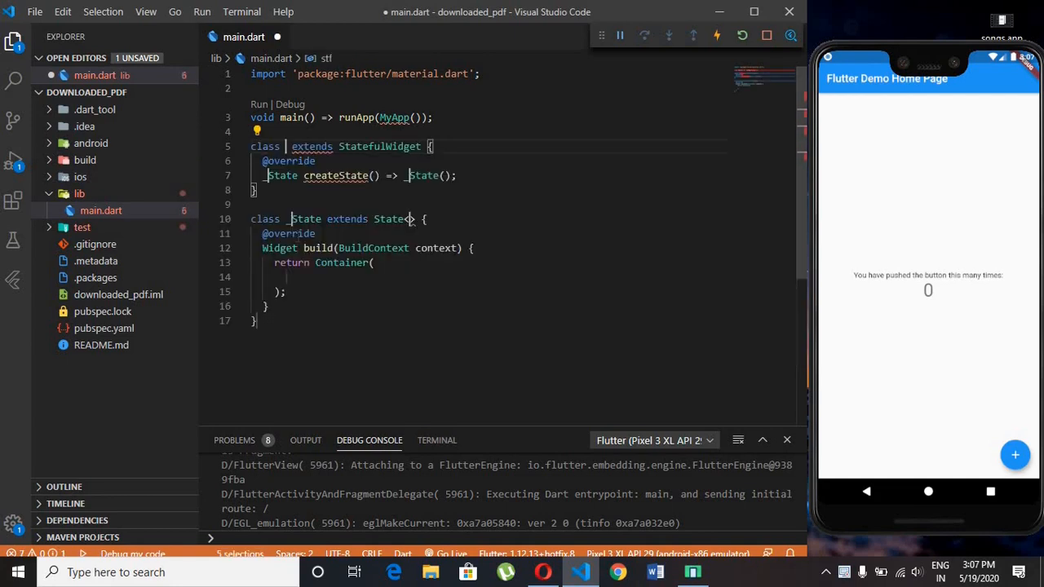
{"action": "type", "text": "My"}
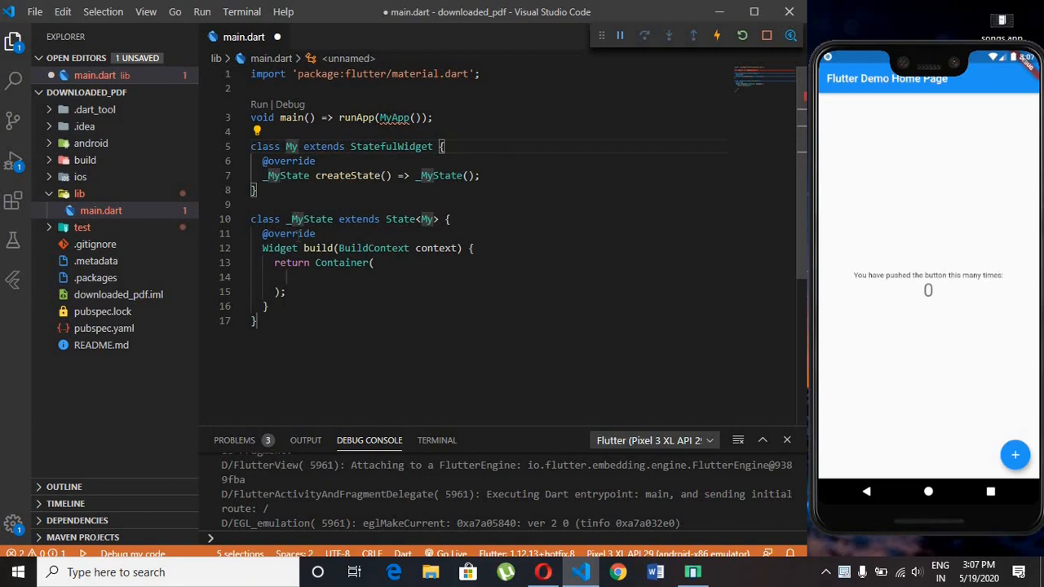
{"action": "type", "text": "App"}
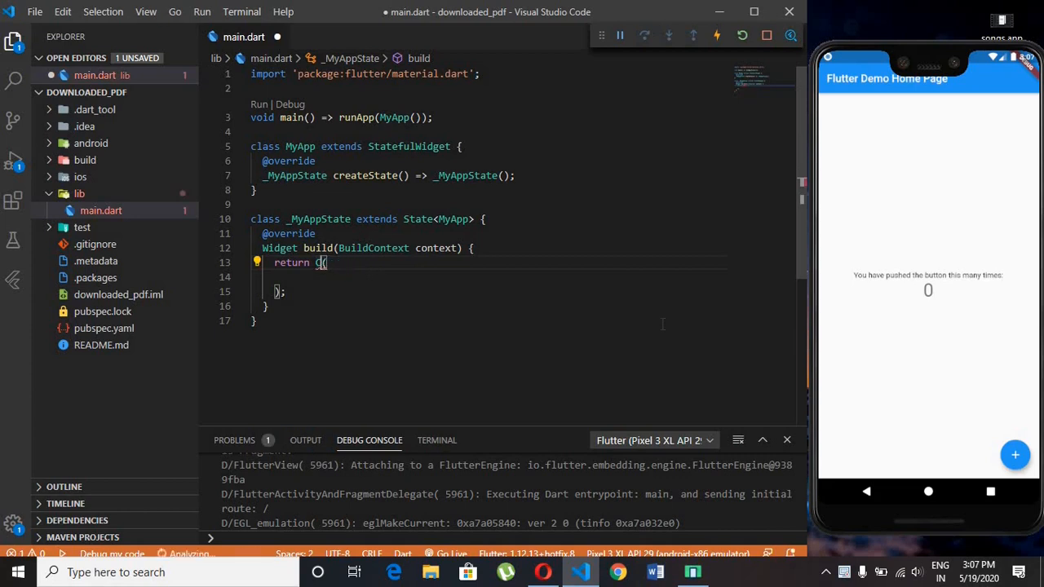
{"action": "type", "text": "Me"}
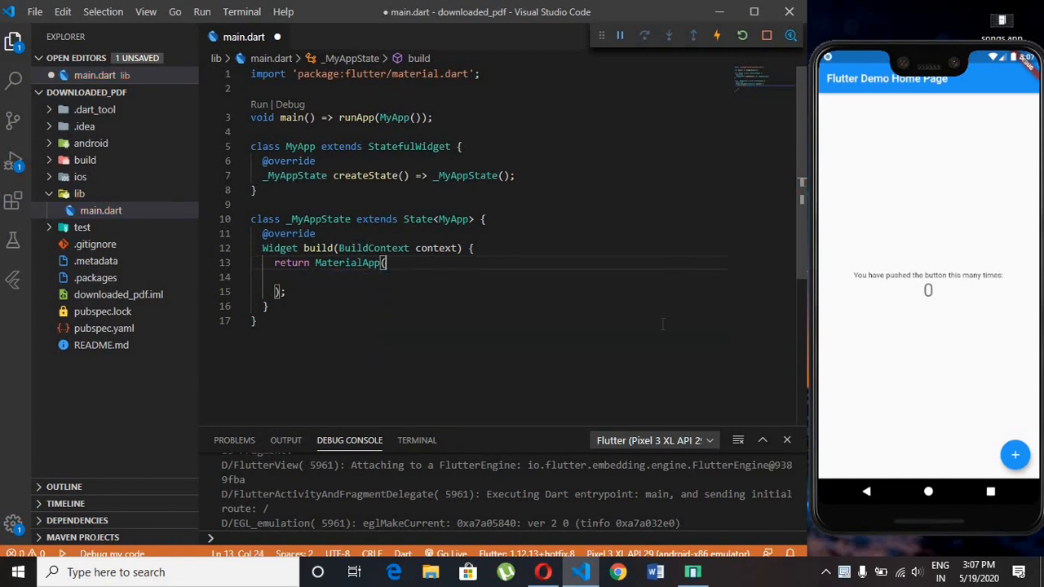
Step: Set the MaterialApp title to "Downloaded PDF"
{"action": "type", "text": "title:"}
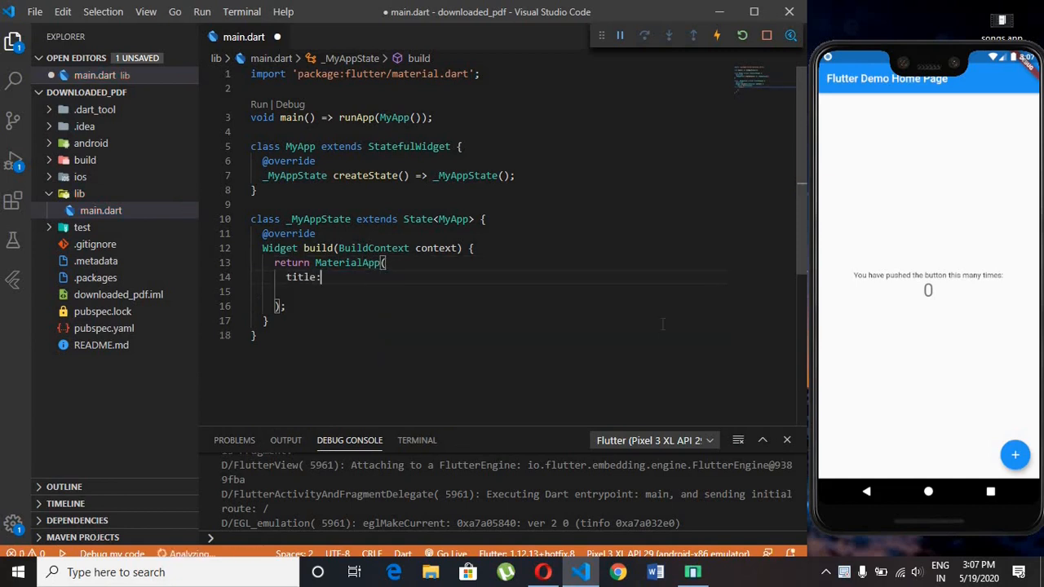
{"action": "type", "text": "Downloaded \""}
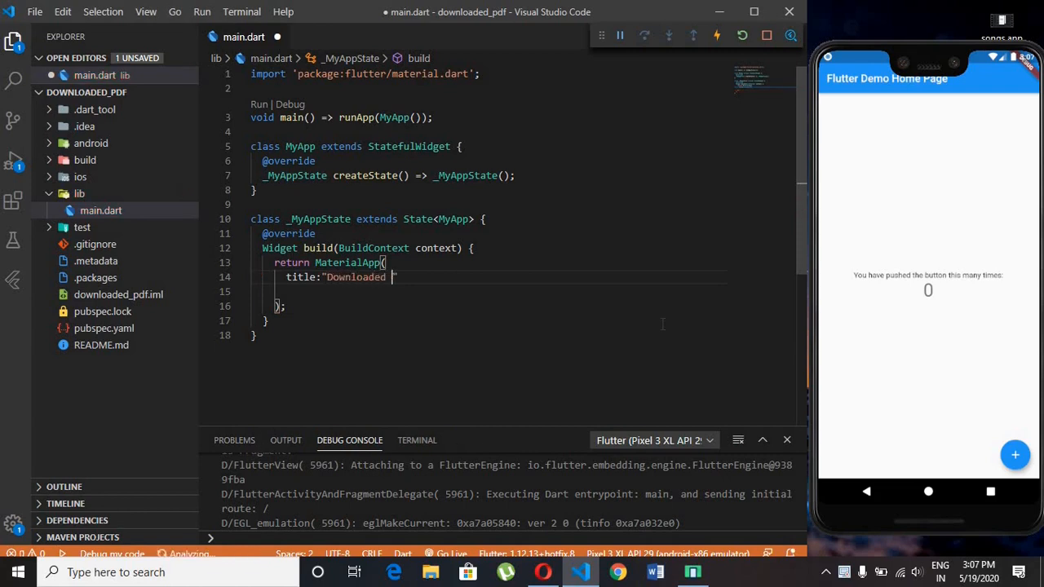
{"action": "type", "text": "PD"}
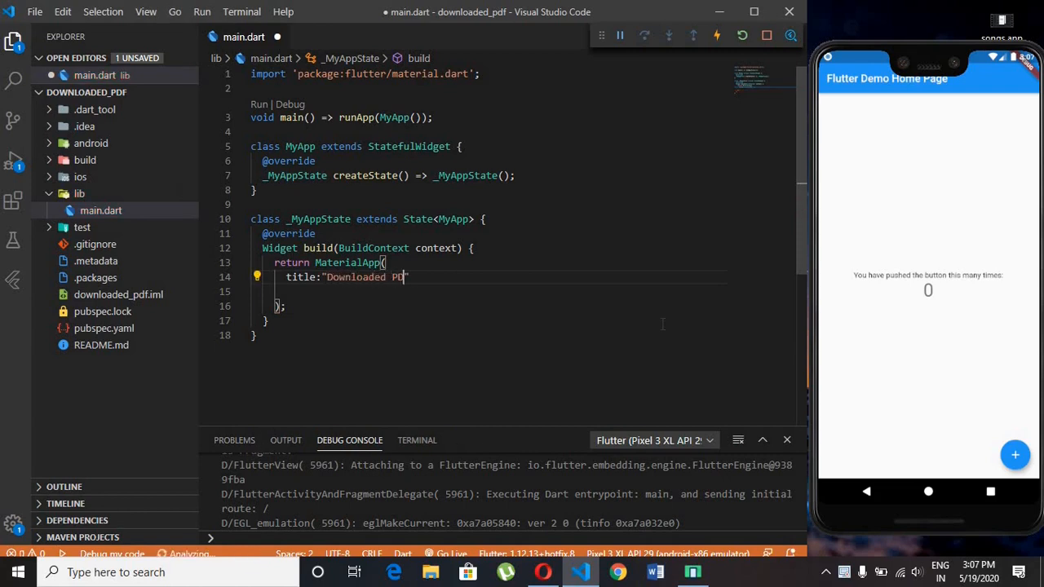
{"action": "type", "text": "F\","}
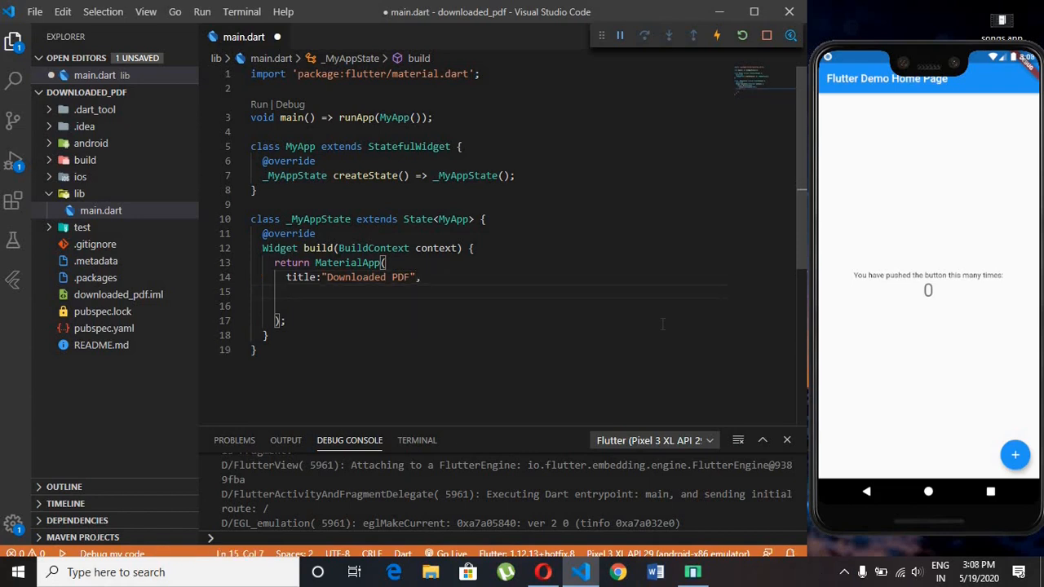
Step: Add theme: ThemeData(primarySwatch: Colors.blue) and start the home property
{"action": "type", "text": "home"}
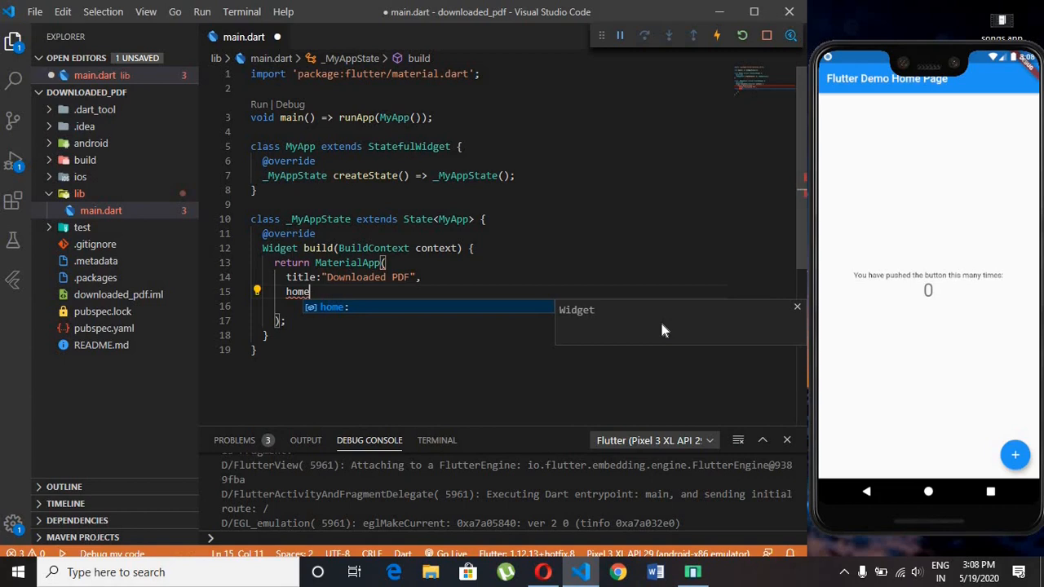
{"action": "type", "text": "theme: ,"}
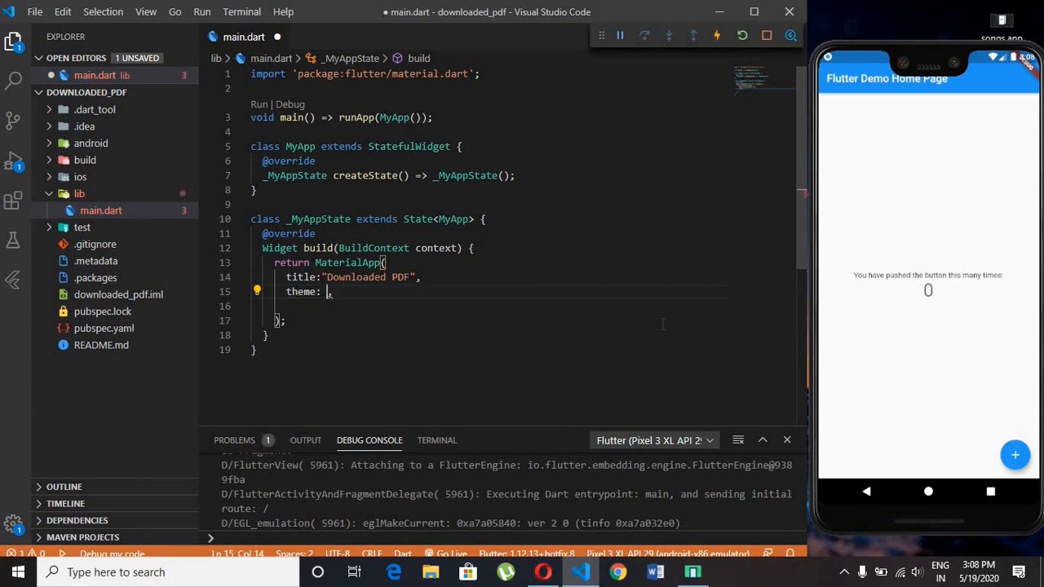
{"action": "type", "text": "ThemeData("}
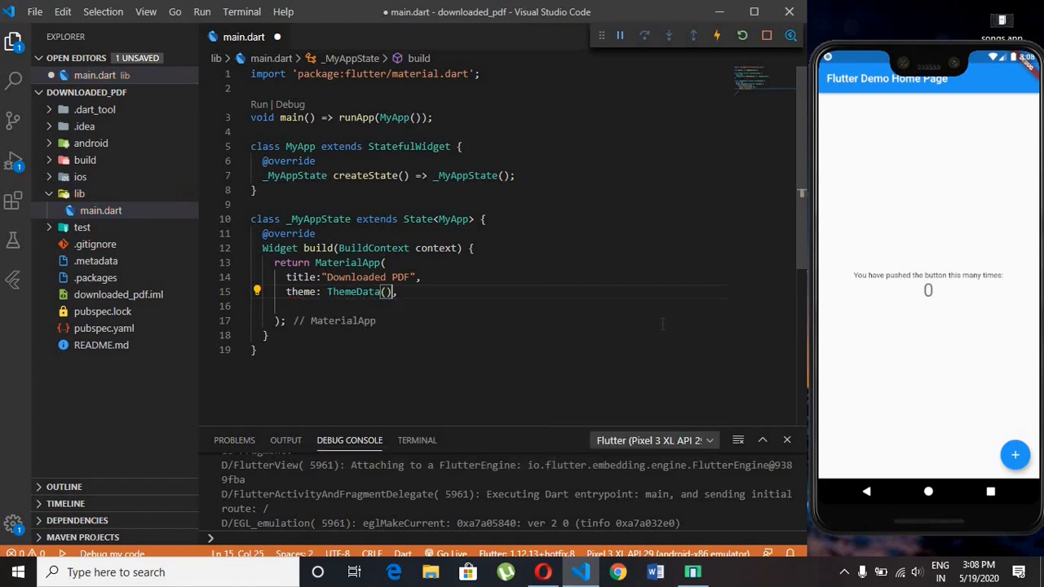
{"action": "type", "text": "primarySwatch:"}
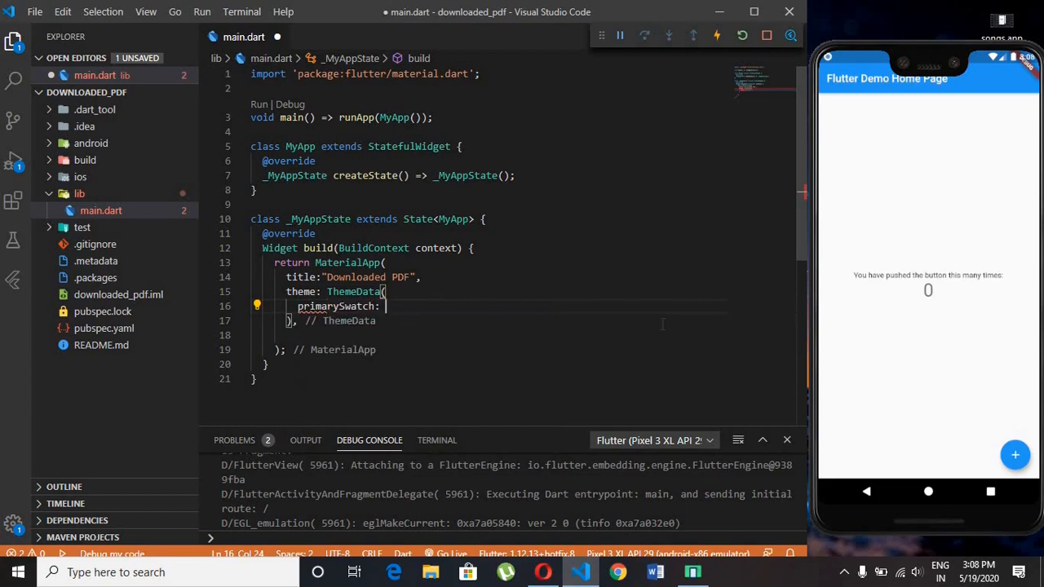
{"action": "type", "text": "Colors"}
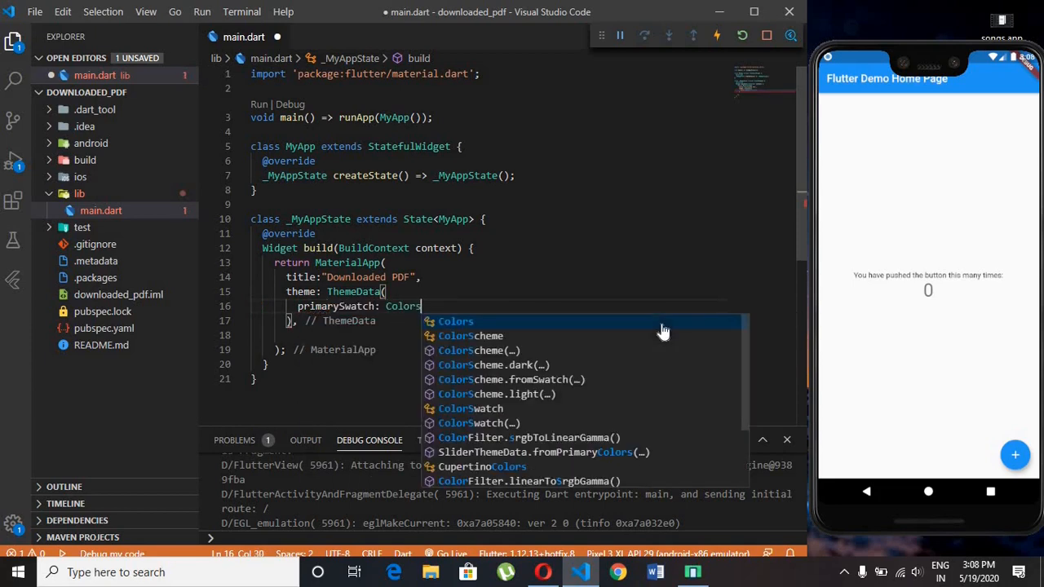
{"action": "type", "text": ".blue,"}
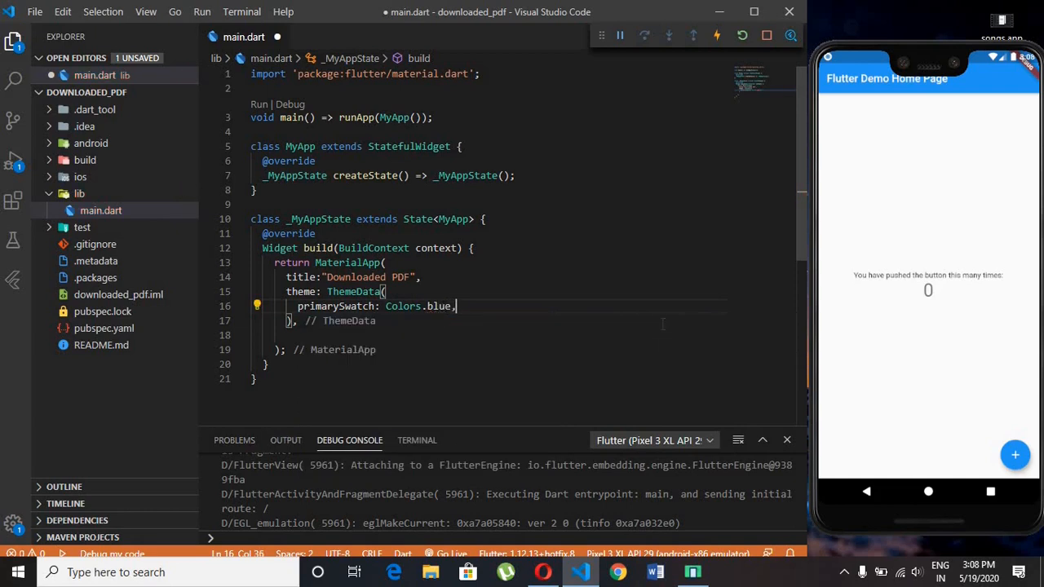
{"action": "key", "text": "Enter"}
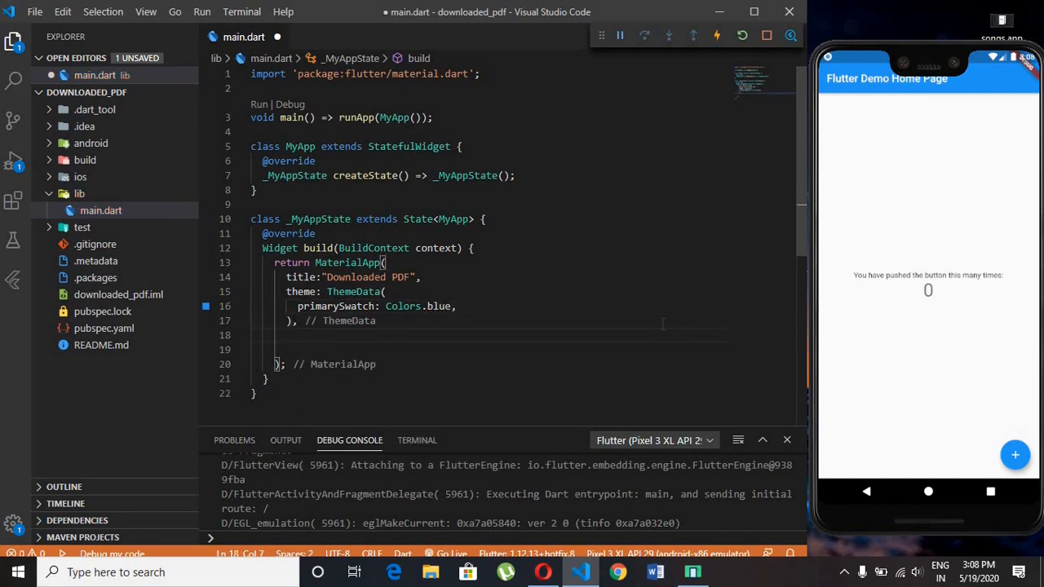
{"action": "type", "text": "home"}
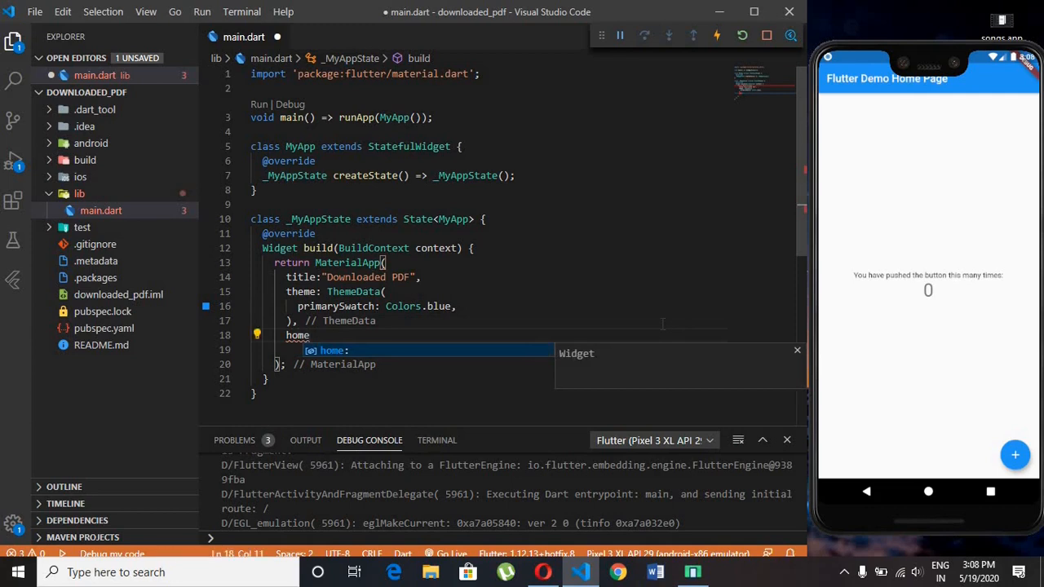
Step: Make home a Scaffold with an AppBar titled "Downloaded App"
{"action": "type", "text": "Scaffold("}
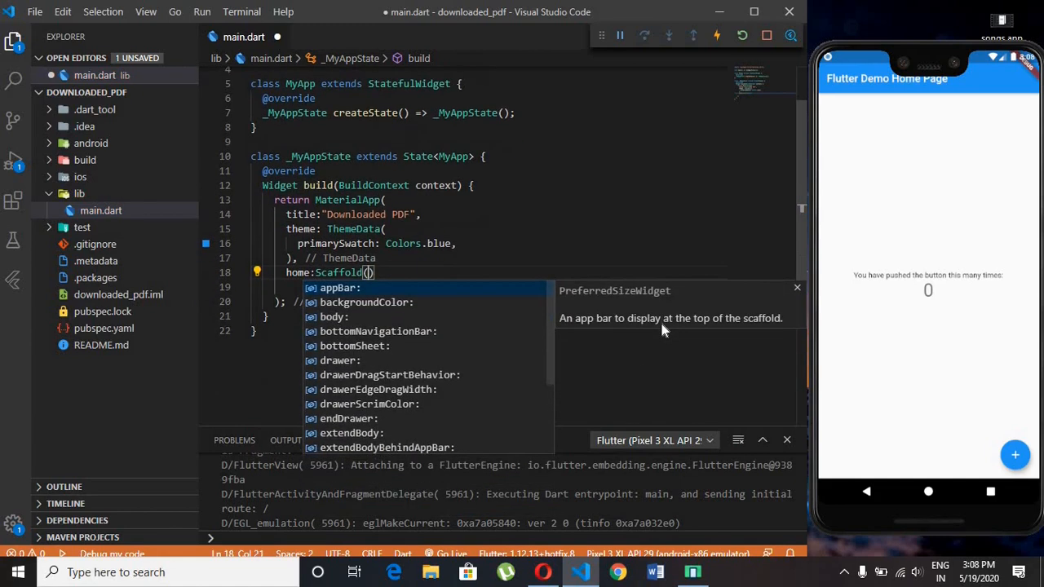
{"action": "type", "text": "appBar: a,"}
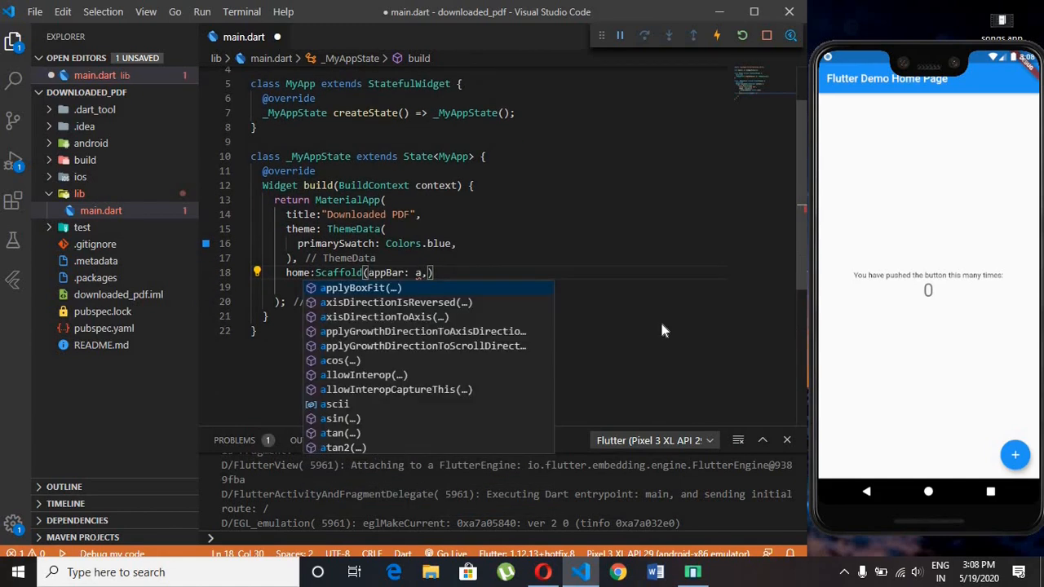
{"action": "type", "text": "ppBar("}
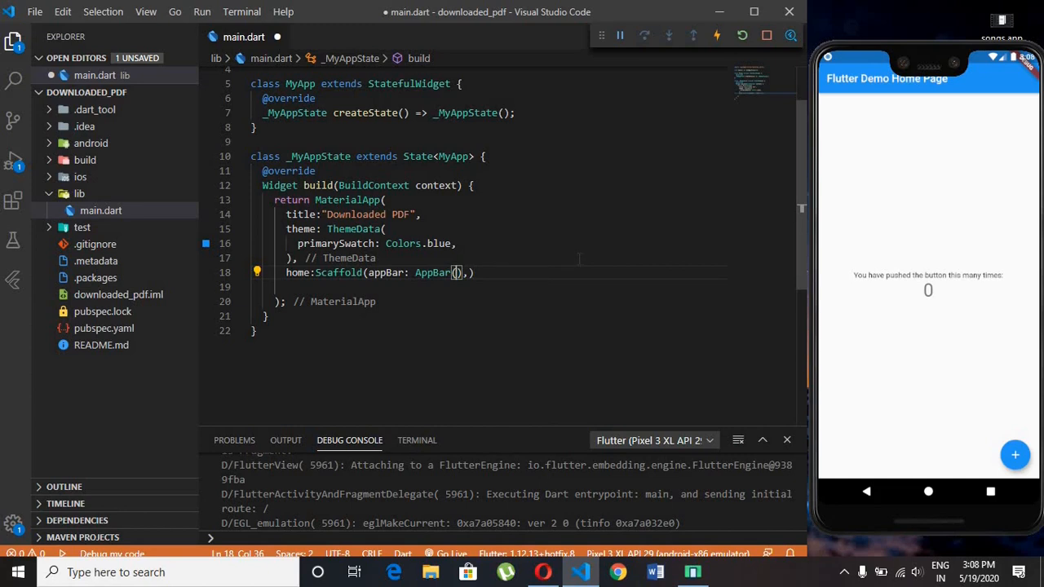
{"action": "right_click", "coordinate": [456, 272]}
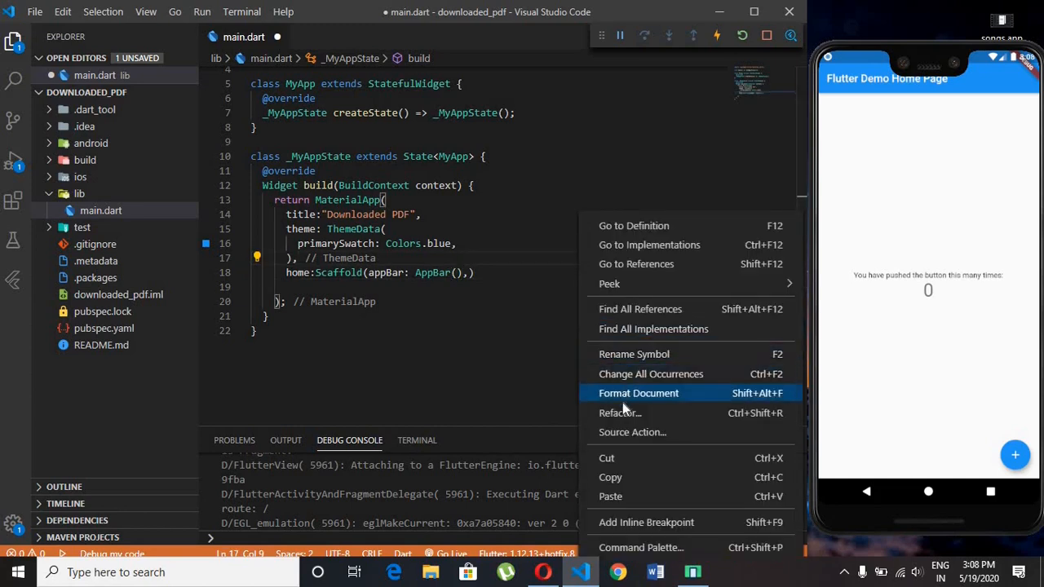
{"action": "left_click", "coordinate": [640, 394]}
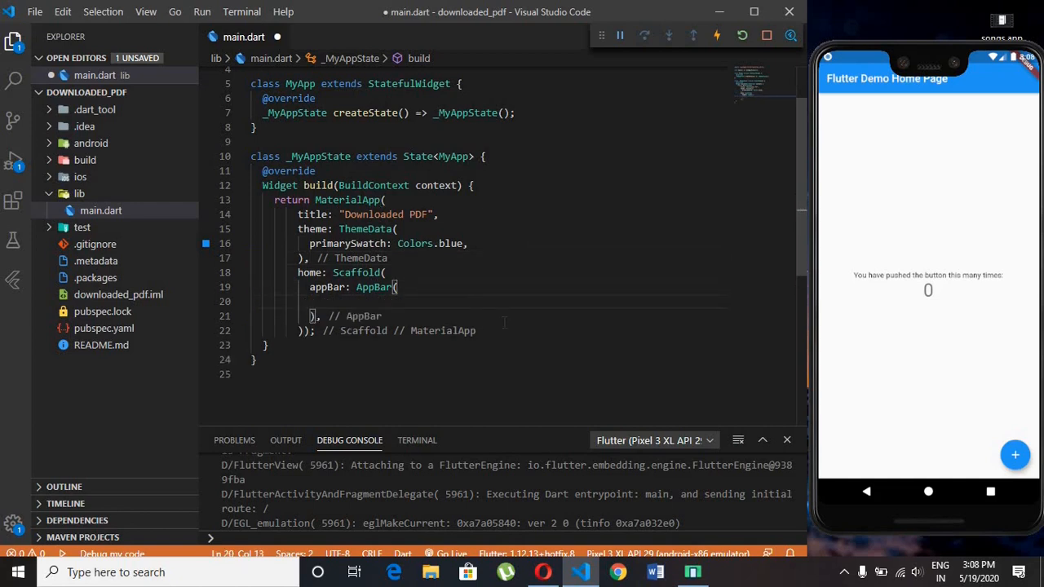
{"action": "type", "text": "title:"}
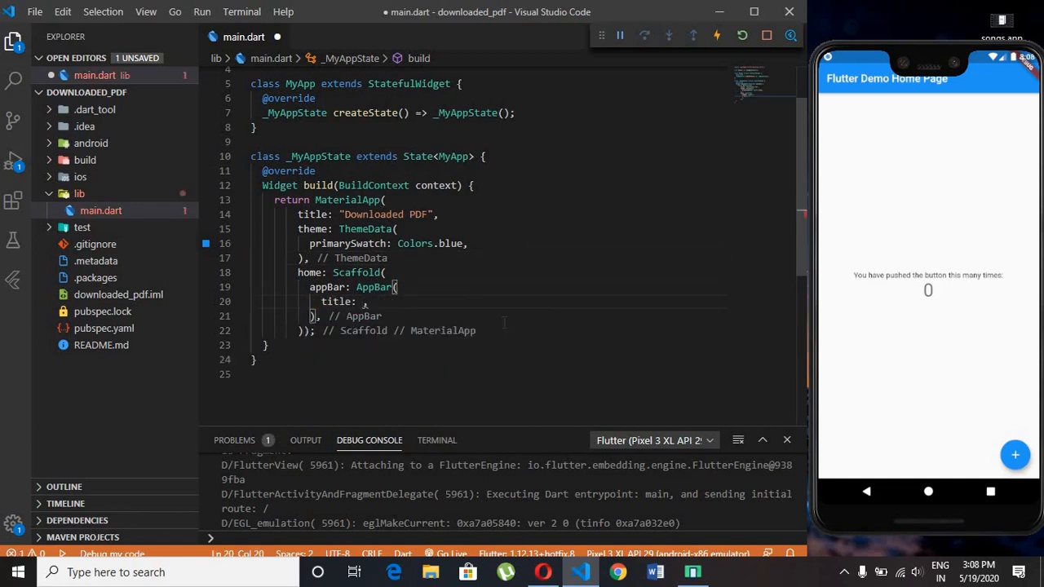
{"action": "type", "text": "Text("}
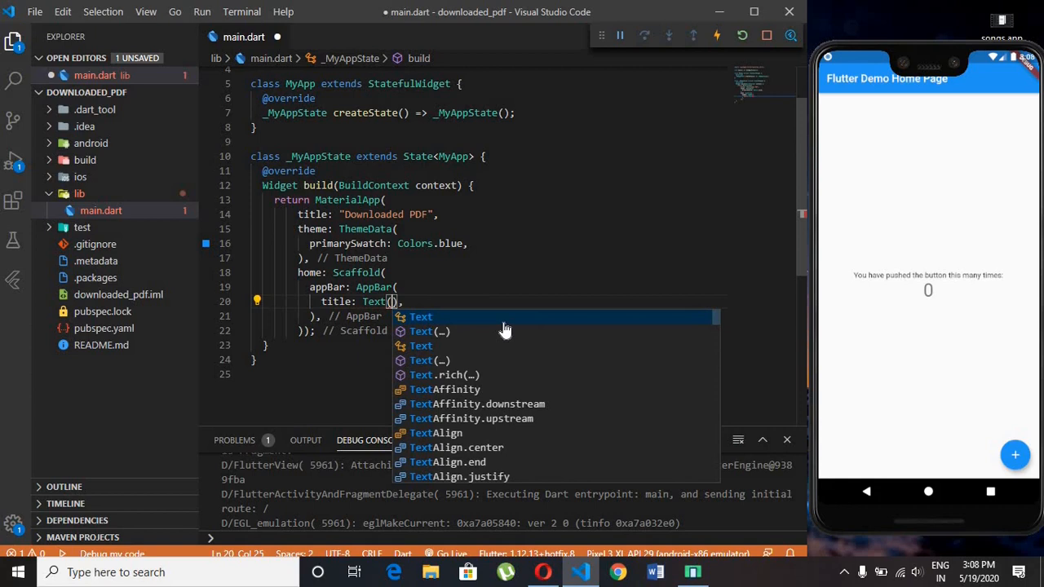
{"action": "type", "text": "Downloaded \""}
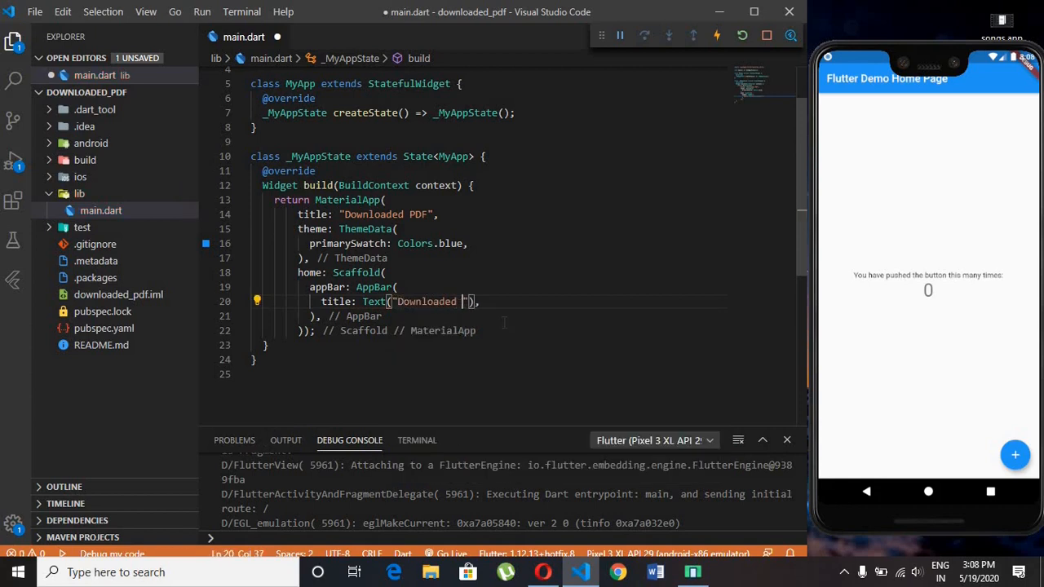
{"action": "type", "text": "App"}
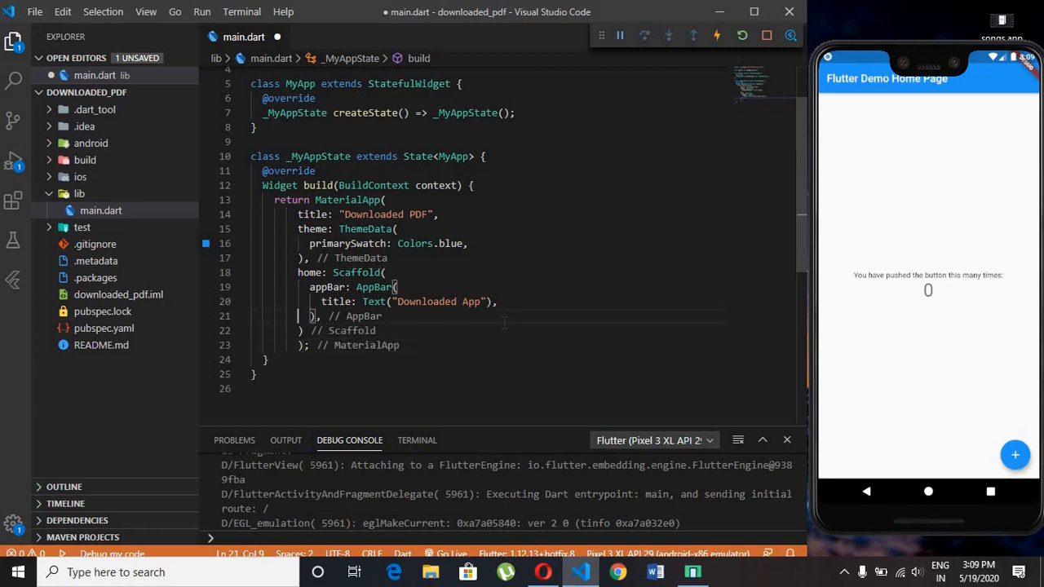
Step: Add a centred Column body holding a RaisedButton labelled "Select PDF File"
{"action": "type", "text": "b"}
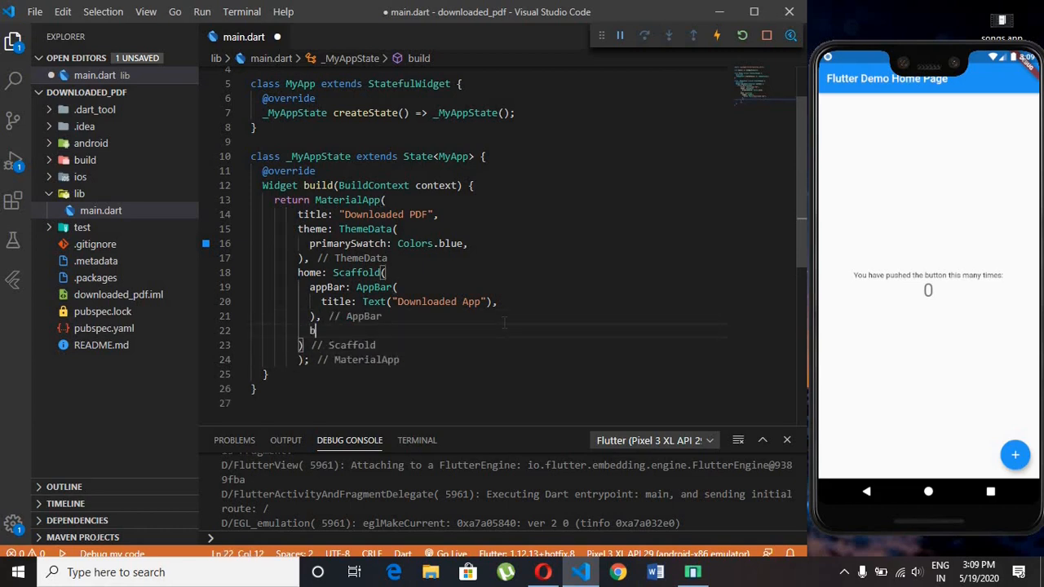
{"action": "type", "text": "ody:"}
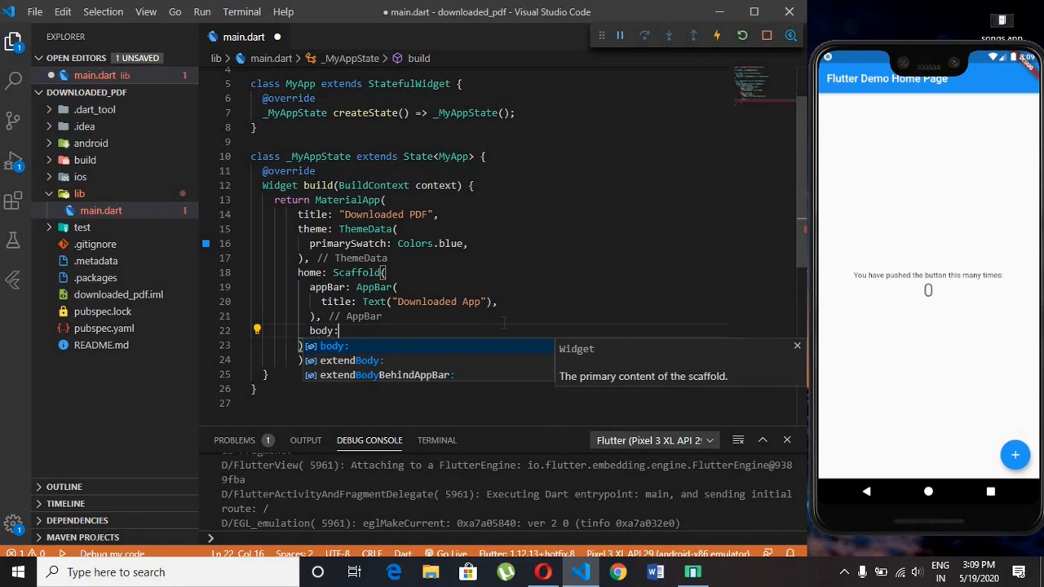
{"action": "type", "text": "Center("}
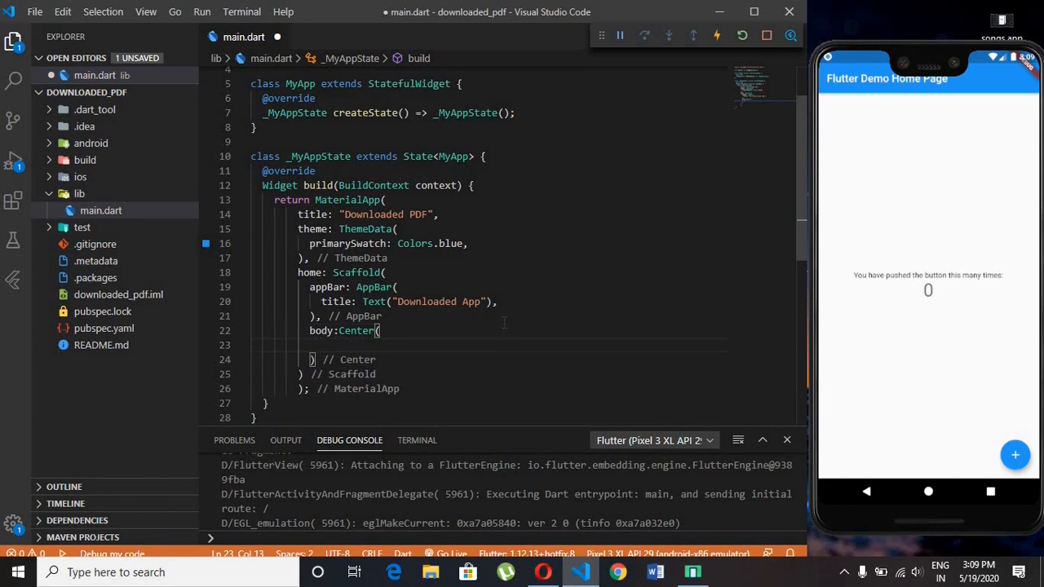
{"action": "type", "text": "child: Col,"}
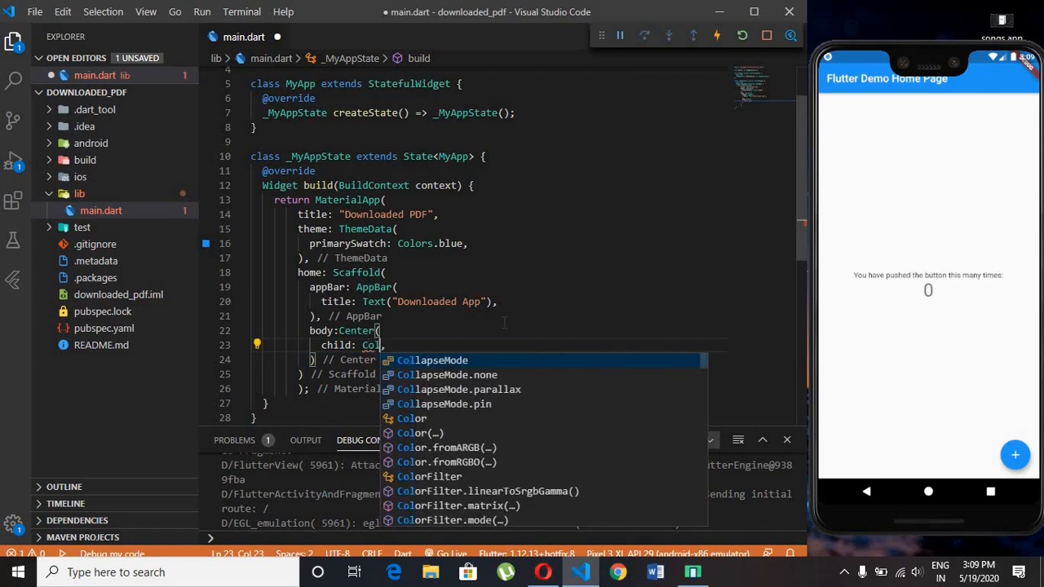
{"action": "type", "text": "umn("}
{"action": "type", "text": "R"}
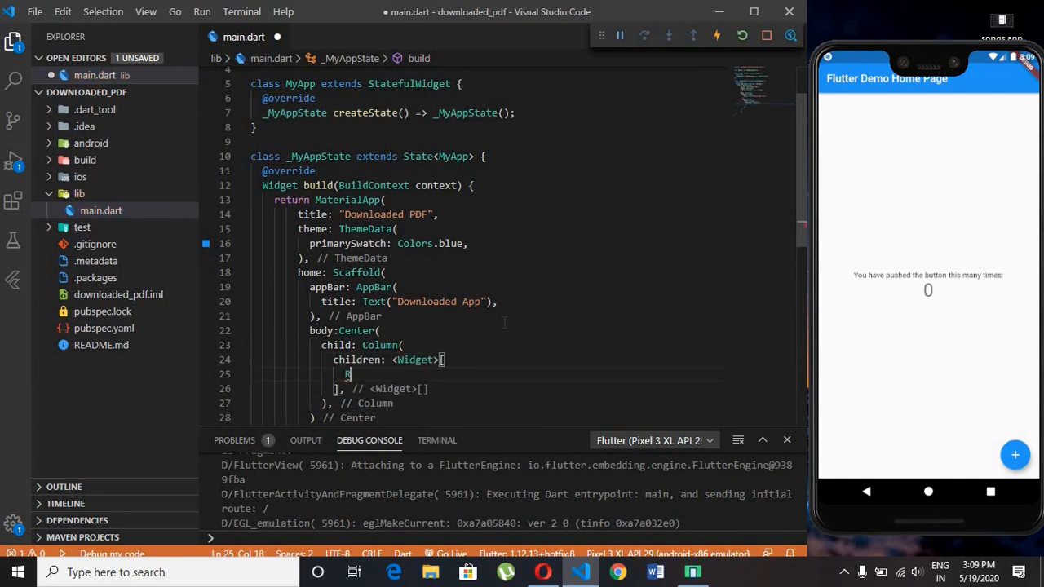
{"action": "type", "text": "aisedButton(onPressed: (){"}
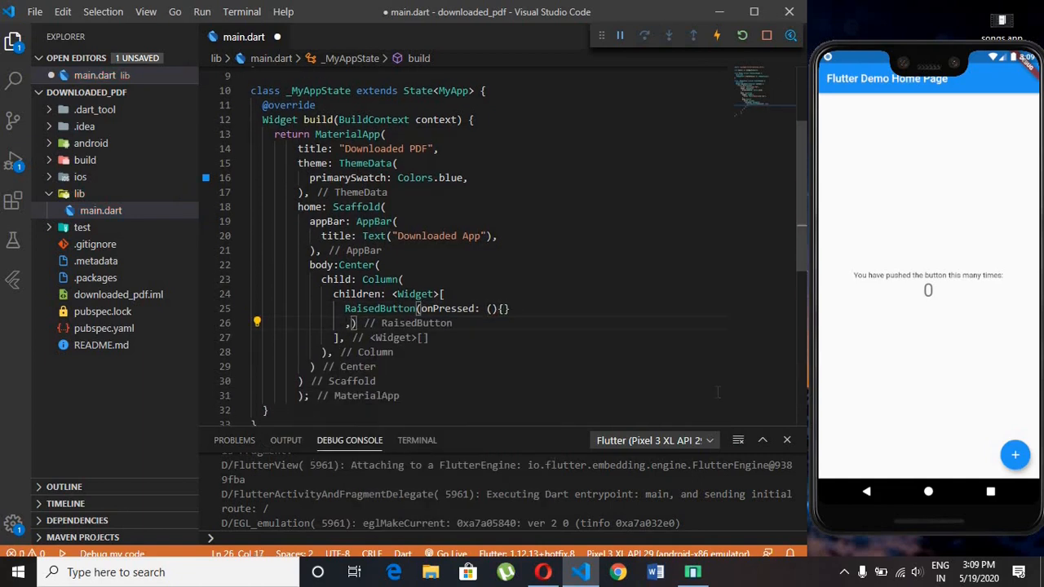
{"action": "type", "text": "child:"}
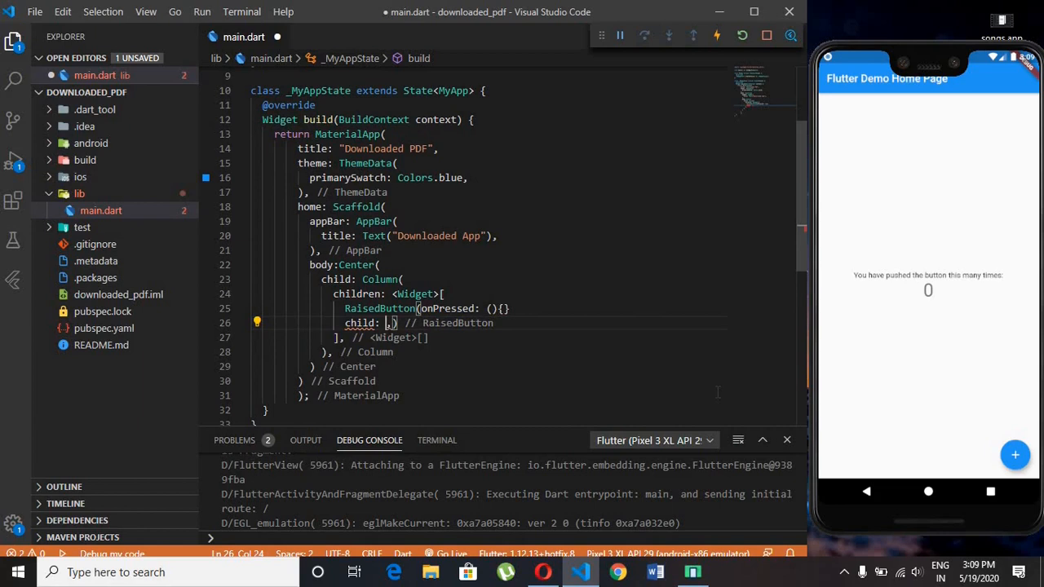
{"action": "type", "text": "Text(\"Select PDF"}
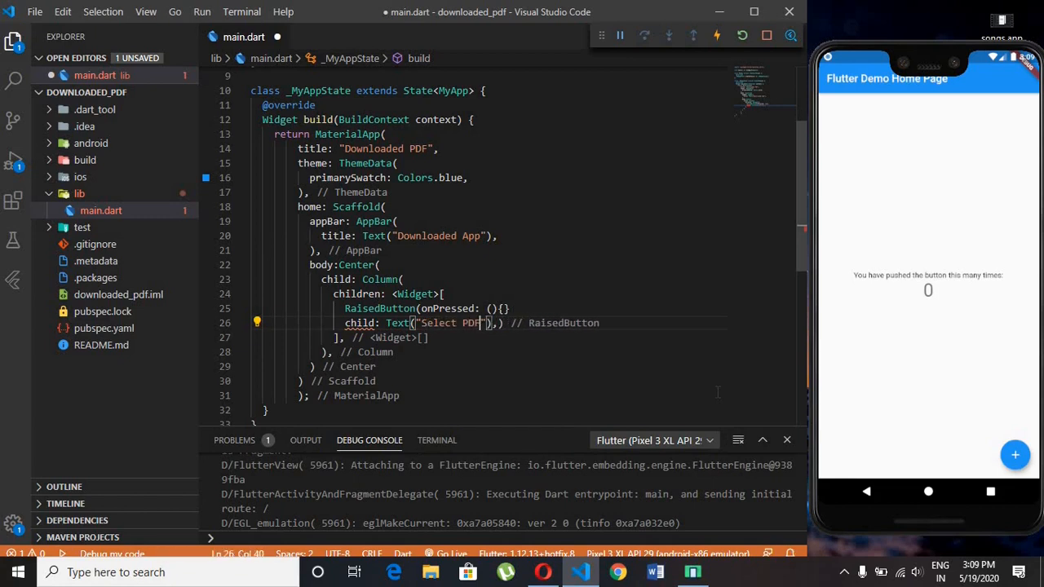
{"action": "type", "text": "File"}
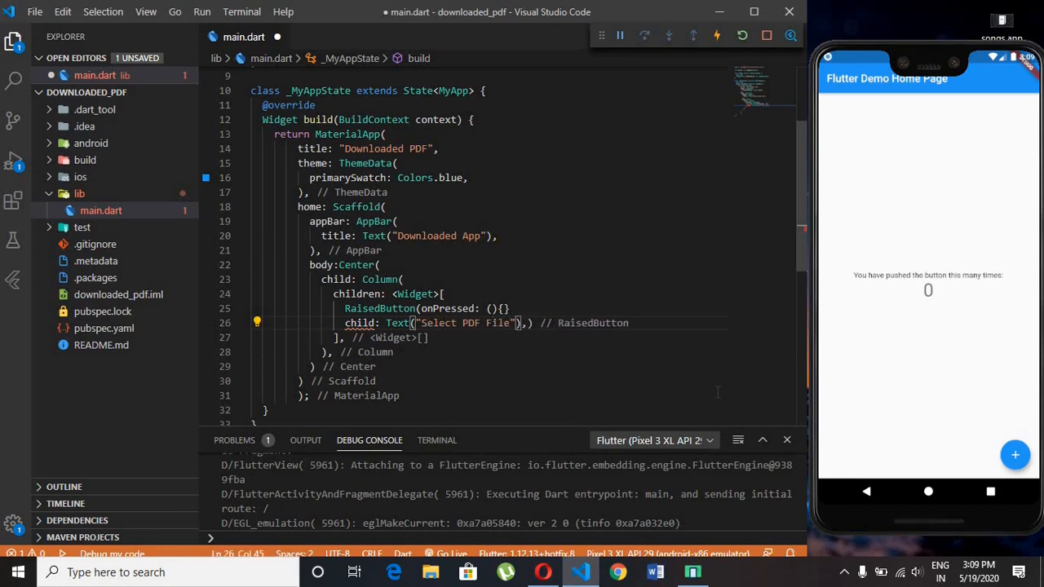
{"action": "scroll", "scroll_direction": "down", "scroll_amount": 3}
{"action": "type", "text": ","}
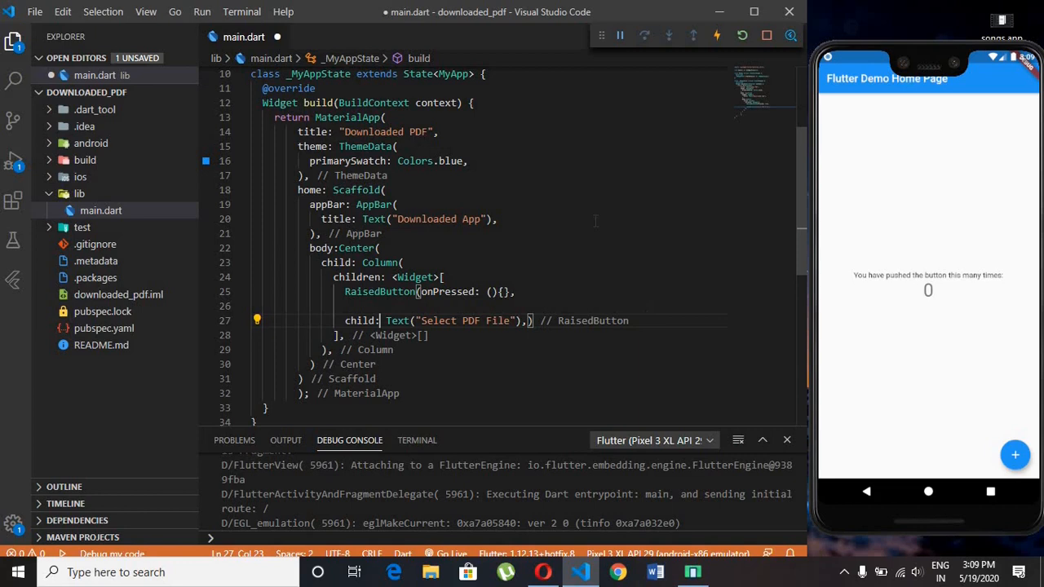
Step: Format main.dart's indentation and save the file
{"action": "right_click", "coordinate": [375, 219]}
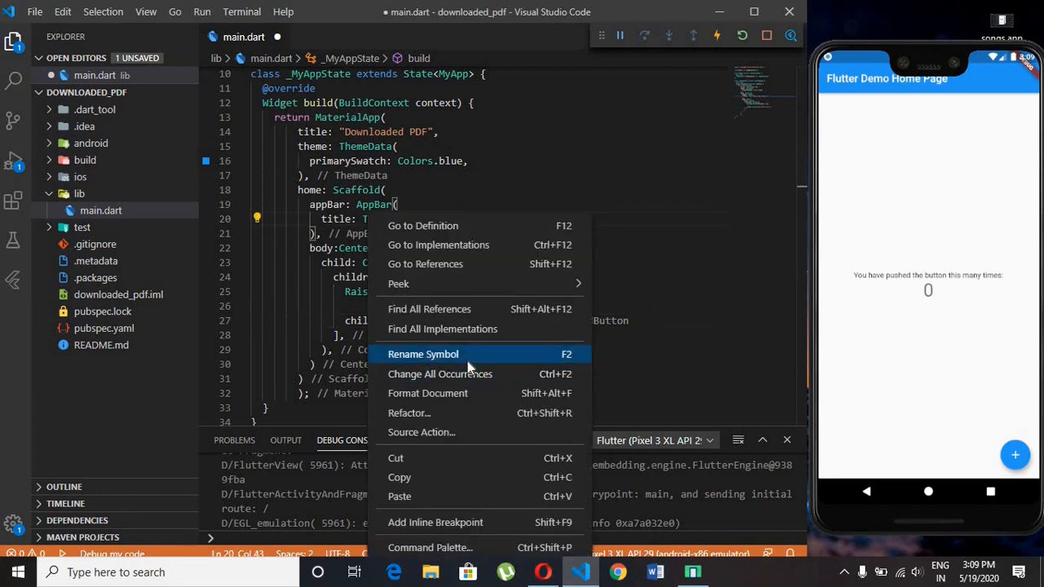
{"action": "mouse_move", "coordinate": [447, 393]}
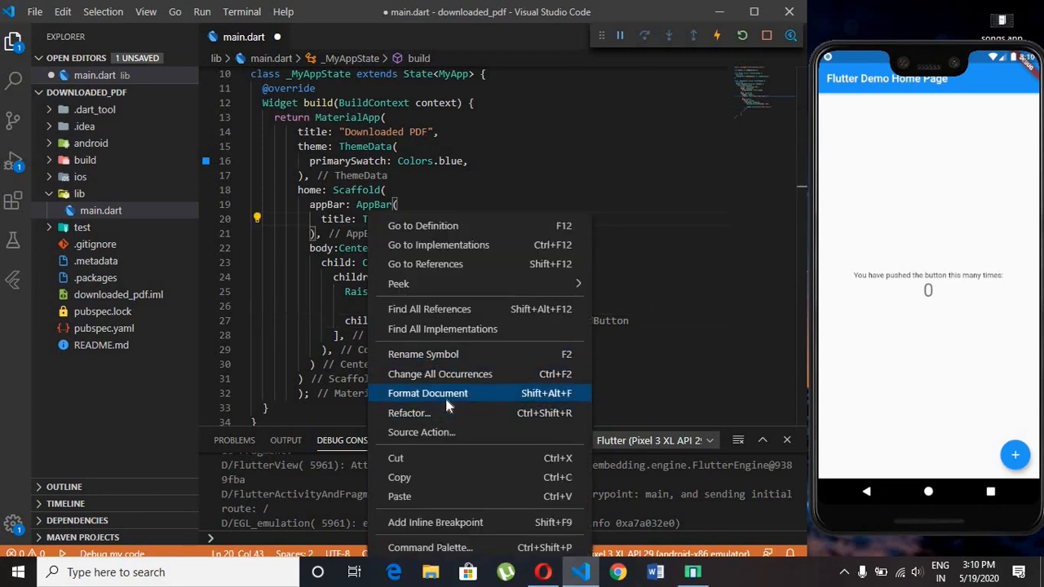
{"action": "left_click", "coordinate": [427, 393]}
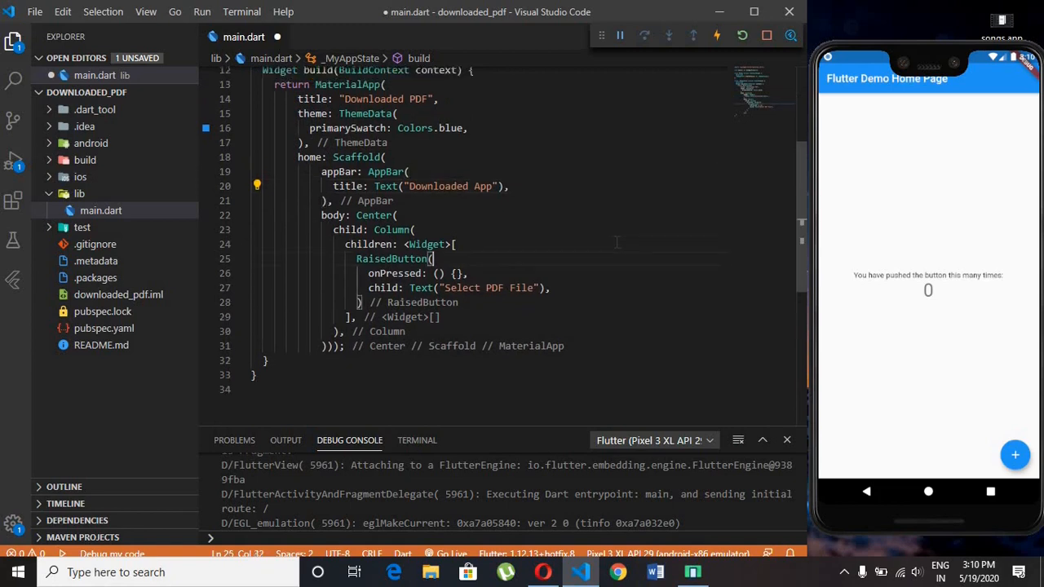
{"action": "scroll", "scroll_direction": "up", "scroll_amount": 3}
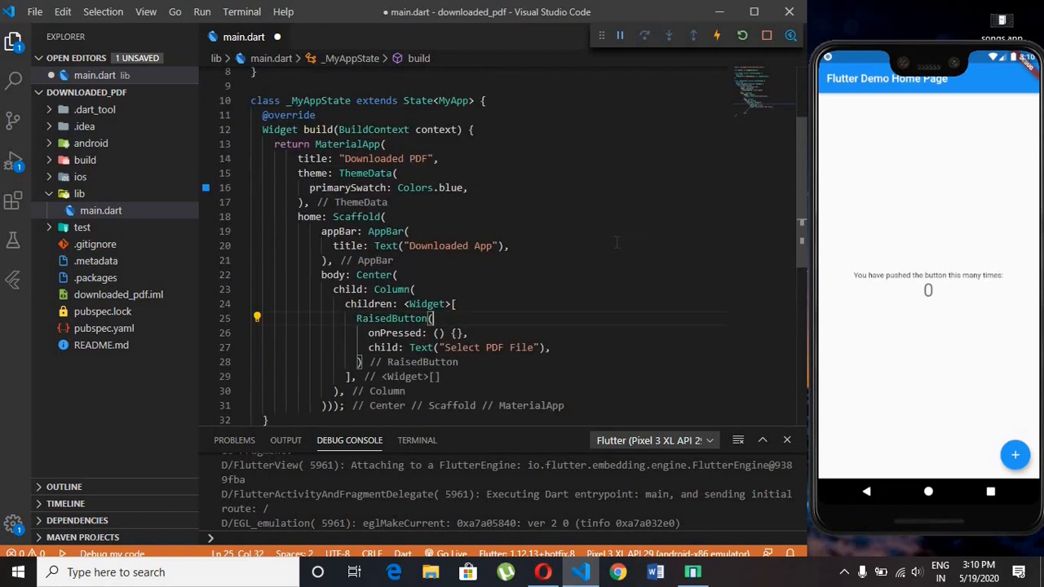
{"action": "key", "text": "ctrl+s"}
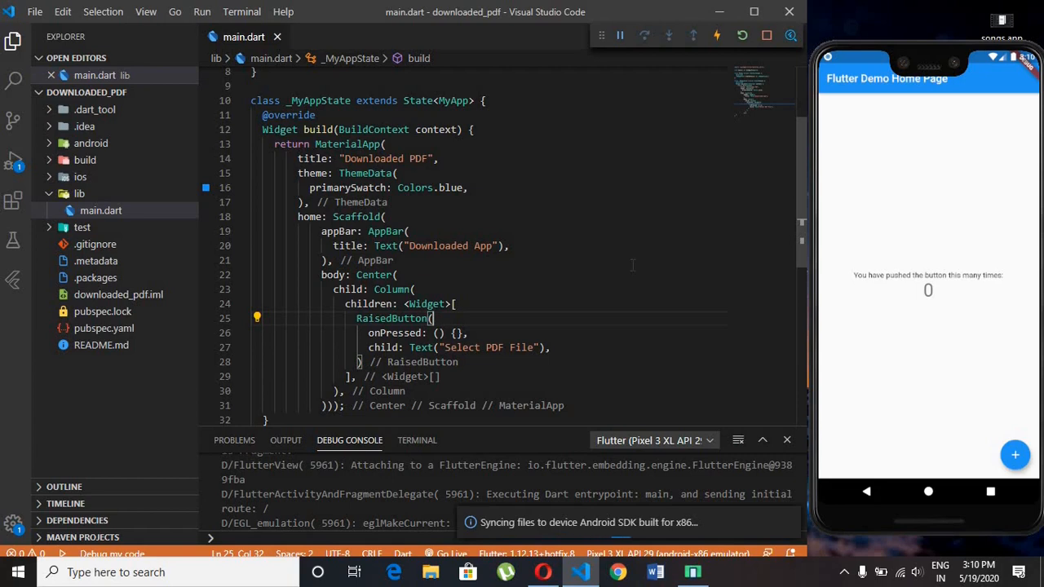
Step: Hot reload and hot restart the running app on the emulator
{"action": "left_click", "coordinate": [740, 36]}
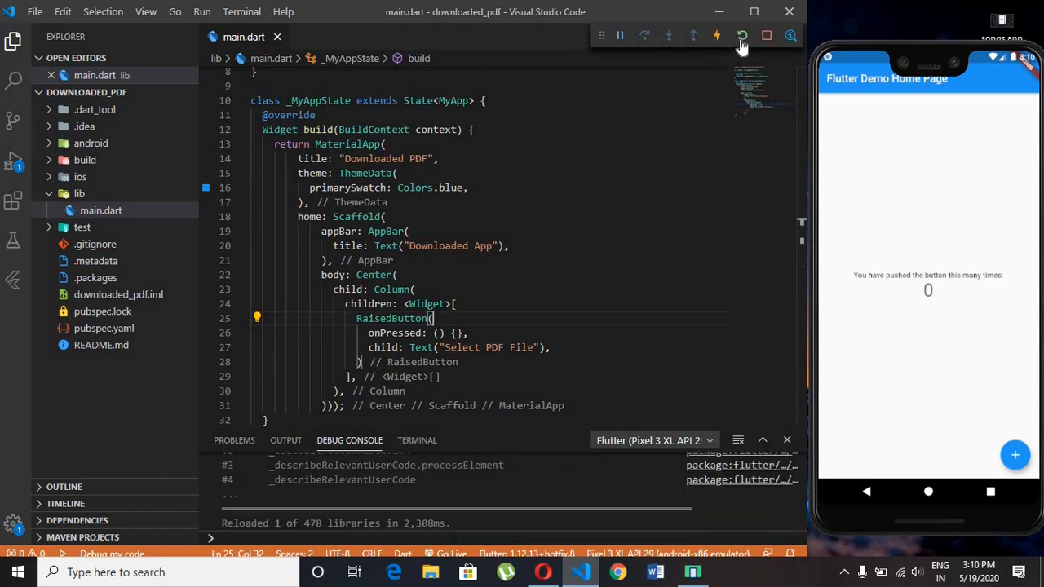
{"action": "left_click", "coordinate": [740, 35]}
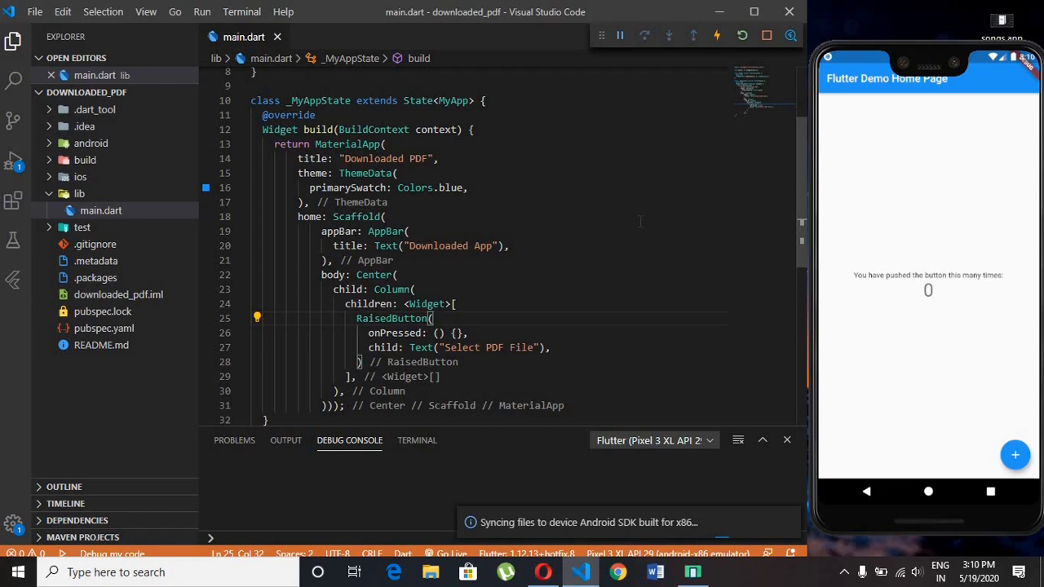
{"action": "left_click", "coordinate": [714, 36]}
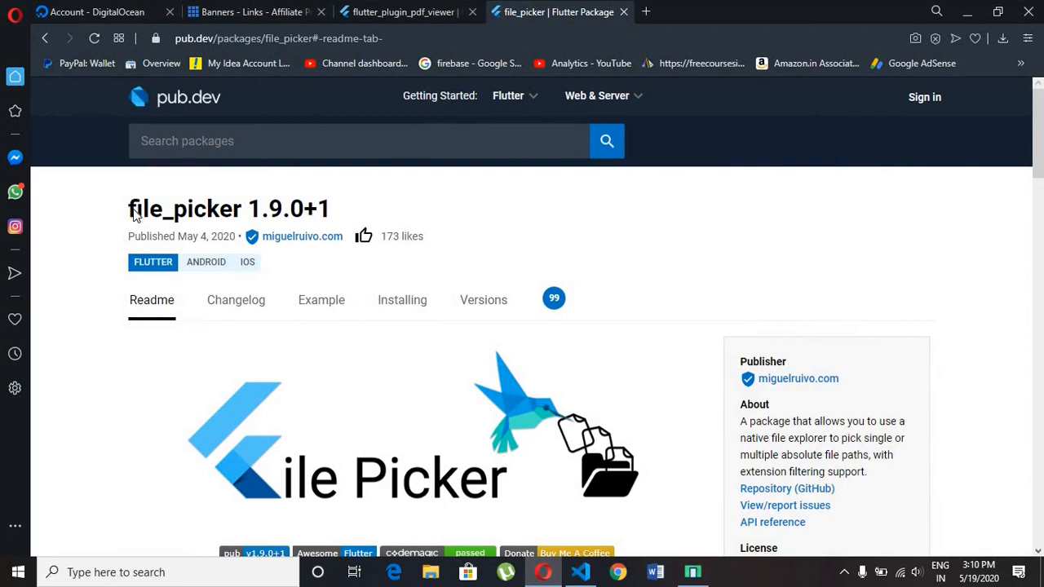
Step: Copy 'file_picker: ^1.9.0+1' from the pub.dev Installing tab and return to VS Code
{"action": "scroll", "scroll_direction": "down", "scroll_amount": 3}
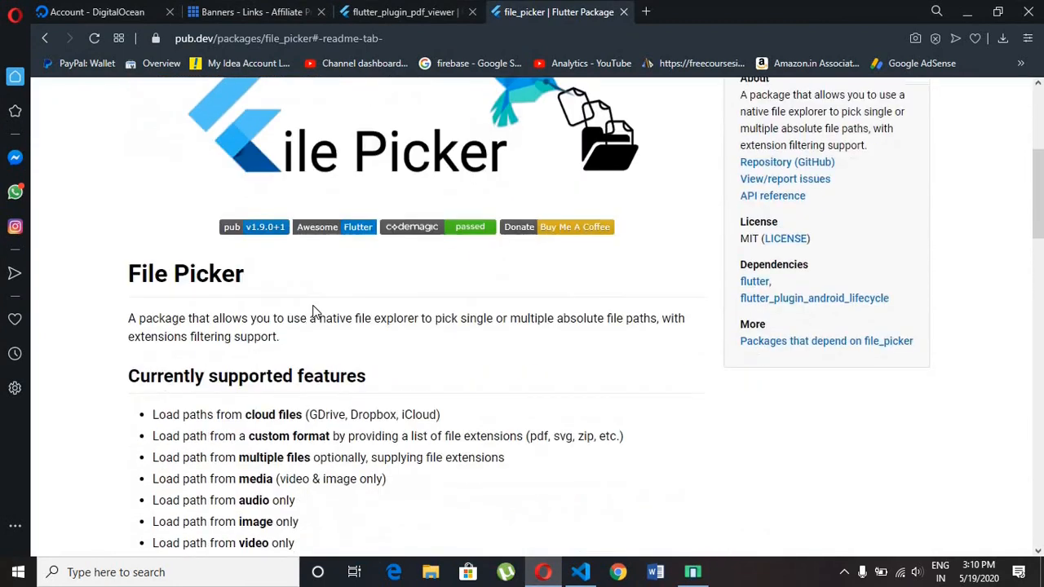
{"action": "scroll", "scroll_direction": "up", "scroll_amount": 3}
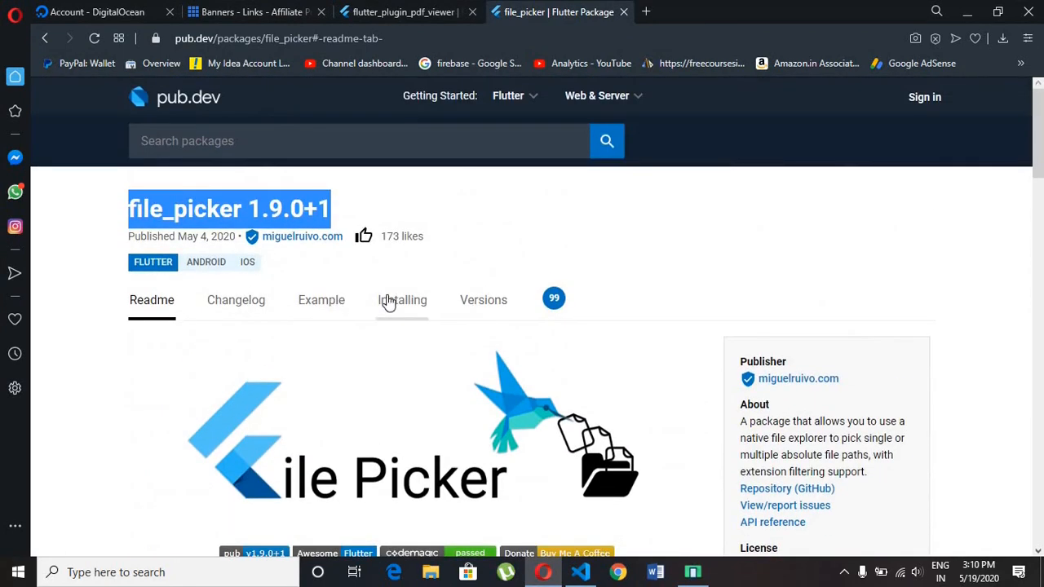
{"action": "left_click", "coordinate": [401, 300]}
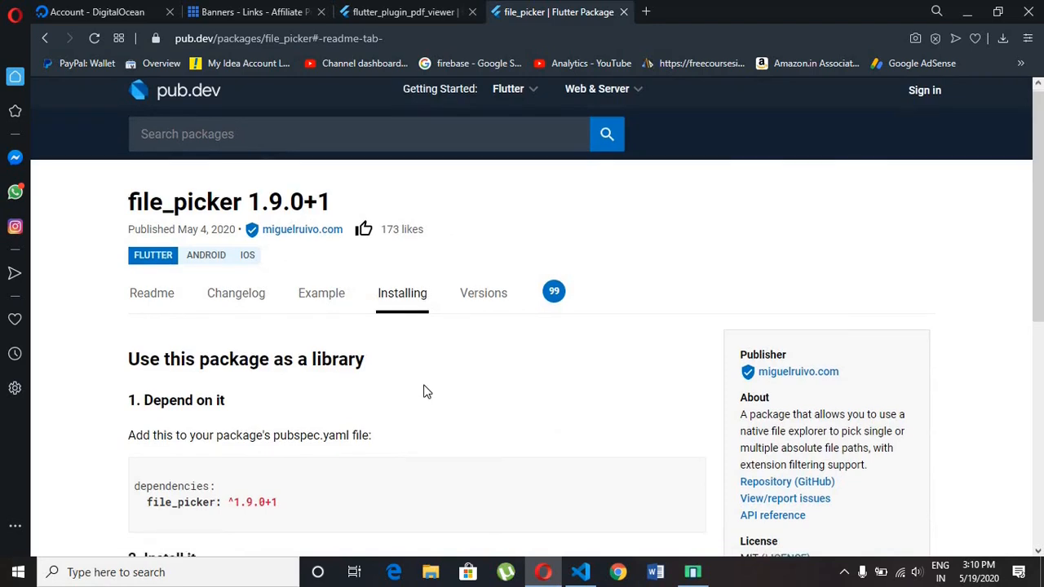
{"action": "scroll", "scroll_direction": "down", "scroll_amount": 3}
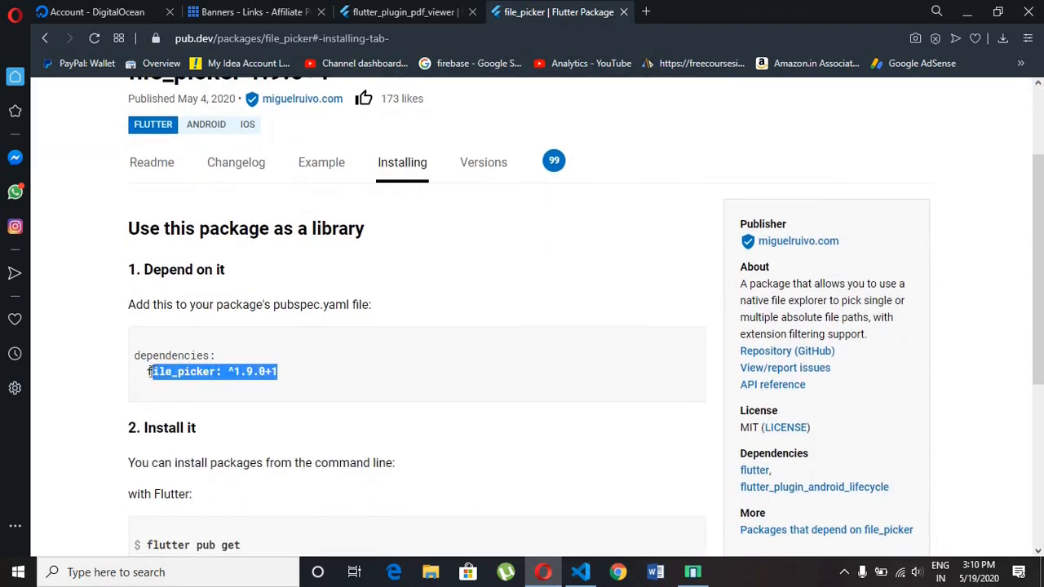
{"action": "right_click", "coordinate": [210, 371]}
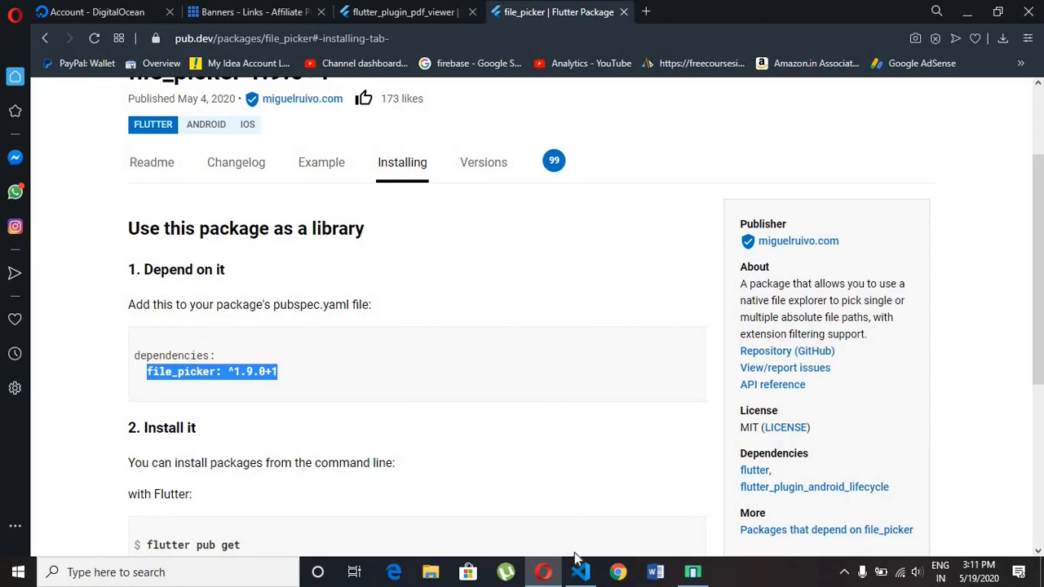
{"action": "left_click", "coordinate": [579, 571]}
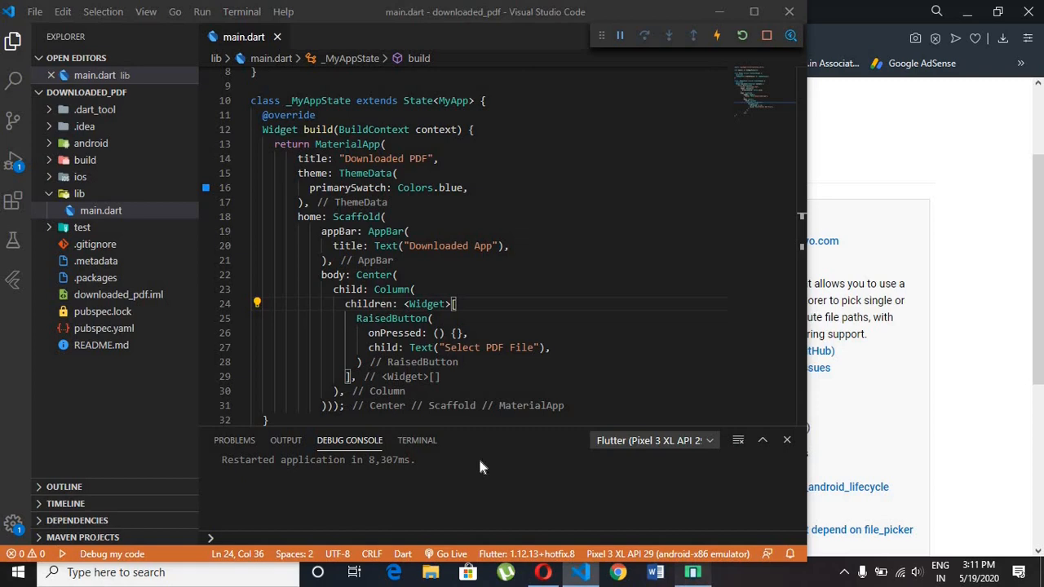
Step: Add file_picker: ^1.9.0+1 under dependencies in pubspec.yaml and save
{"action": "left_click", "coordinate": [105, 328]}
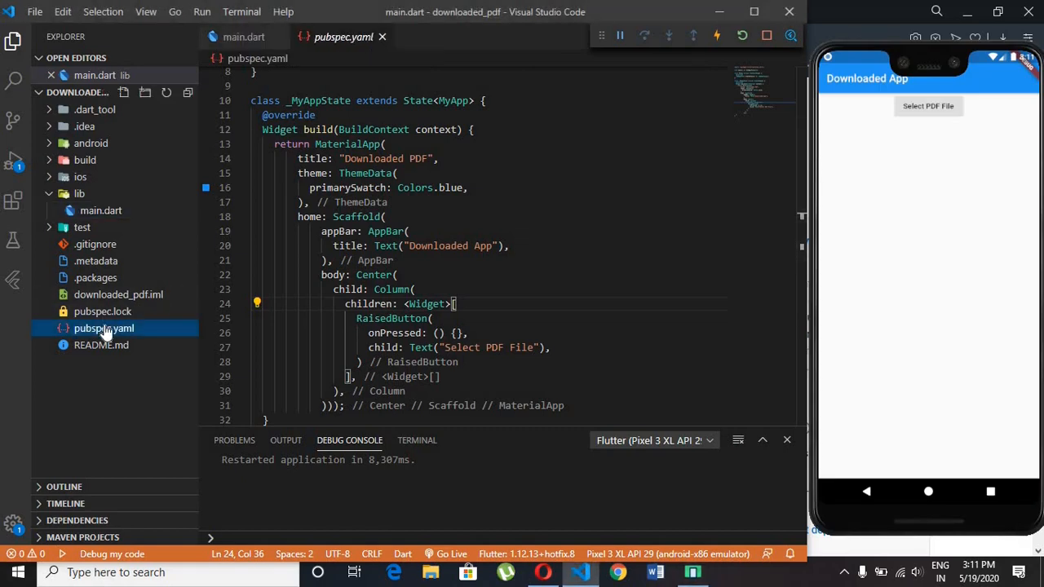
{"action": "left_click", "coordinate": [104, 328]}
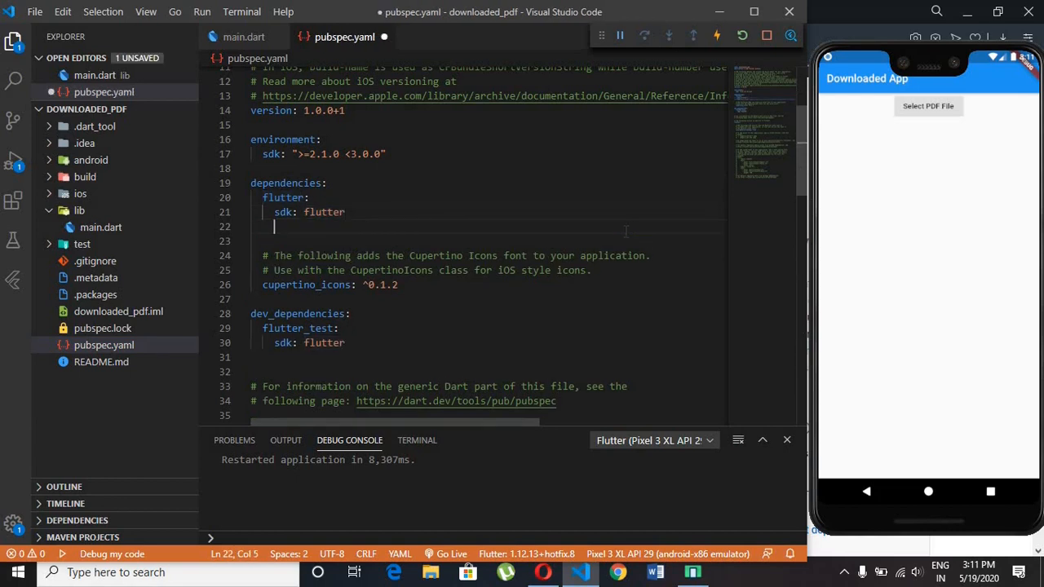
{"action": "type", "text": "file_picker: ^1.9.0+1"}
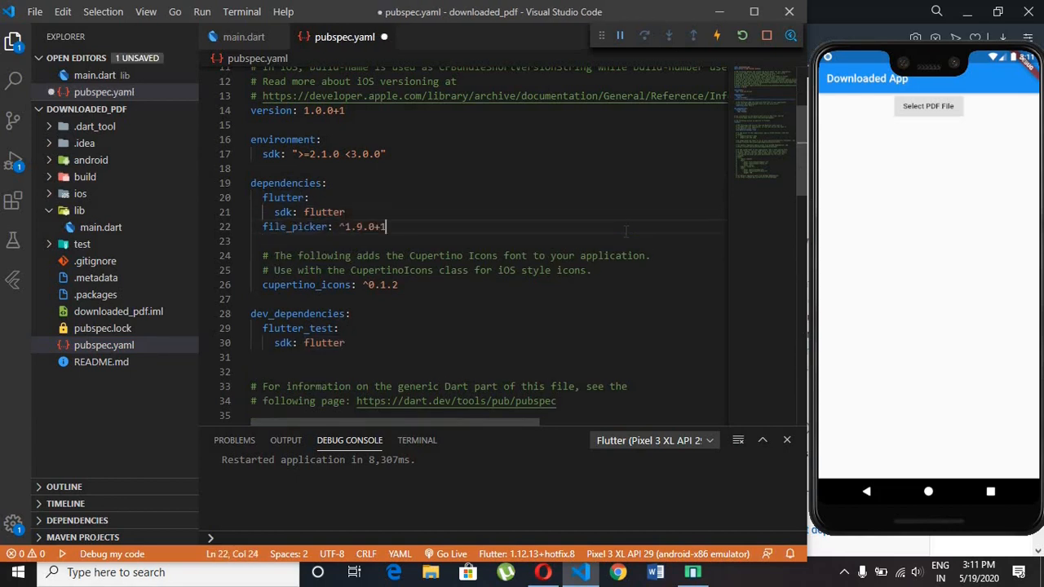
{"action": "key", "text": "ctrl+s"}
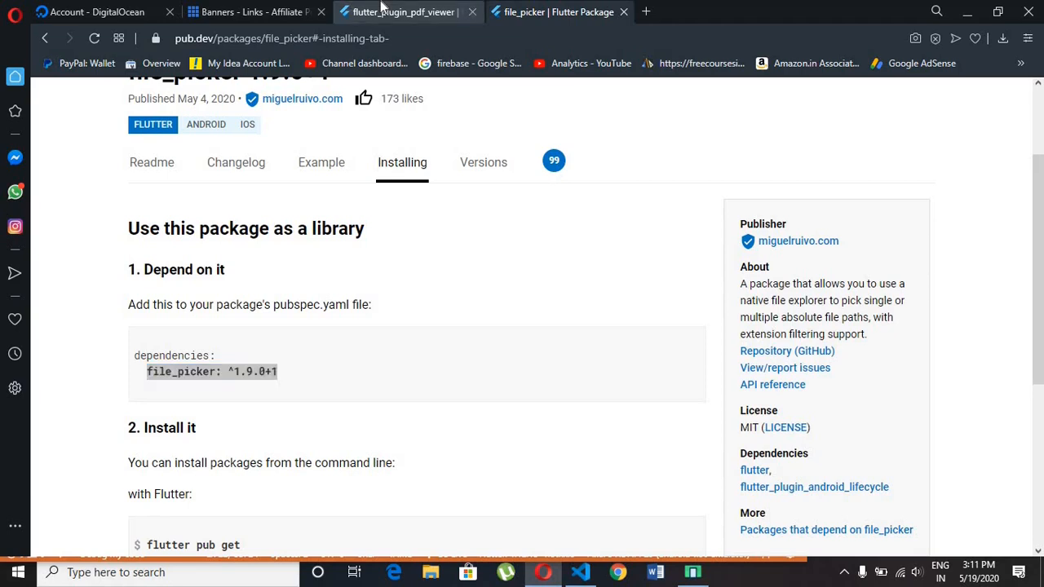
Step: Select the 'flutter_plugin_pdf_viewer: any' dependency line on pub.dev and return to VS Code
{"action": "left_click", "coordinate": [405, 12]}
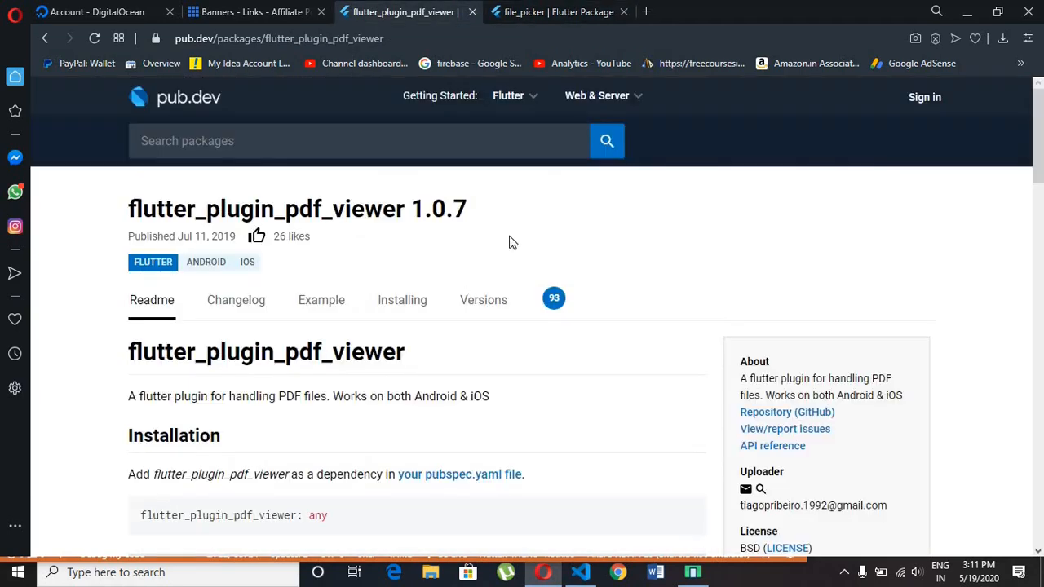
{"action": "mouse_move", "coordinate": [294, 201]}
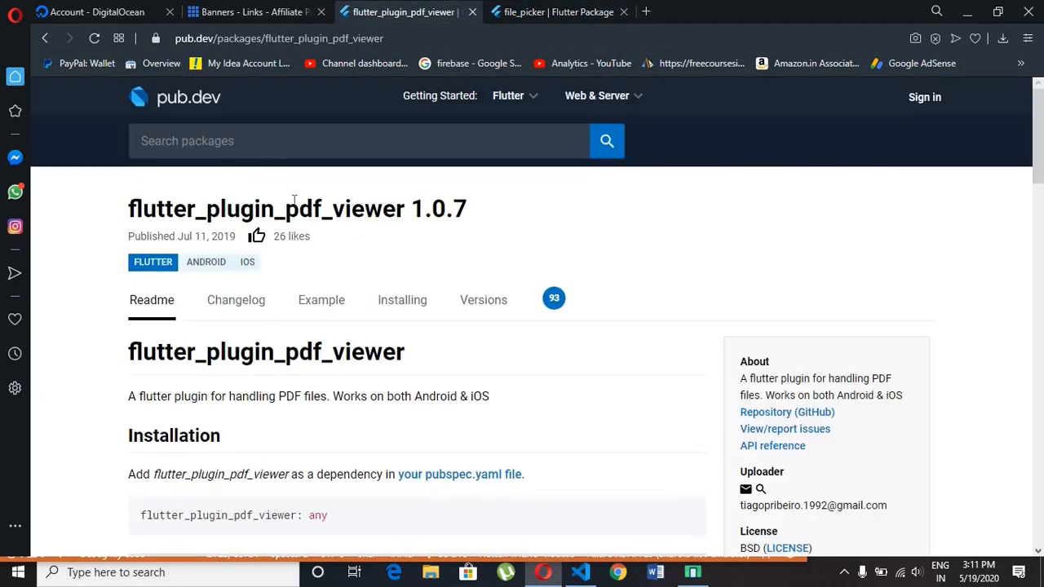
{"action": "triple_click", "coordinate": [296, 209]}
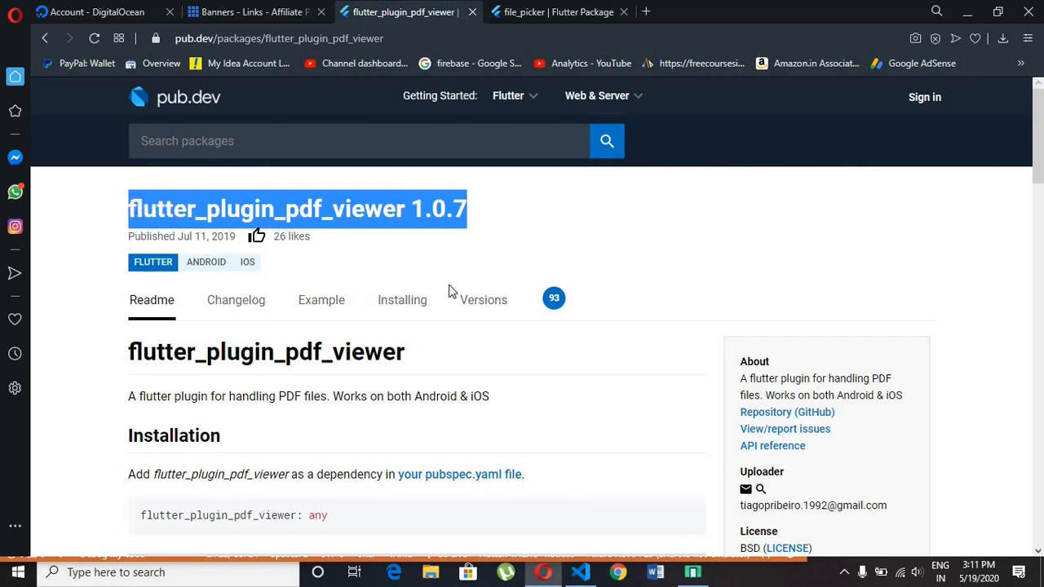
{"action": "scroll", "scroll_direction": "down", "scroll_amount": 3}
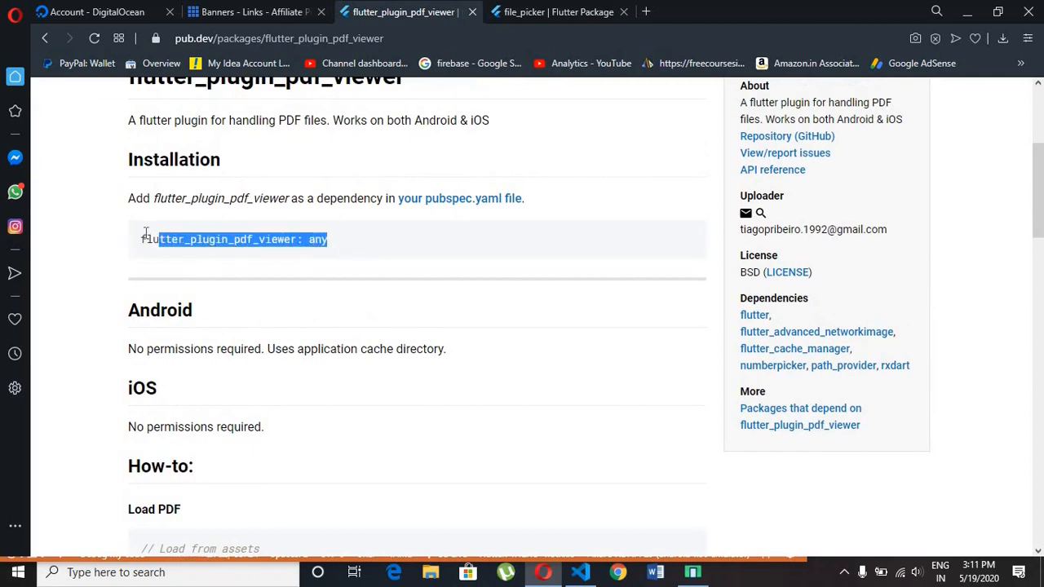
{"action": "left_click", "coordinate": [229, 238]}
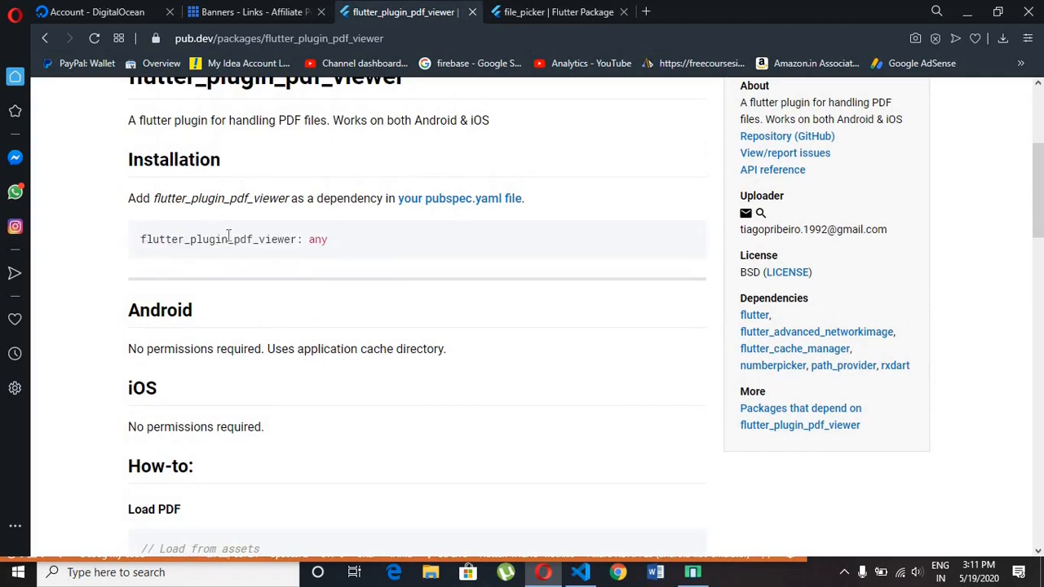
{"action": "triple_click", "coordinate": [231, 239]}
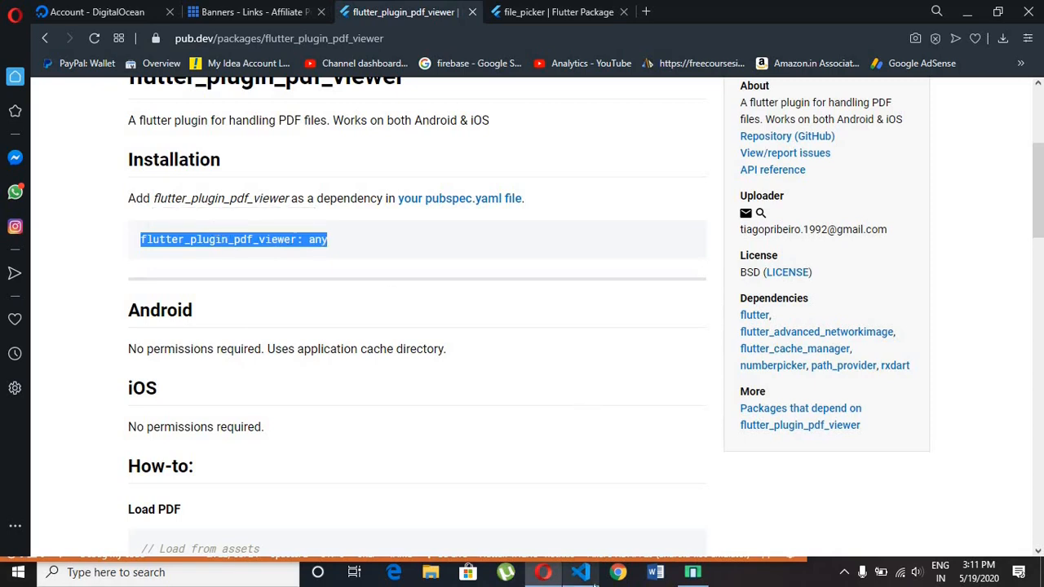
{"action": "left_click", "coordinate": [580, 571]}
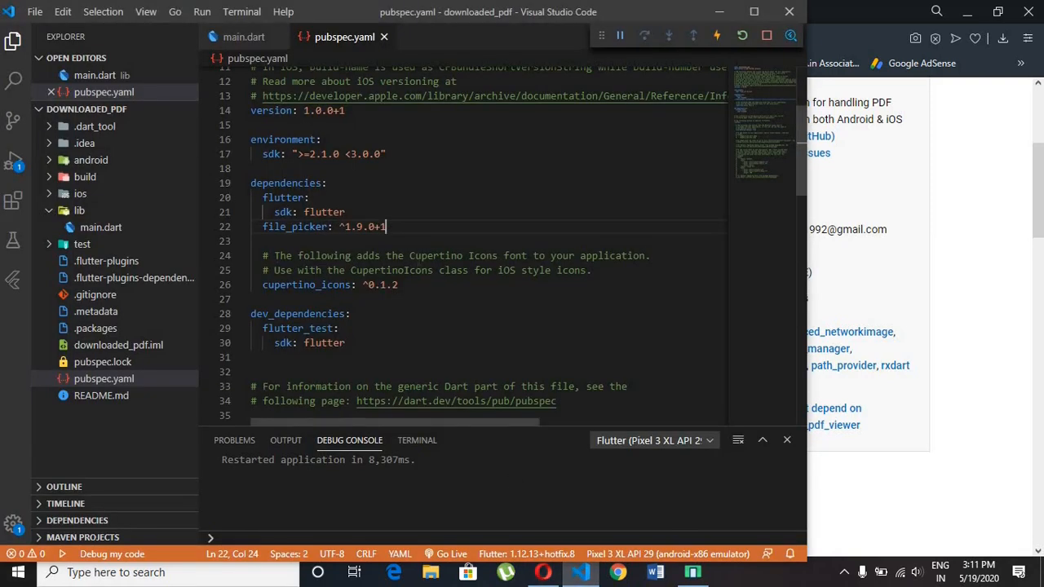
Step: Add flutter_plugin_pdf_viewer: any under dependencies, save to fetch packages, and return to main.dart
{"action": "type", "text": "flutter_plugin_pdf_viewer: any"}
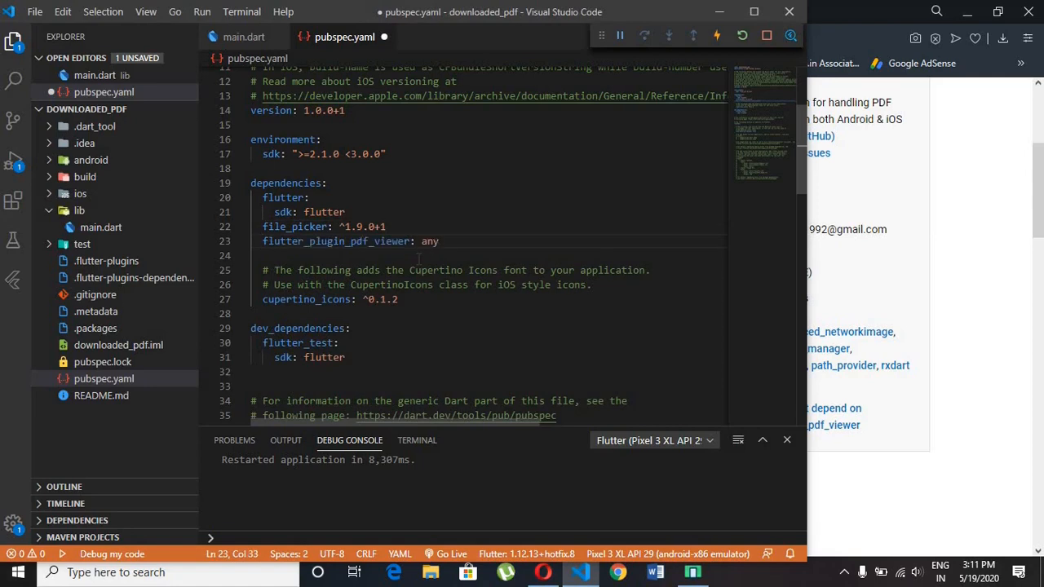
{"action": "key", "text": "ctrl+s"}
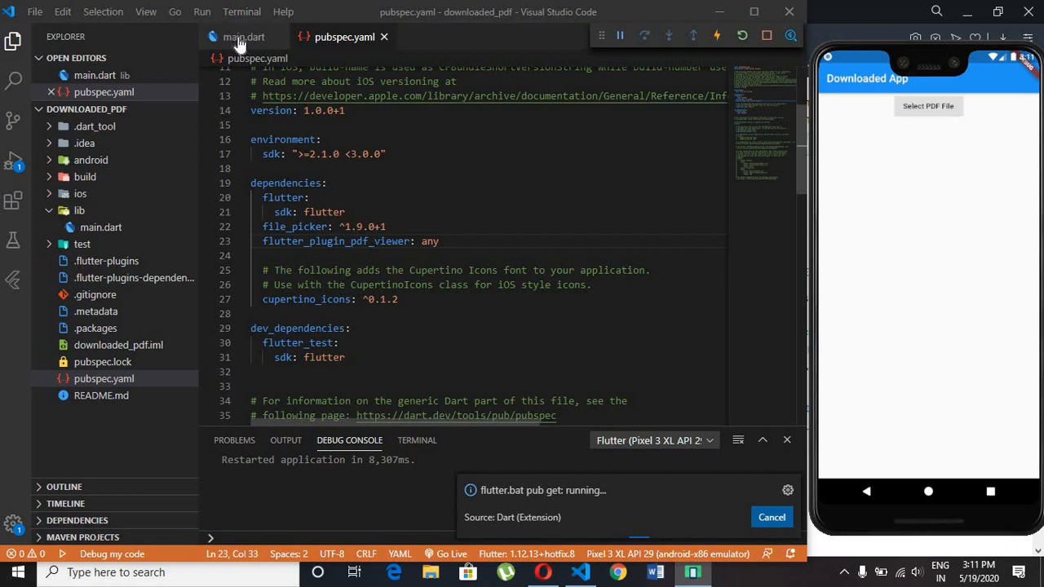
{"action": "left_click", "coordinate": [243, 36]}
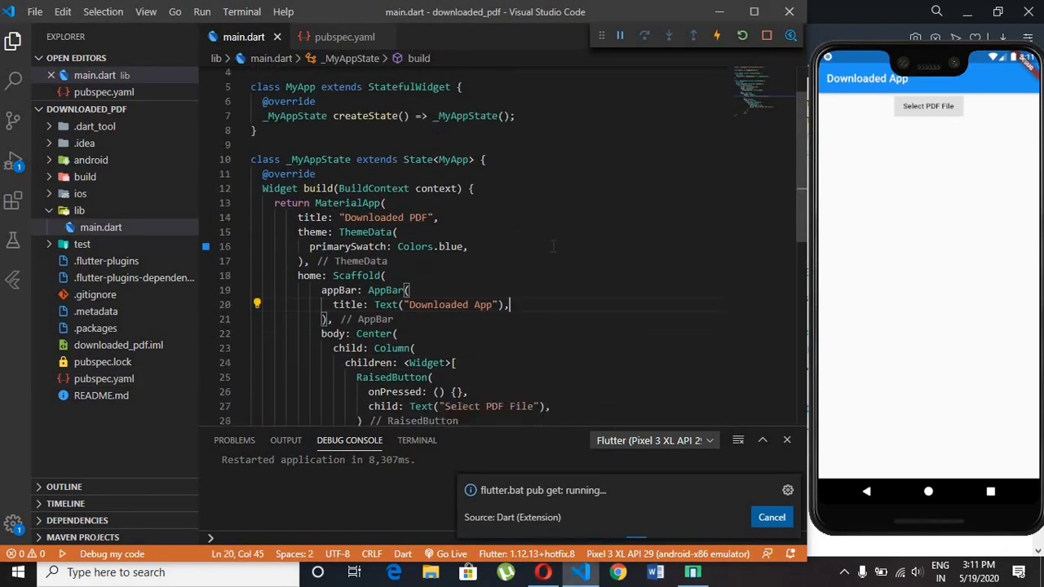
Step: Declare a void selectPdf() method in _MyAppState and a File pdf field
{"action": "scroll", "scroll_direction": "down", "scroll_amount": 3}
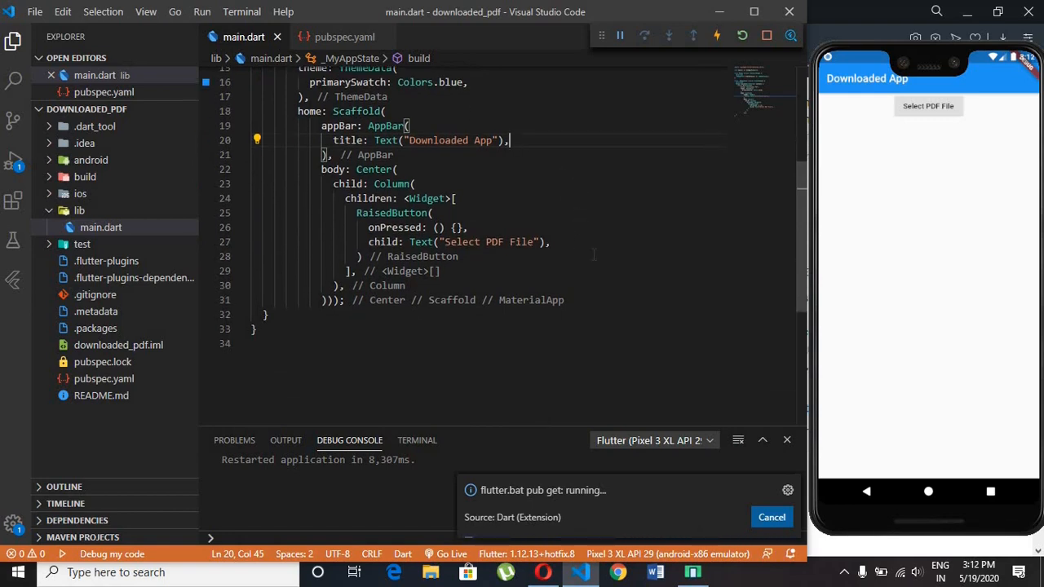
{"action": "scroll", "scroll_direction": "up", "scroll_amount": 3}
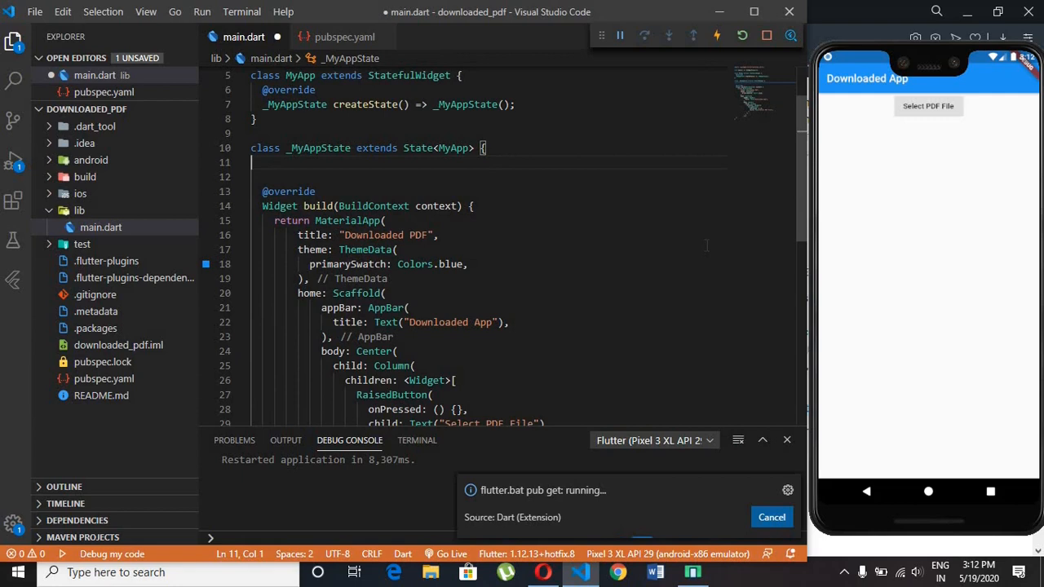
{"action": "left_click", "coordinate": [770, 515]}
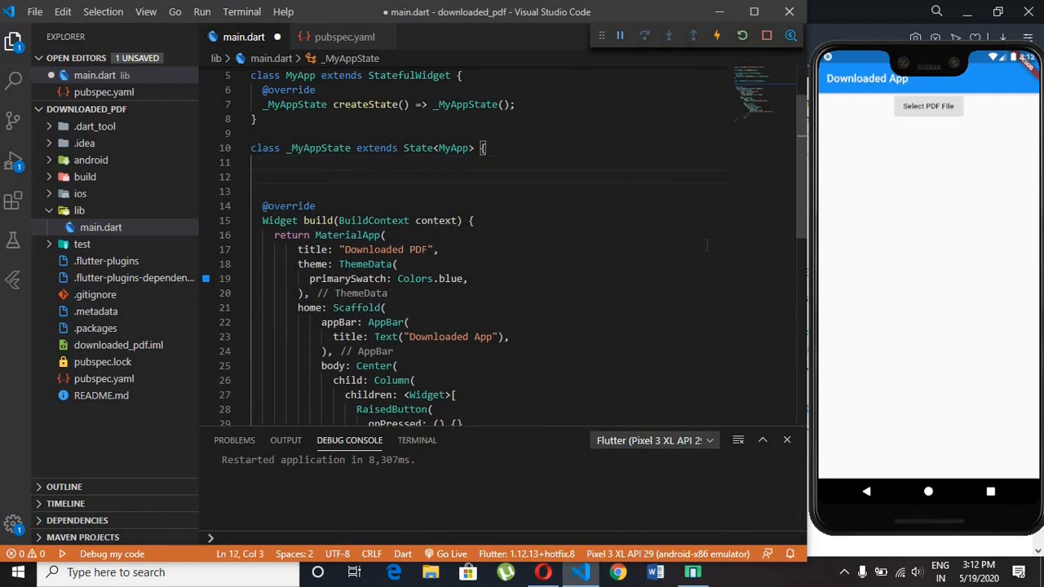
{"action": "type", "text": "void select"}
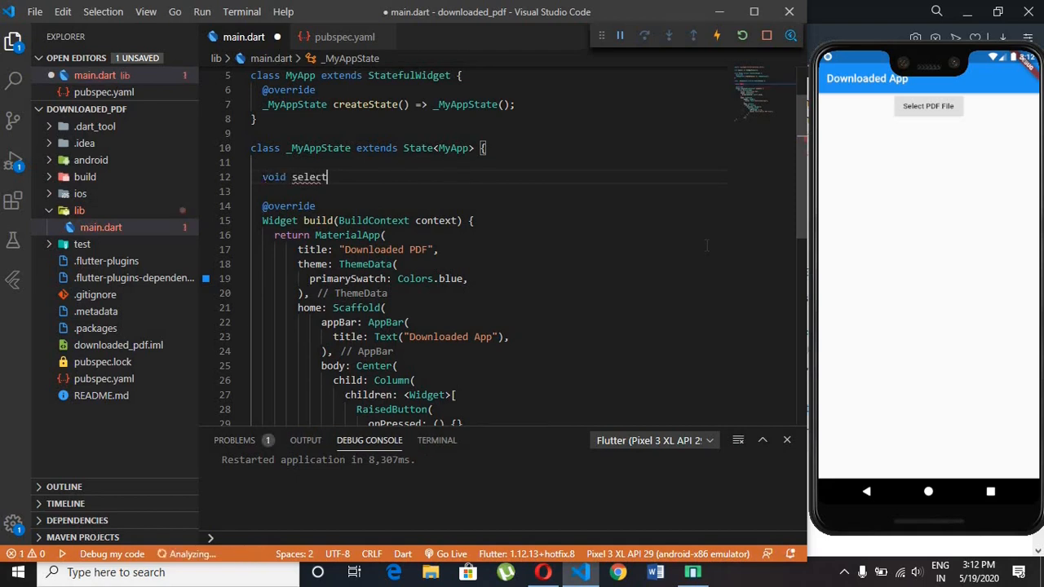
{"action": "type", "text": "Pdf"}
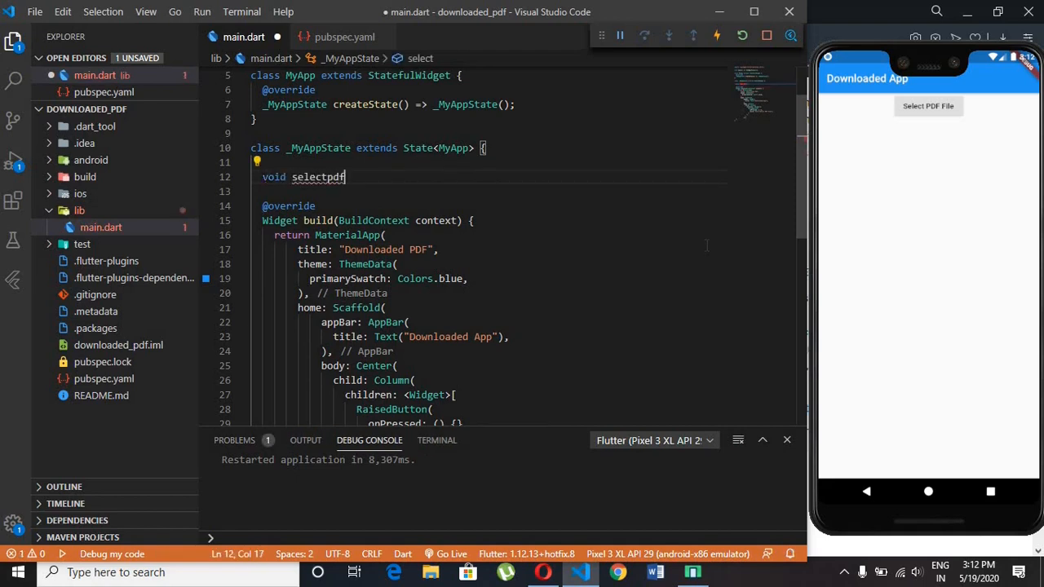
{"action": "type", "text": "(){}"}
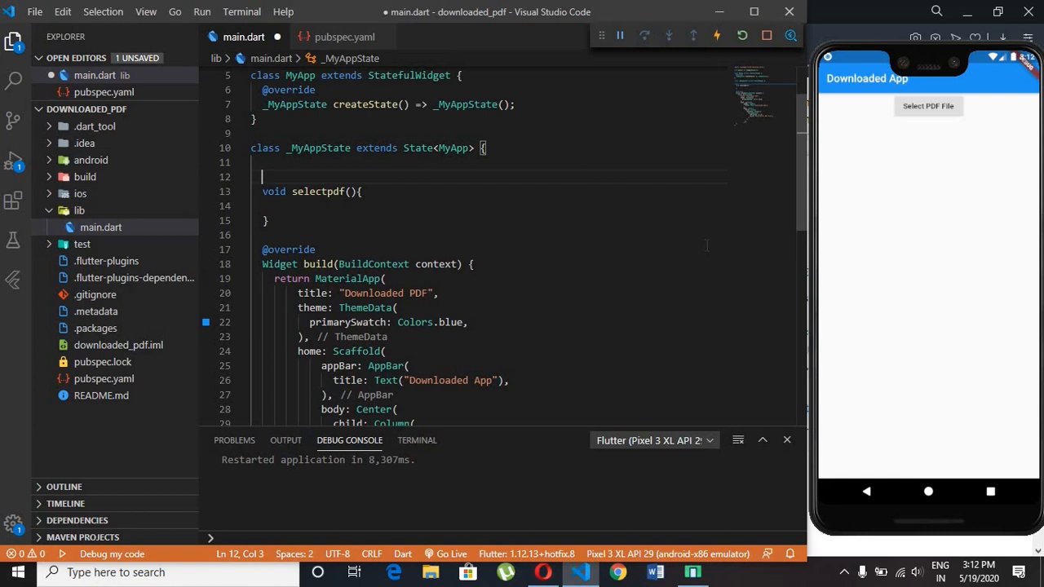
{"action": "type", "text": "File"}
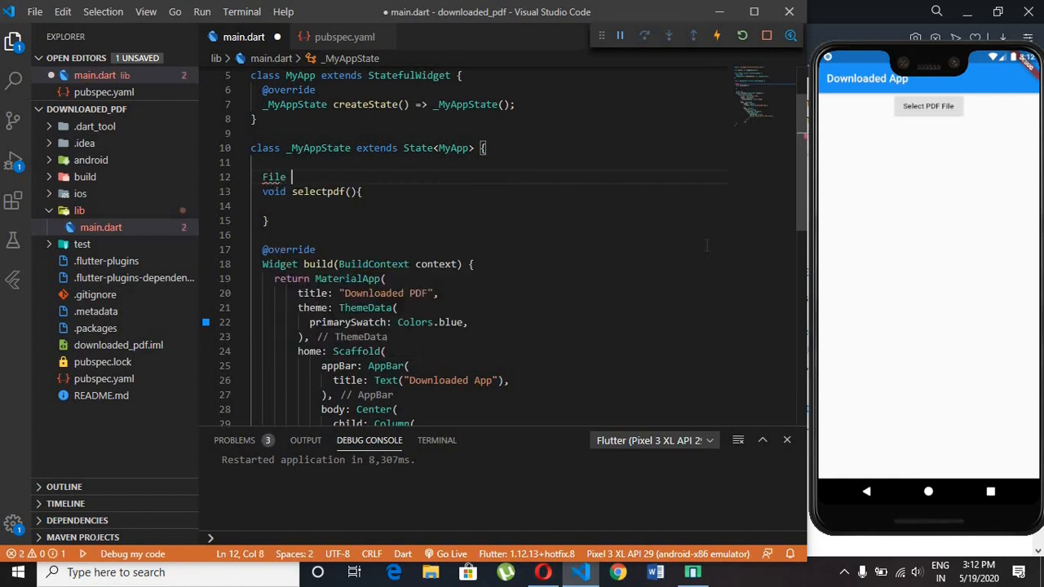
{"action": "type", "text": "pdf;"}
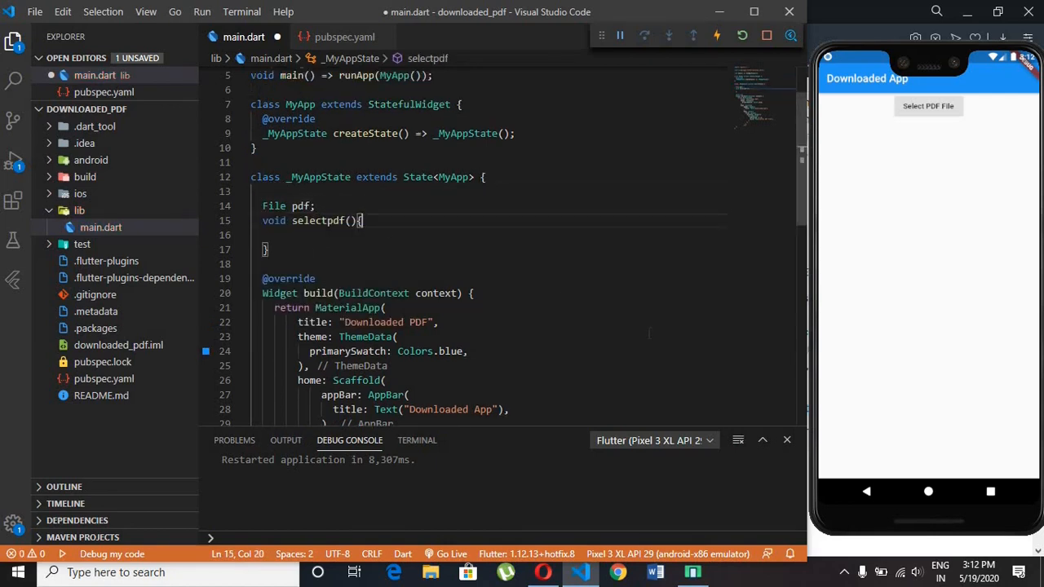
Step: Assign pdf = await FilePicker.getFile() and mark selectpdf as async
{"action": "type", "text": "pdf"}
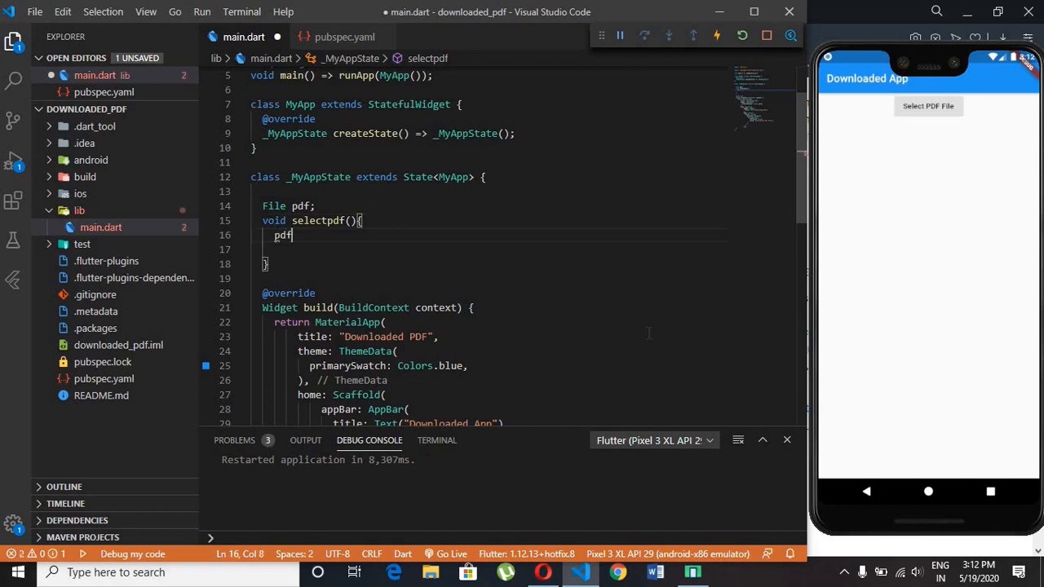
{"action": "type", "text": "="}
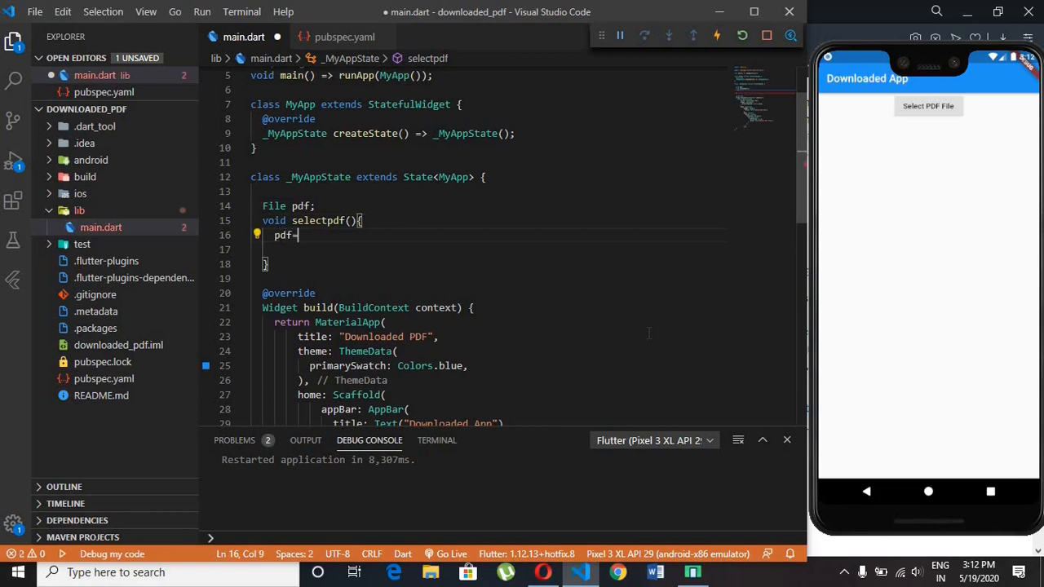
{"action": "type", "text": "F"}
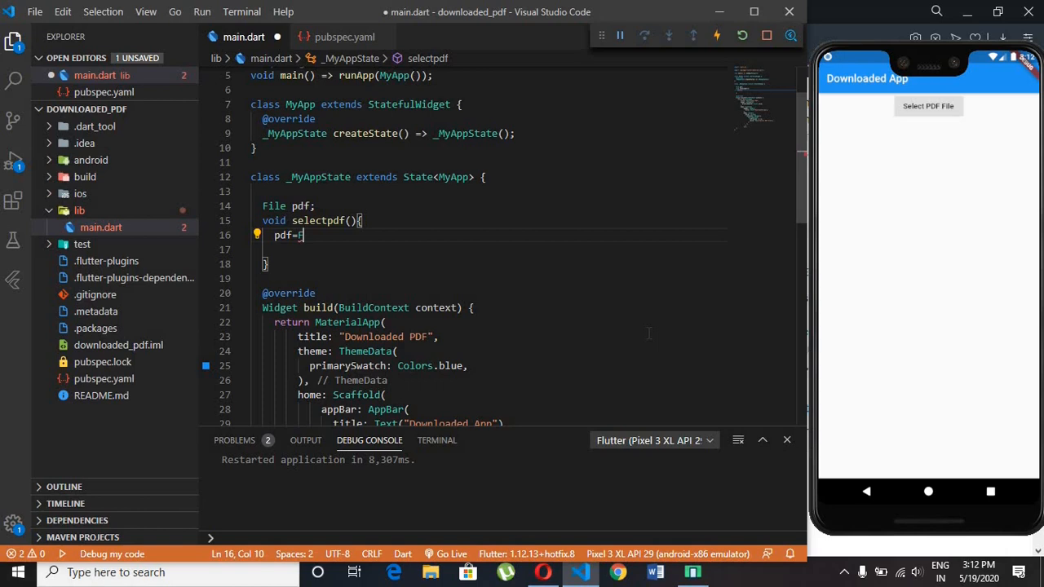
{"action": "type", "text": "FilePicker"}
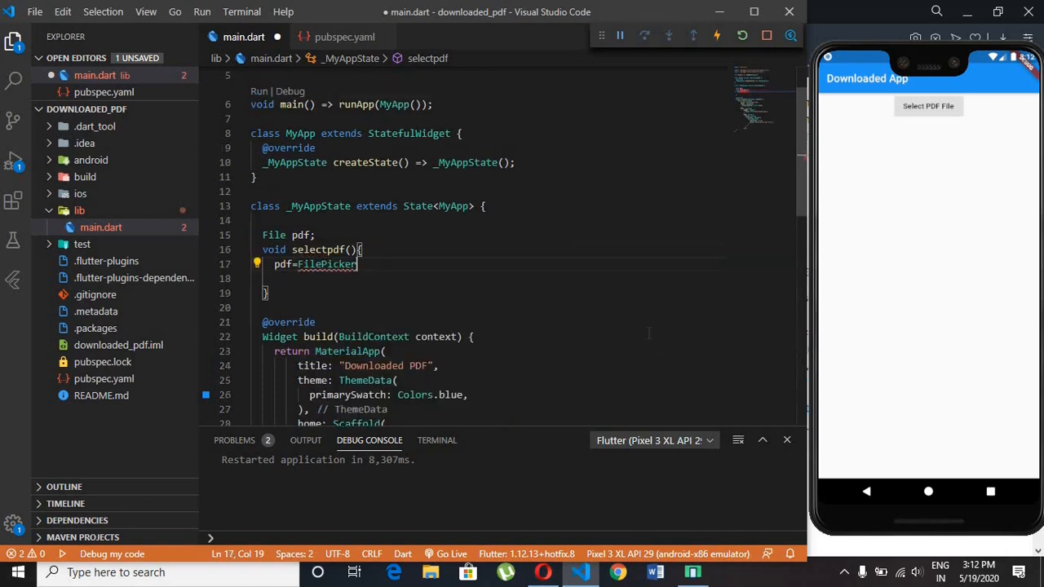
{"action": "type", "text": ".getFile();"}
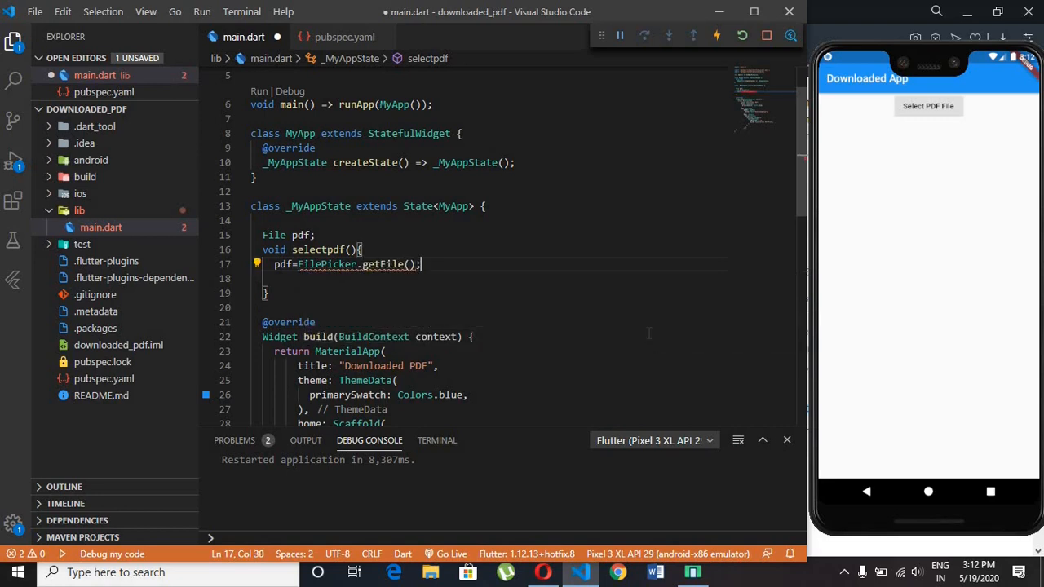
{"action": "left_click", "coordinate": [258, 264]}
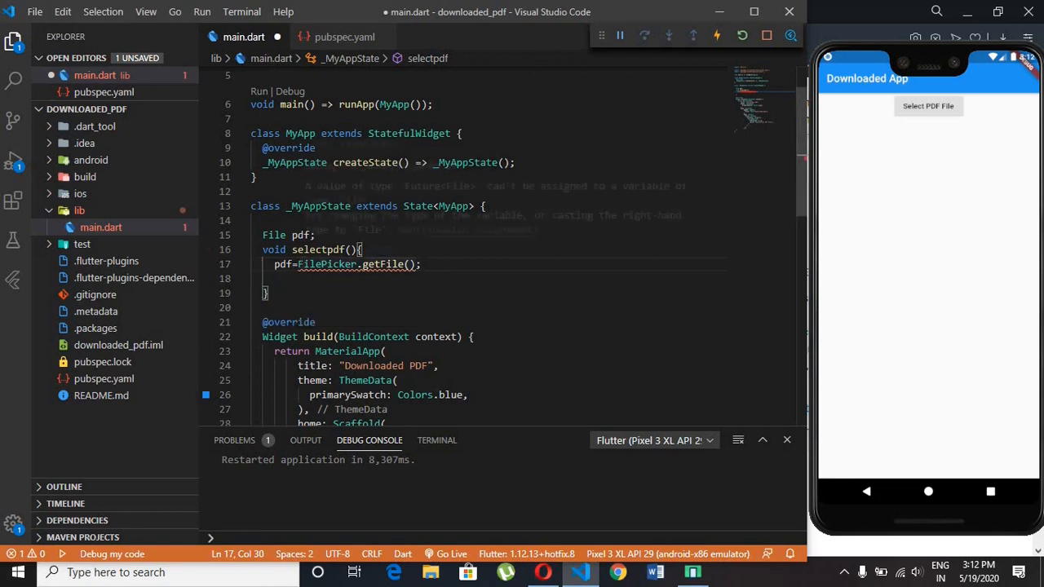
{"action": "type", "text": "await"}
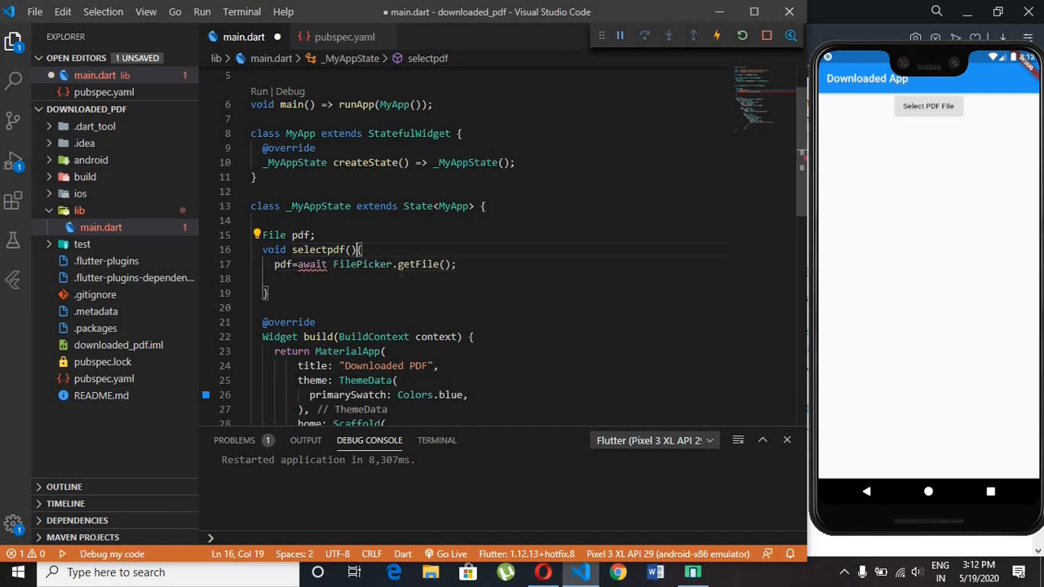
{"action": "type", "text": "async"}
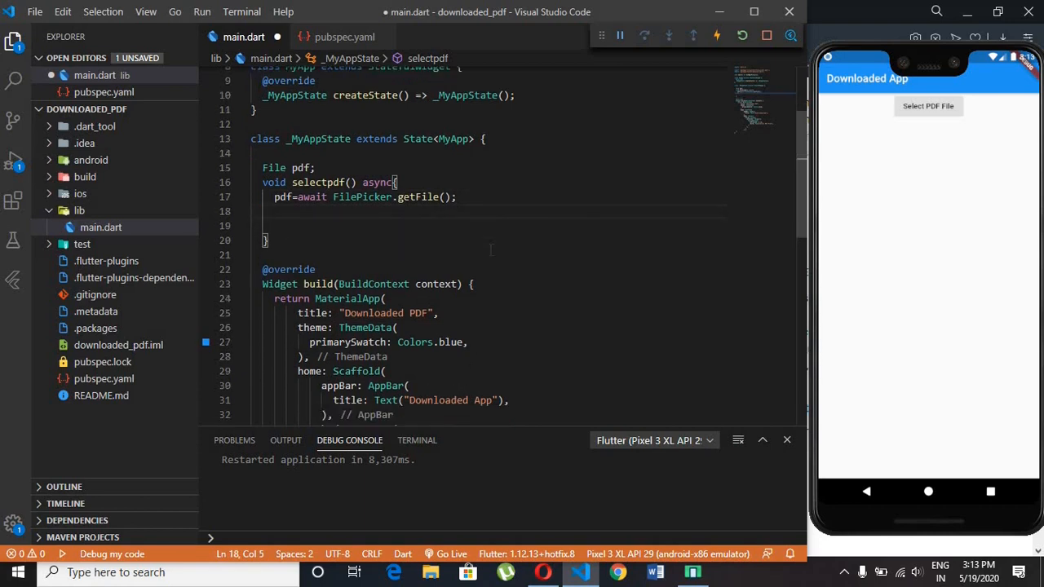
Step: Print the picked pdf and save main.dart to restart the app
{"action": "type", "text": "print"}
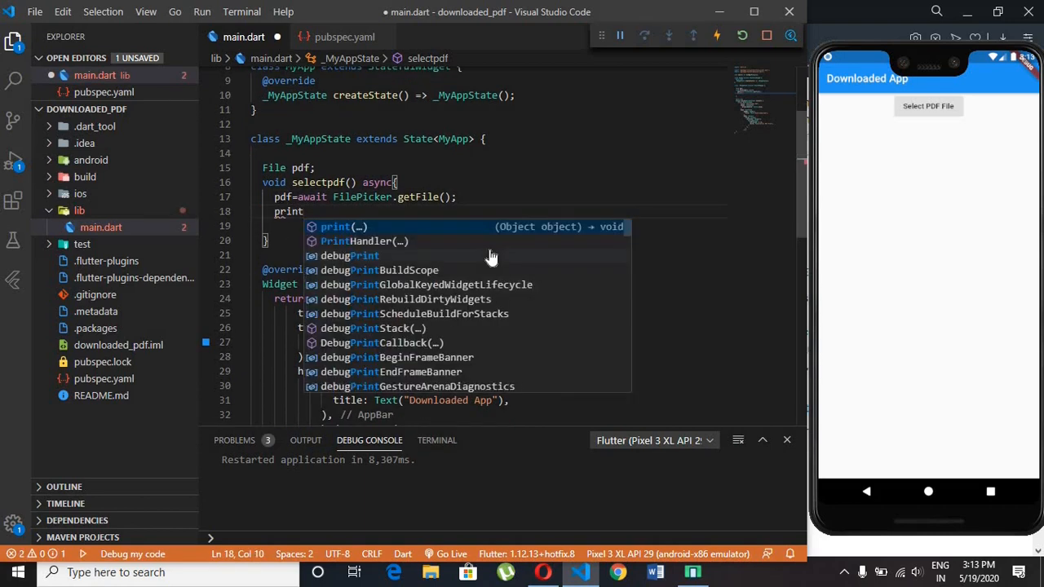
{"action": "type", "text": "(pdf);"}
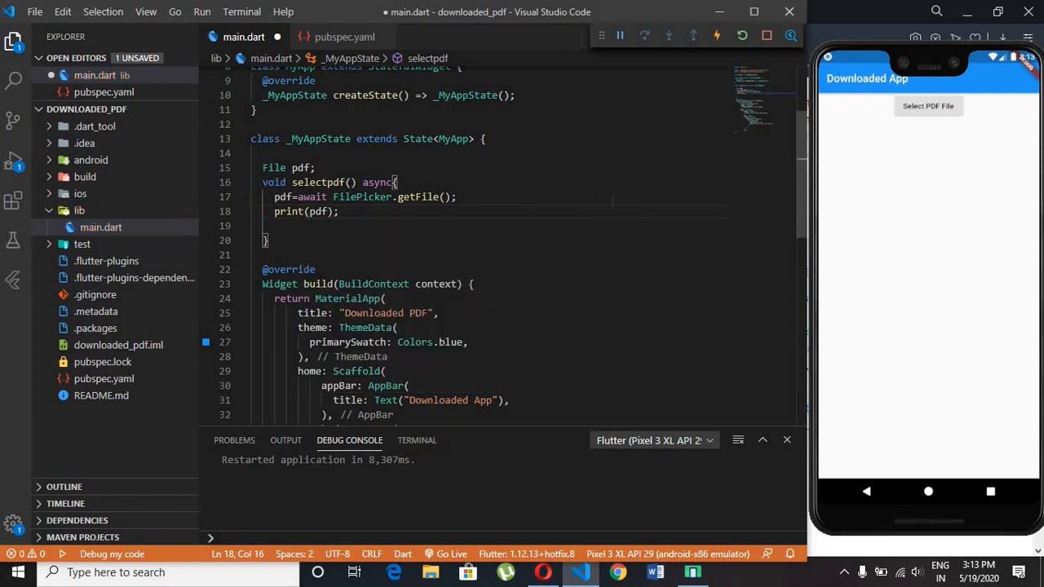
{"action": "key", "text": "ctrl+s"}
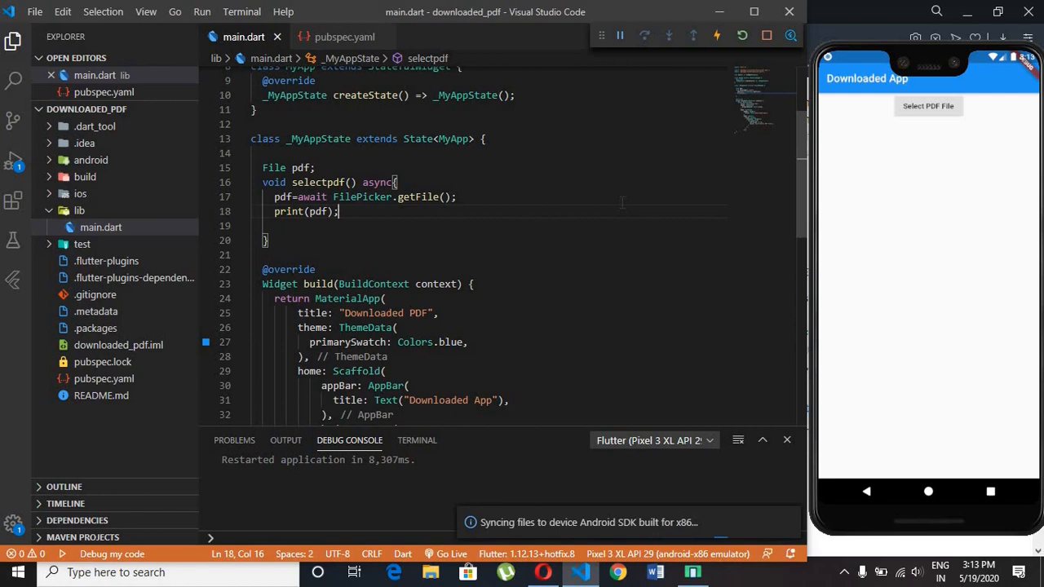
Step: Change the Select PDF File button to onPressed: () => selectpdf() and save to hot reload
{"action": "scroll", "scroll_direction": "down", "scroll_amount": 3}
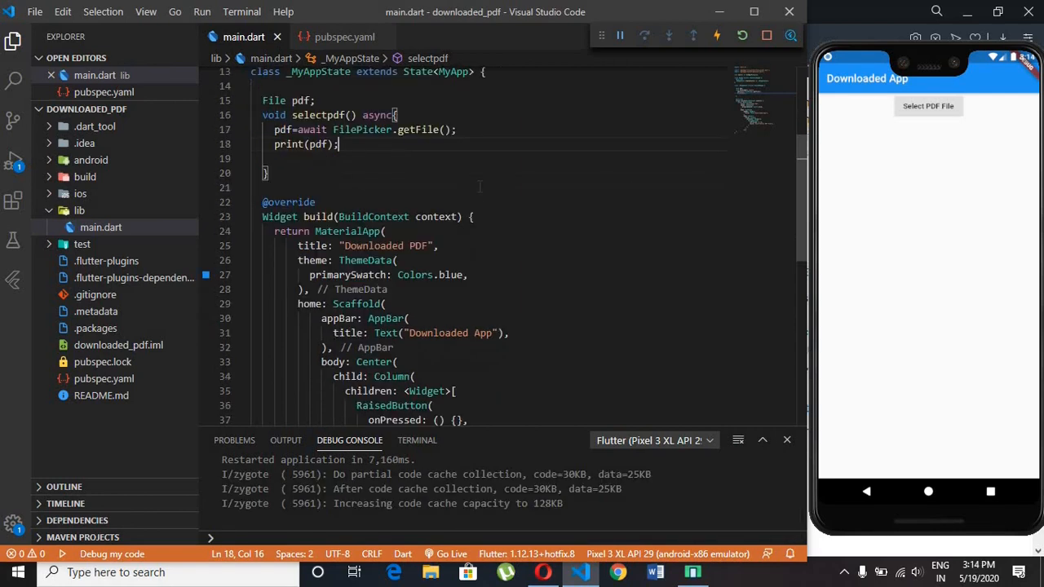
{"action": "scroll", "scroll_direction": "down", "scroll_amount": 3}
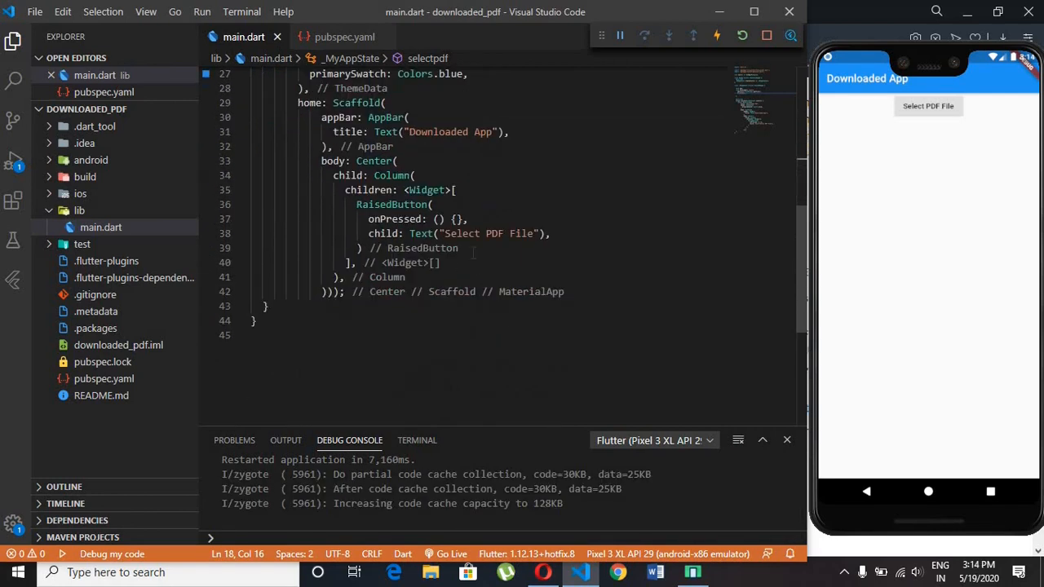
{"action": "left_click", "coordinate": [455, 219]}
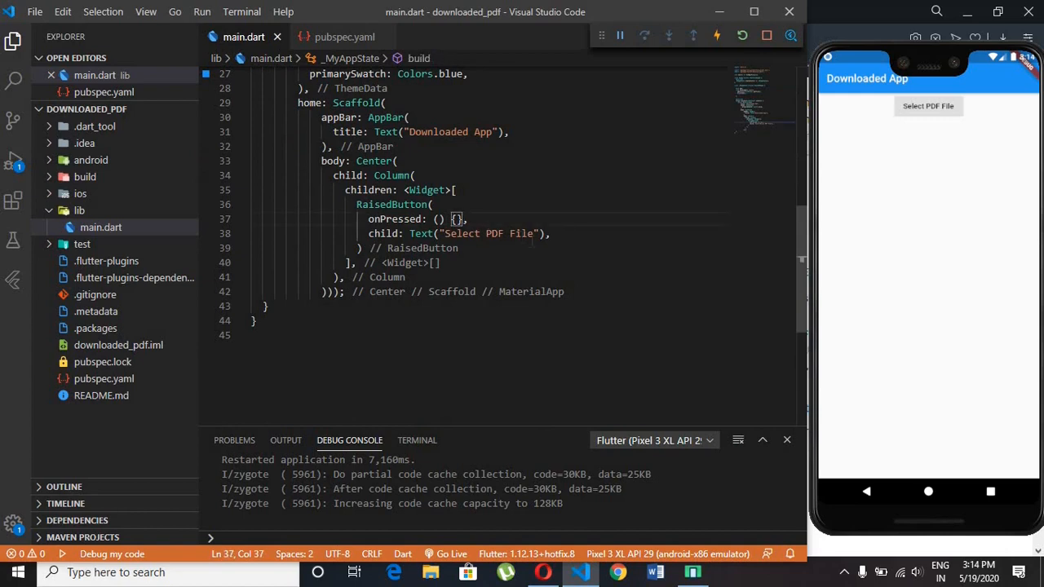
{"action": "key", "text": "Backspace"}
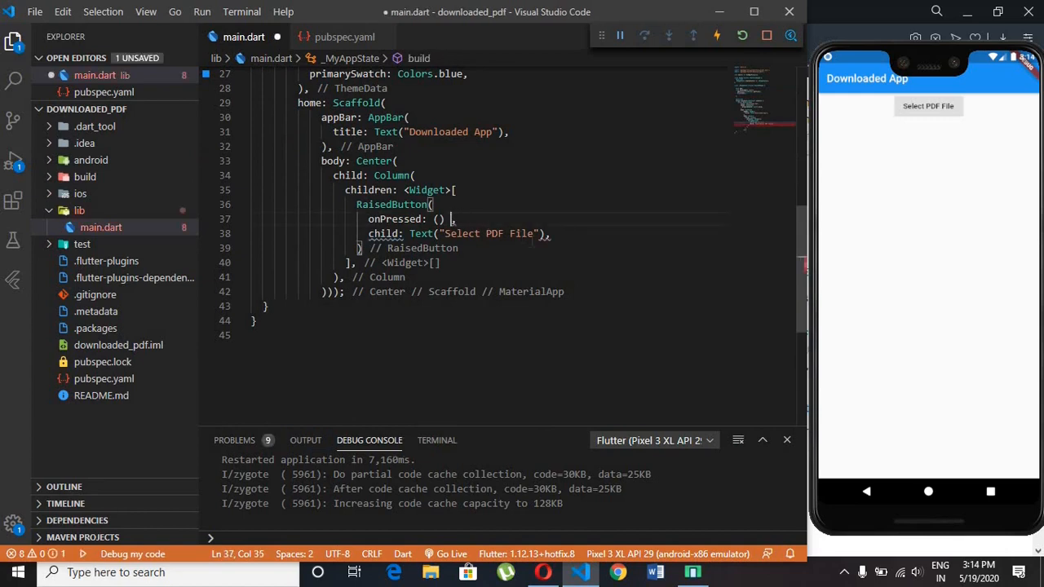
{"action": "type", "text": "=>"}
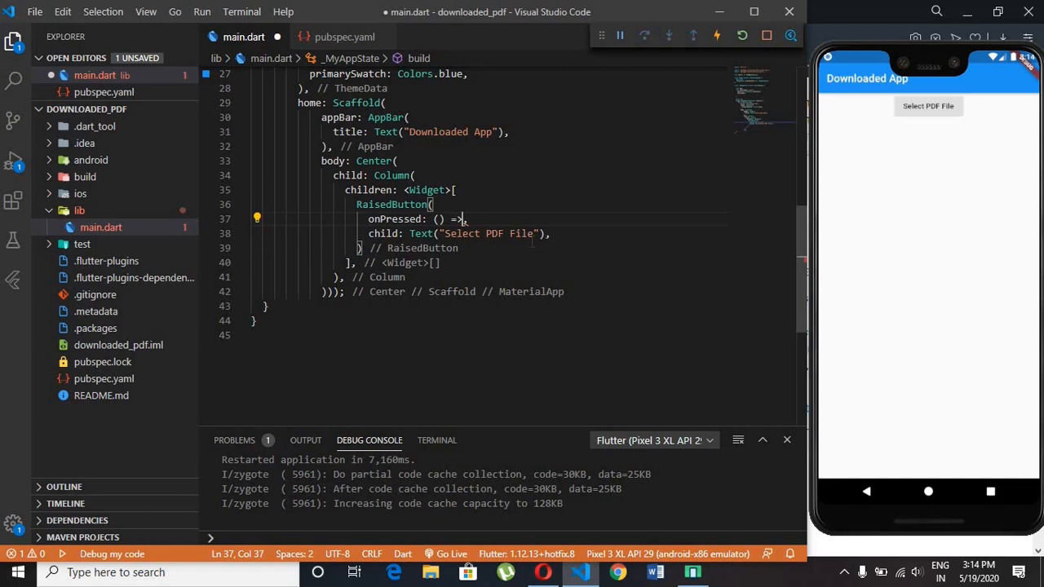
{"action": "type", "text": "seld"}
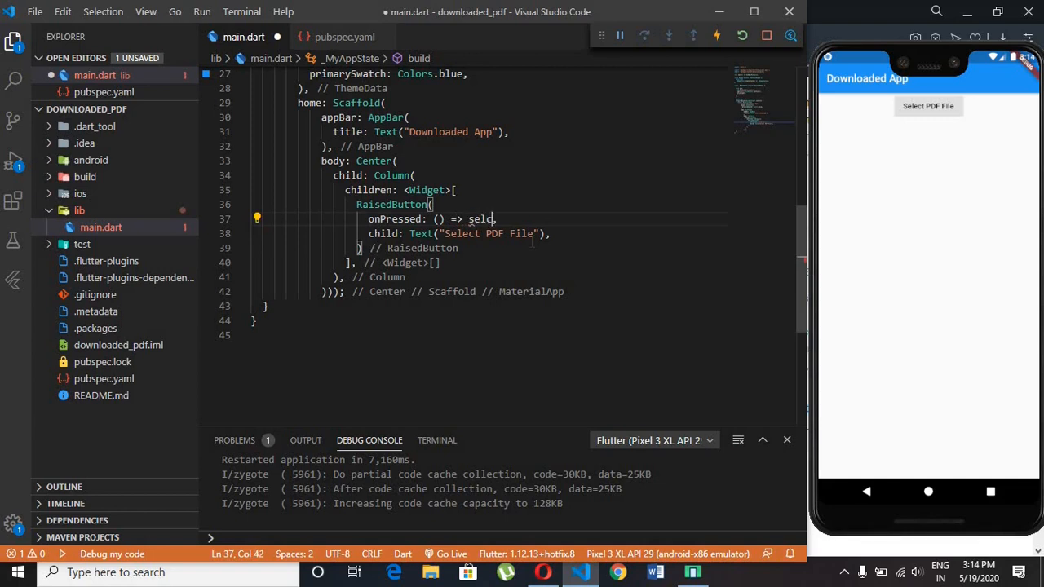
{"action": "type", "text": "c"}
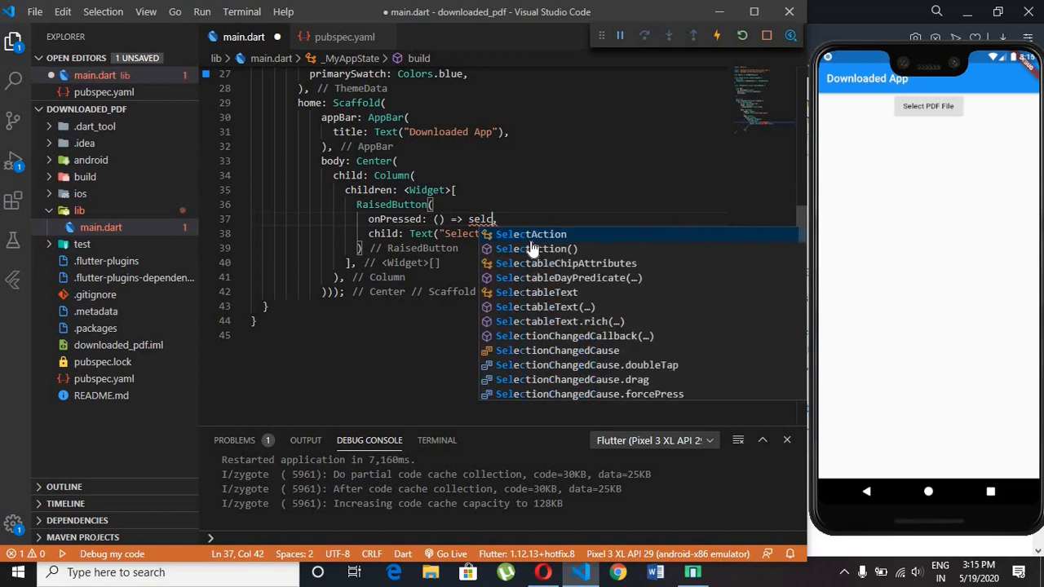
{"action": "type", "text": "ct"}
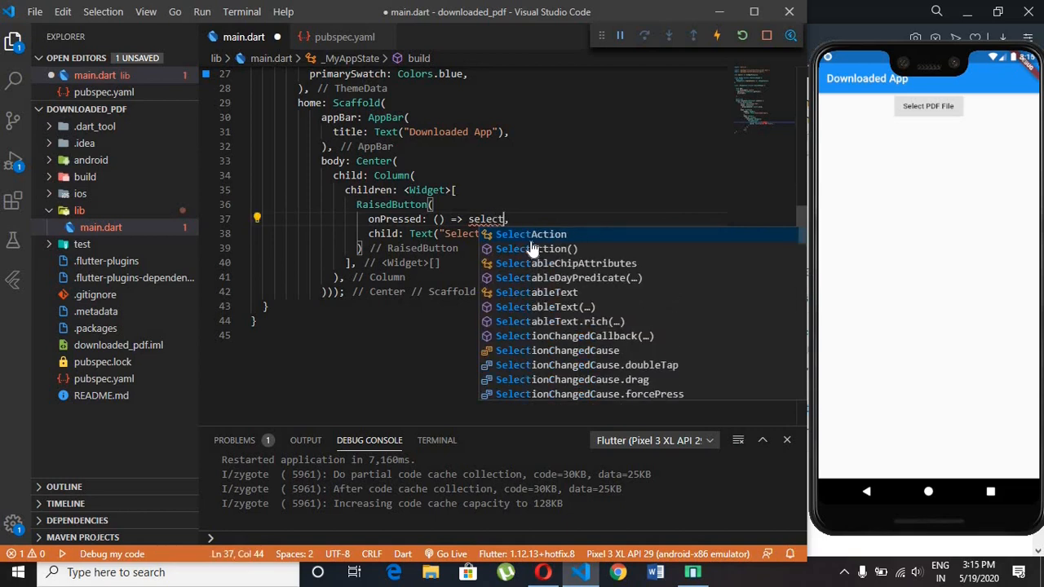
{"action": "type", "text": "pdf"}
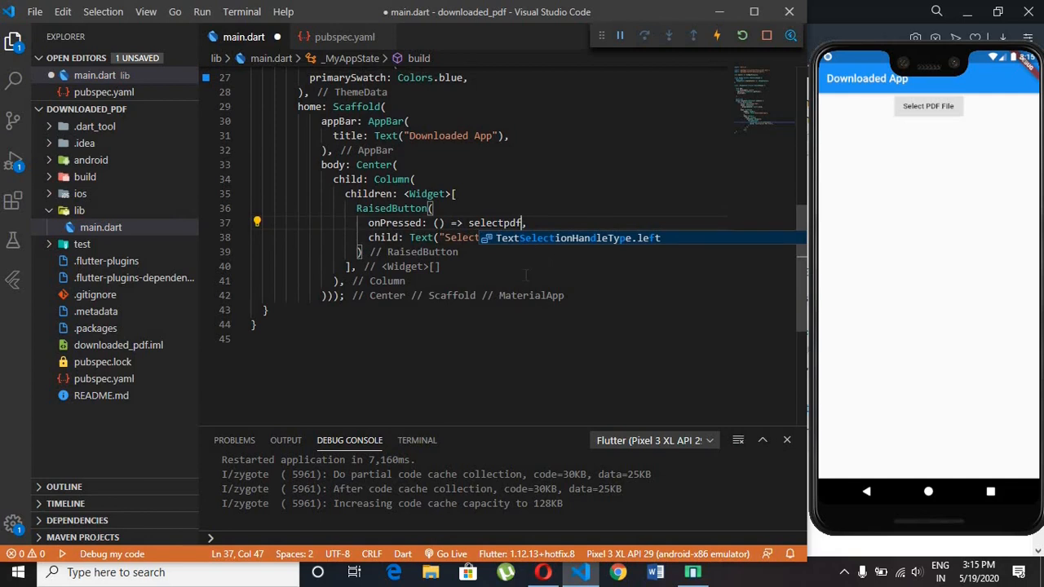
{"action": "scroll", "scroll_direction": "up", "scroll_amount": 3}
{"action": "type", "text": "()"}
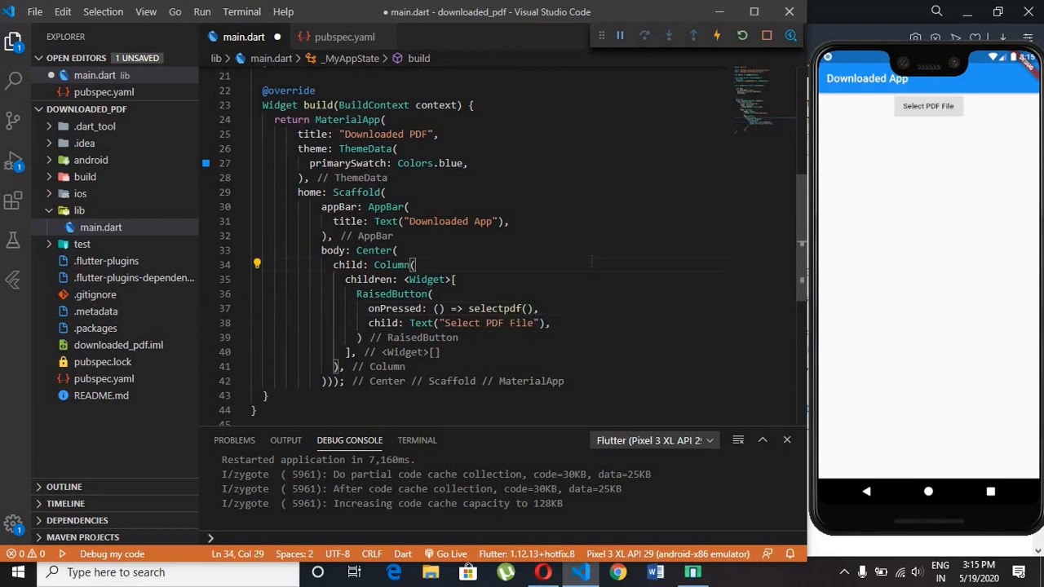
{"action": "key", "text": "ctrl+s"}
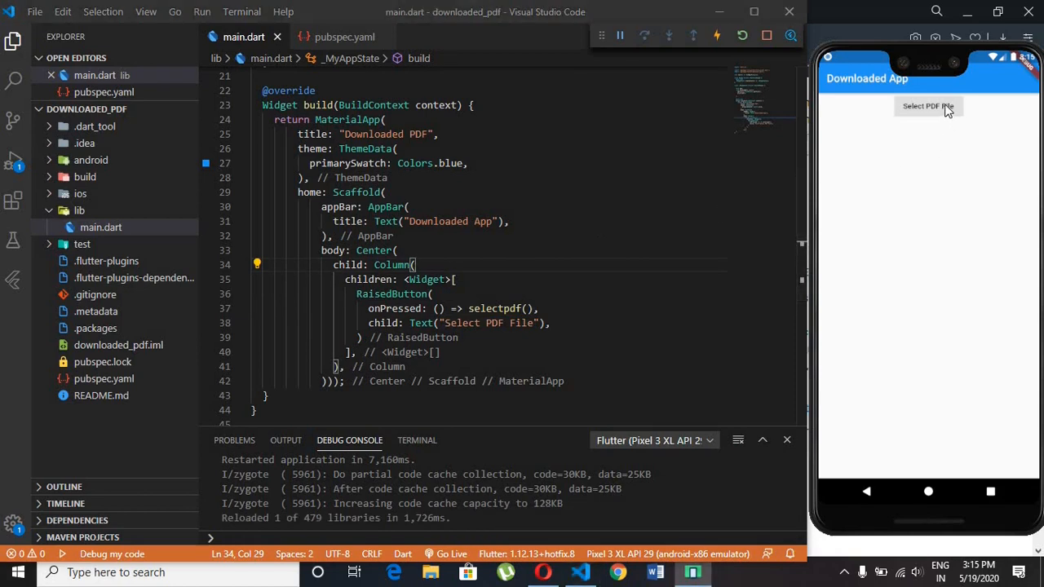
Step: Try Select PDF File, stop the app after the exception, and start a new debug session
{"action": "left_click", "coordinate": [928, 106]}
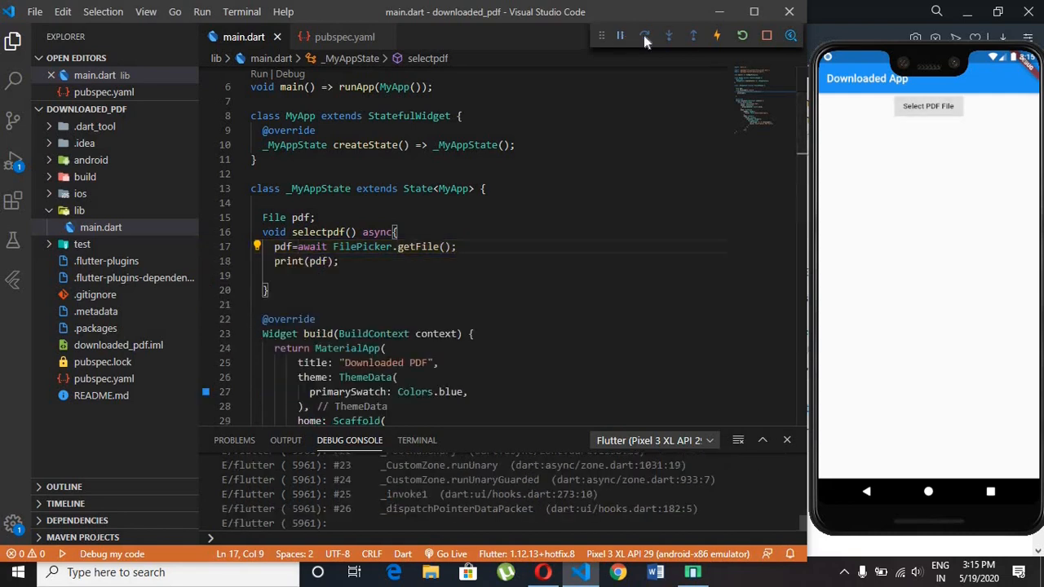
{"action": "left_click", "coordinate": [642, 36]}
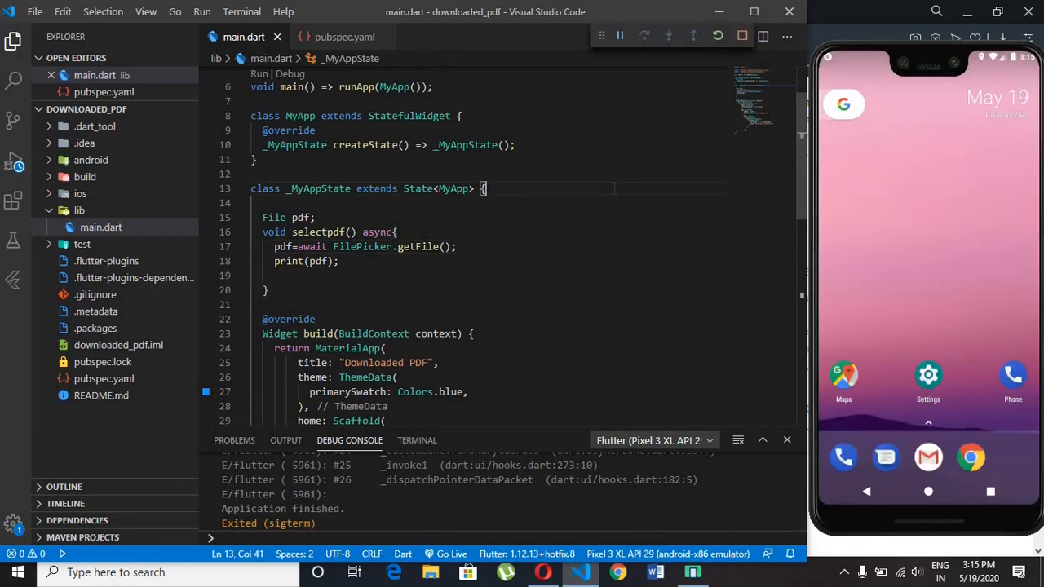
{"action": "left_click", "coordinate": [13, 160]}
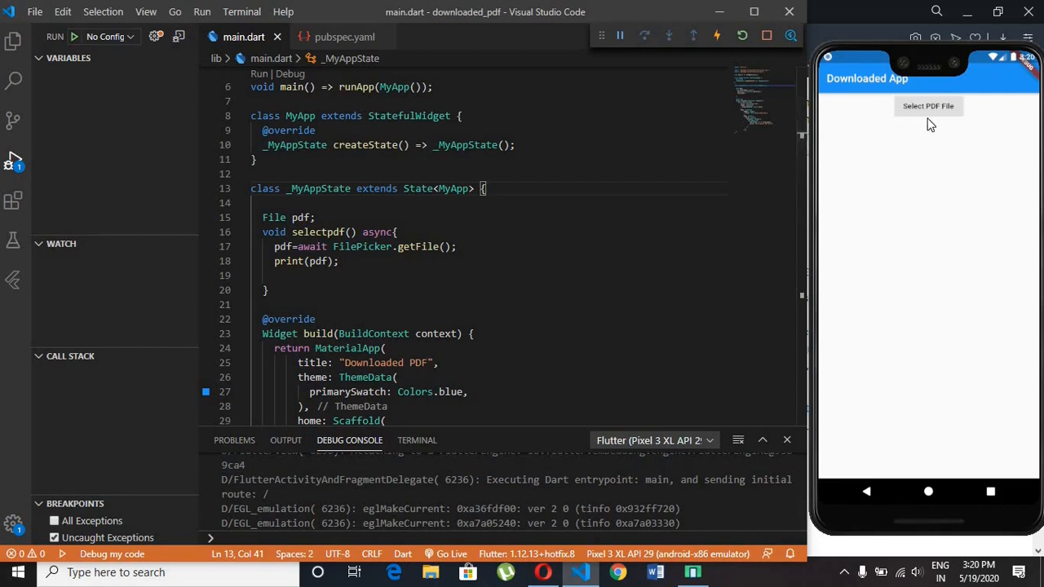
{"action": "mouse_move", "coordinate": [945, 114]}
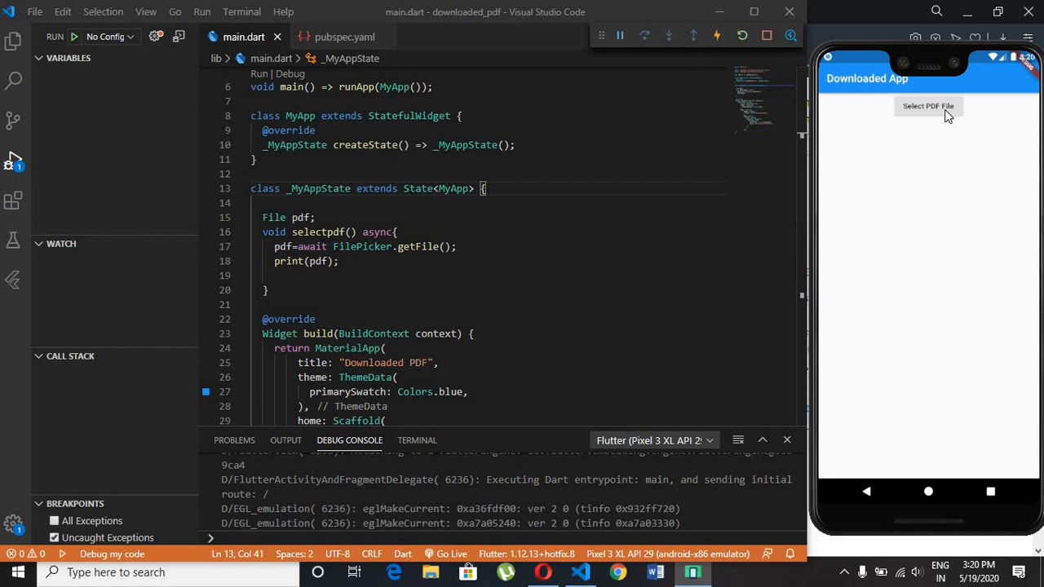
Step: Tap Select PDF File, allow file access, choose pdf.pdf from Downloads so its path prints
{"action": "left_click", "coordinate": [928, 106]}
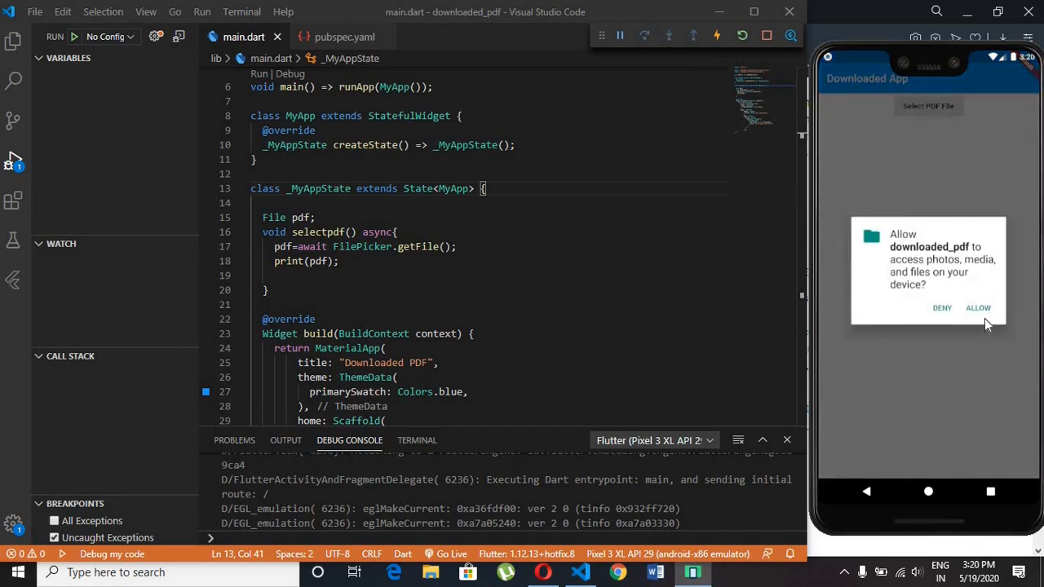
{"action": "left_click", "coordinate": [978, 306]}
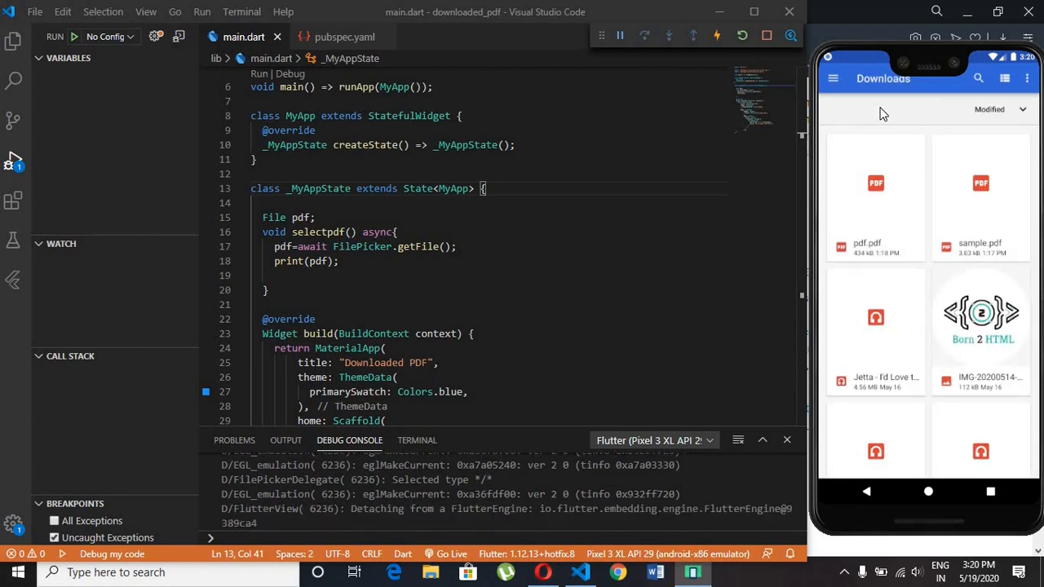
{"action": "left_click", "coordinate": [874, 196]}
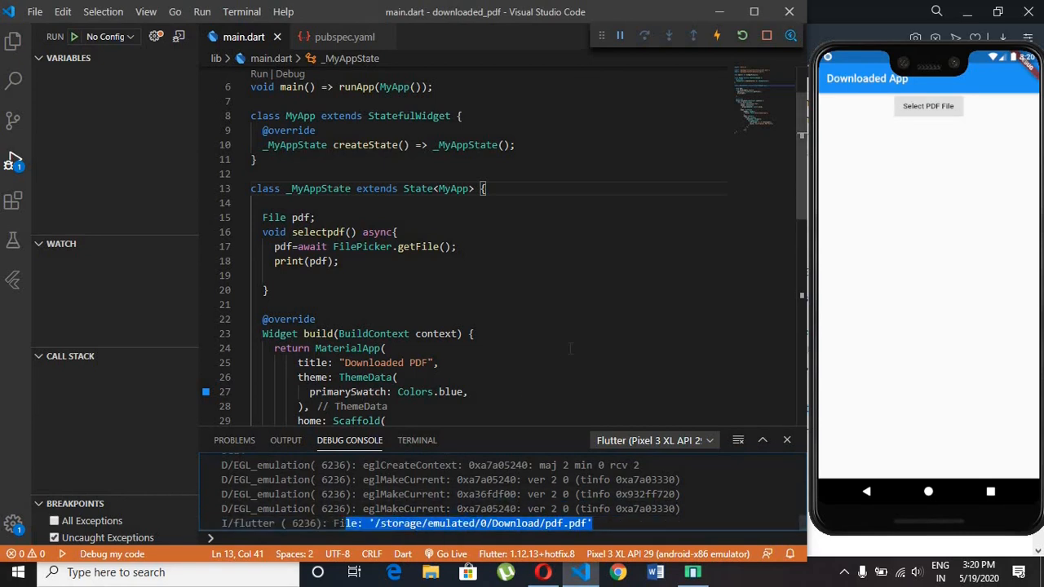
{"action": "left_click", "coordinate": [316, 217]}
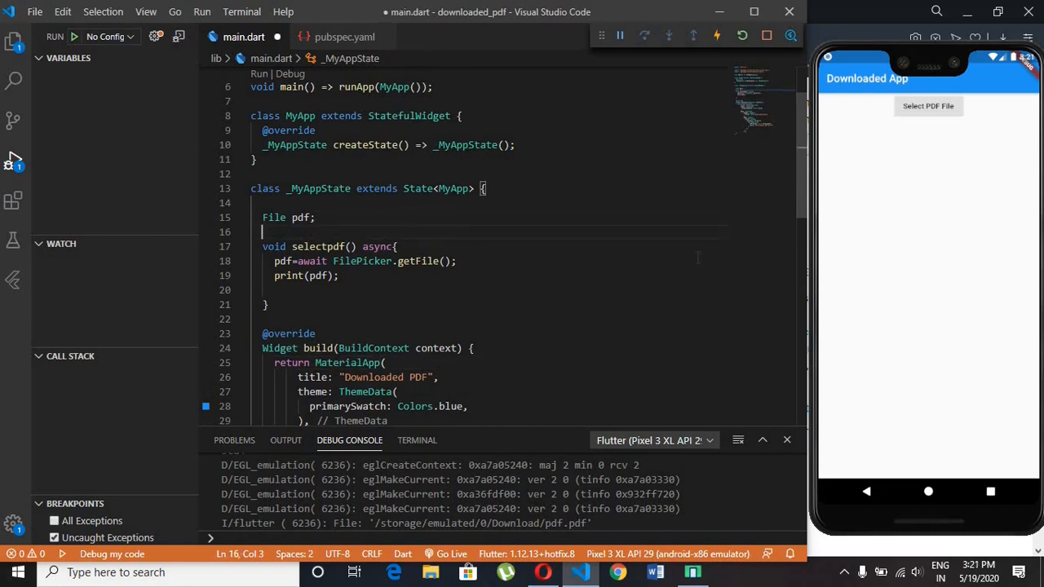
Step: Declare PDFDocument doc and load it with doc = await PDFDocument.fromFile(pdf)
{"action": "type", "text": "PDFDocument"}
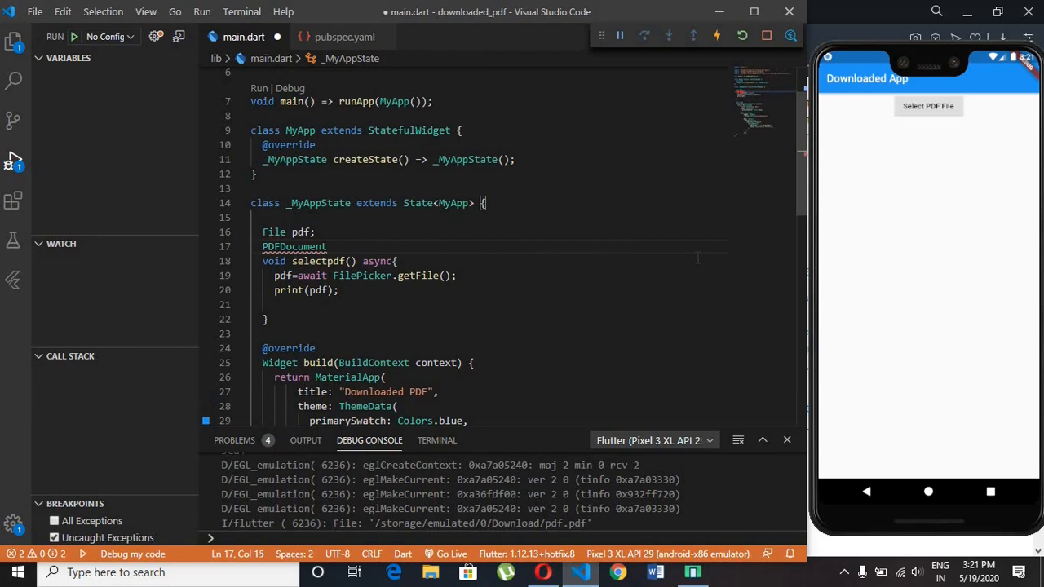
{"action": "type", "text": "doc;"}
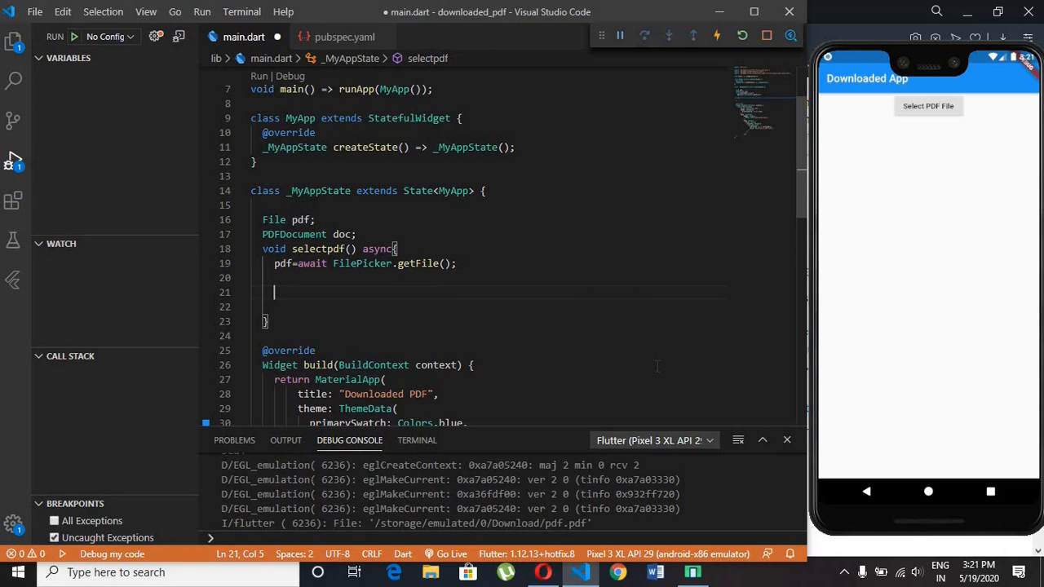
{"action": "type", "text": "doc=a"}
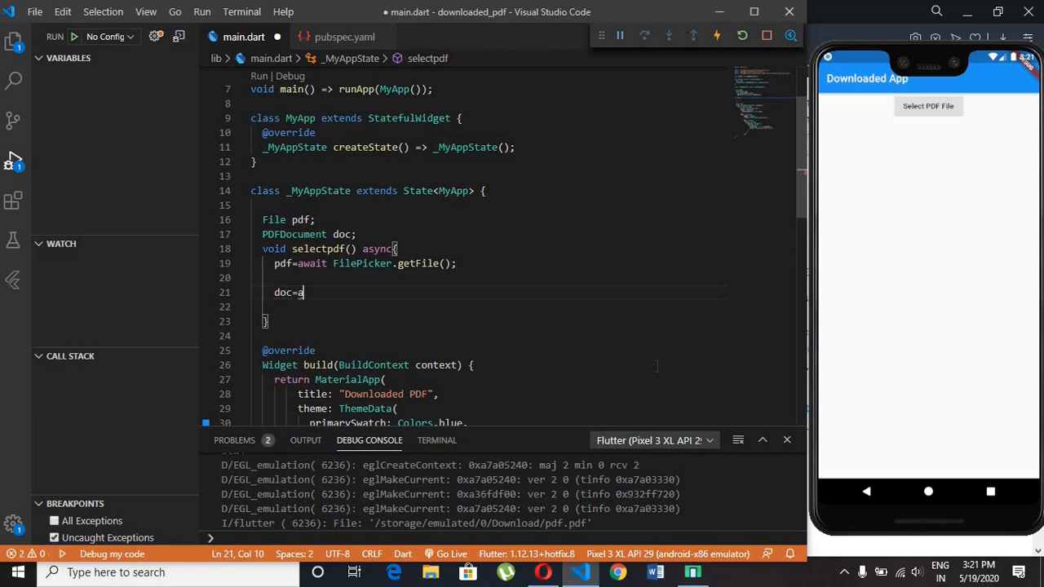
{"action": "type", "text": "wait"}
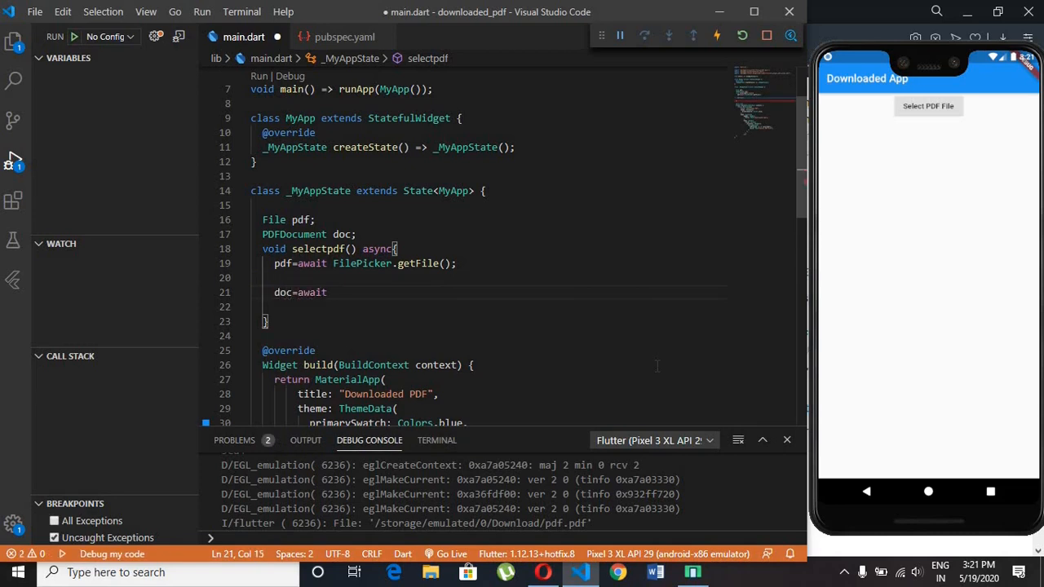
{"action": "type", "text": "PDFDocument."}
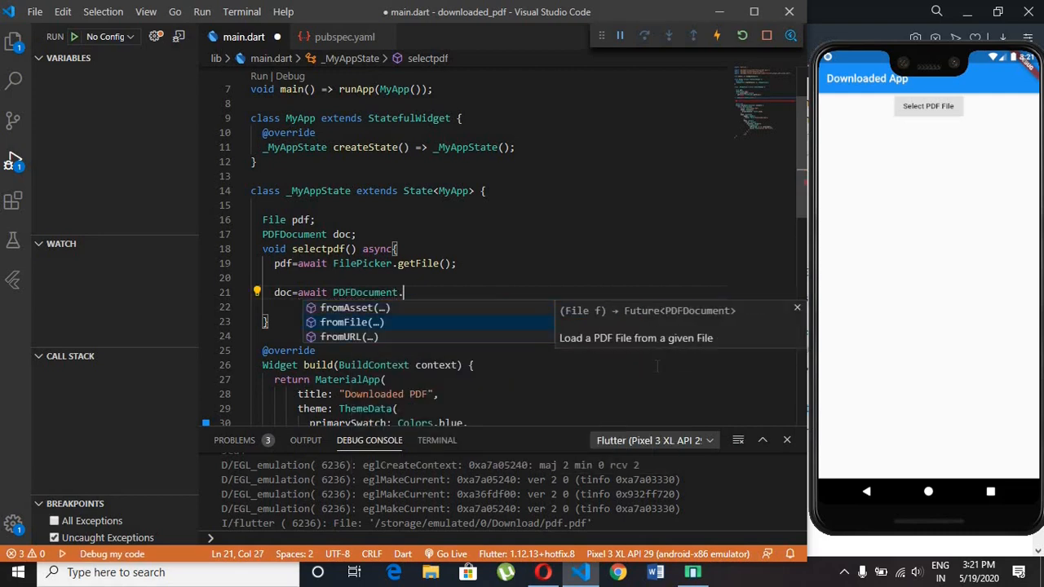
{"action": "left_click", "coordinate": [351, 321]}
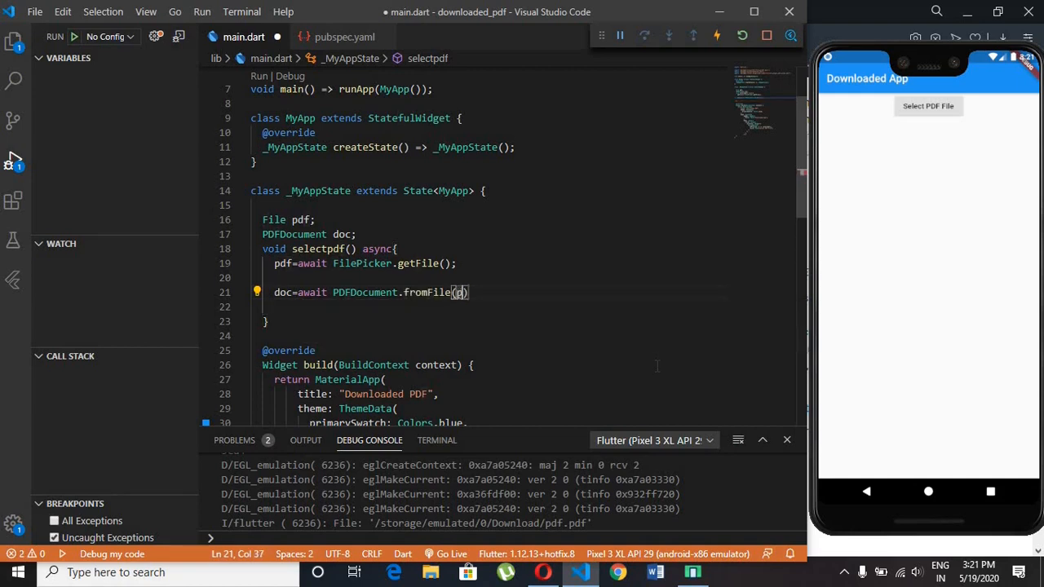
{"action": "type", "text": "df);"}
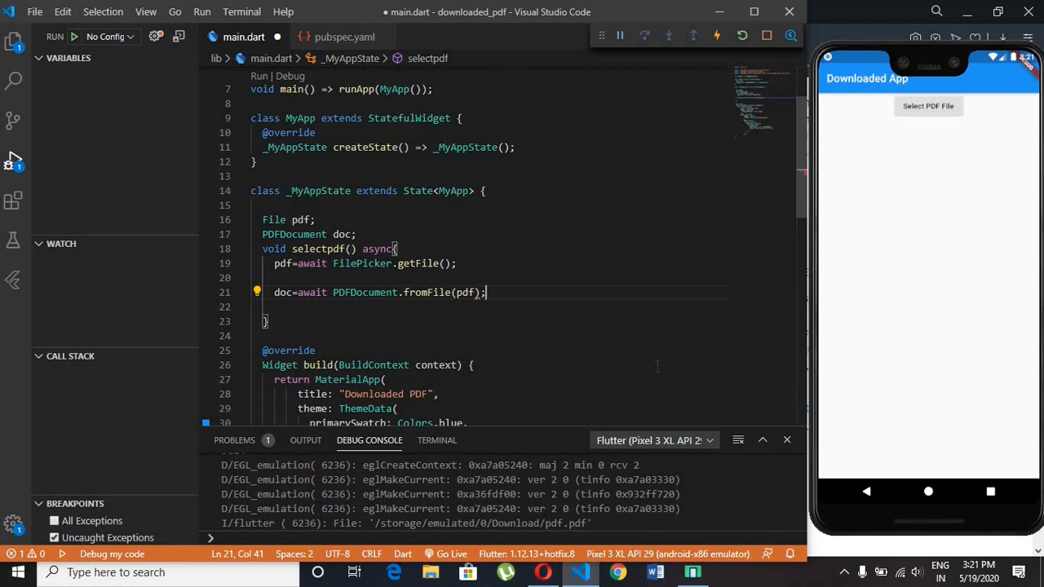
Step: Wrap doc = doc in a setState call so the widget rebuilds
{"action": "scroll", "scroll_direction": "down", "scroll_amount": 3}
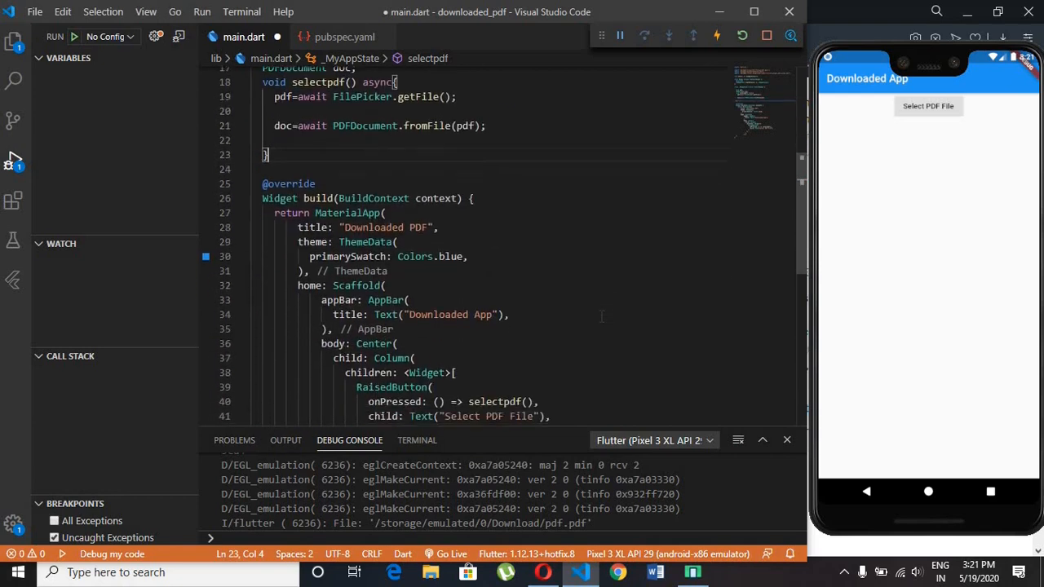
{"action": "scroll", "scroll_direction": "up", "scroll_amount": 3}
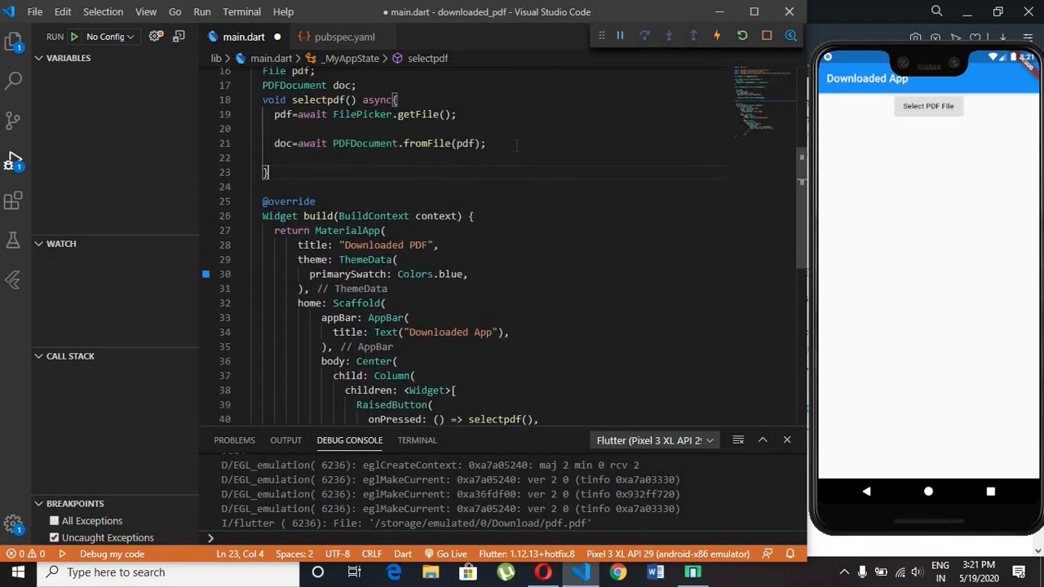
{"action": "type", "text": "setState(() {"}
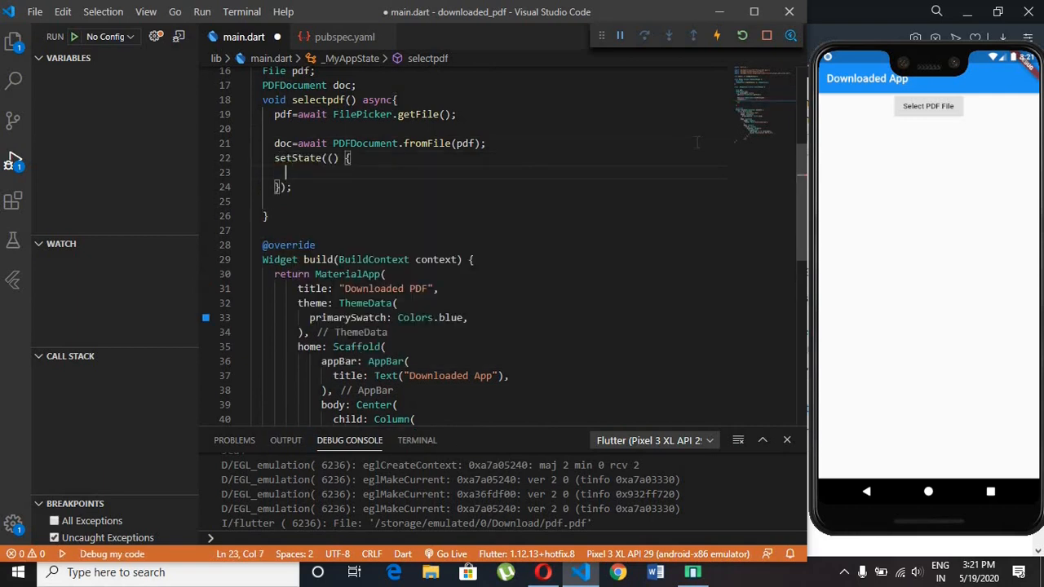
{"action": "type", "text": "doc=doc;"}
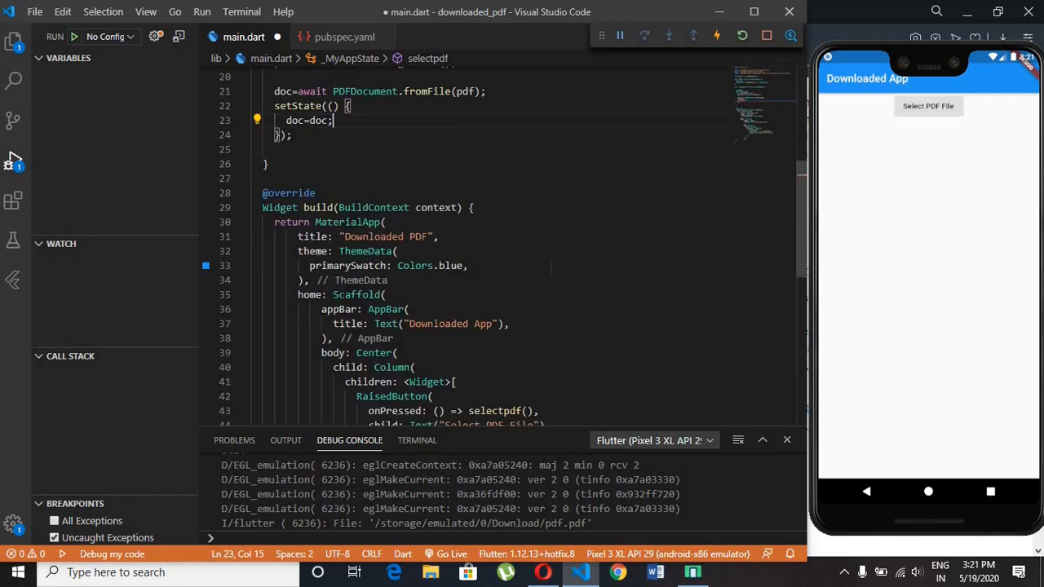
{"action": "scroll", "scroll_direction": "down", "scroll_amount": 3}
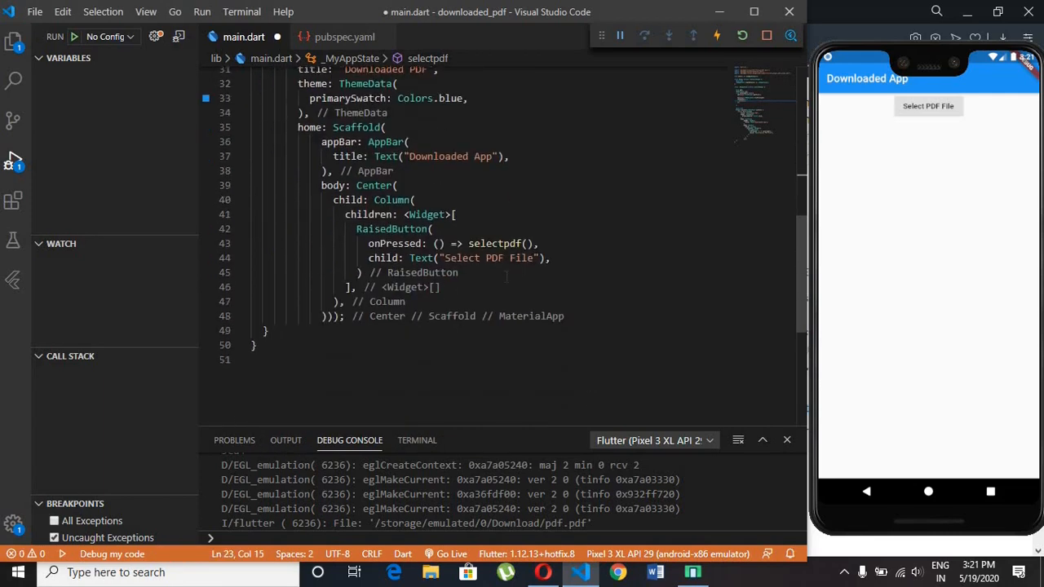
Step: After the RaisedButton, add doc == null ? Center() as the empty branch
{"action": "left_click", "coordinate": [431, 228]}
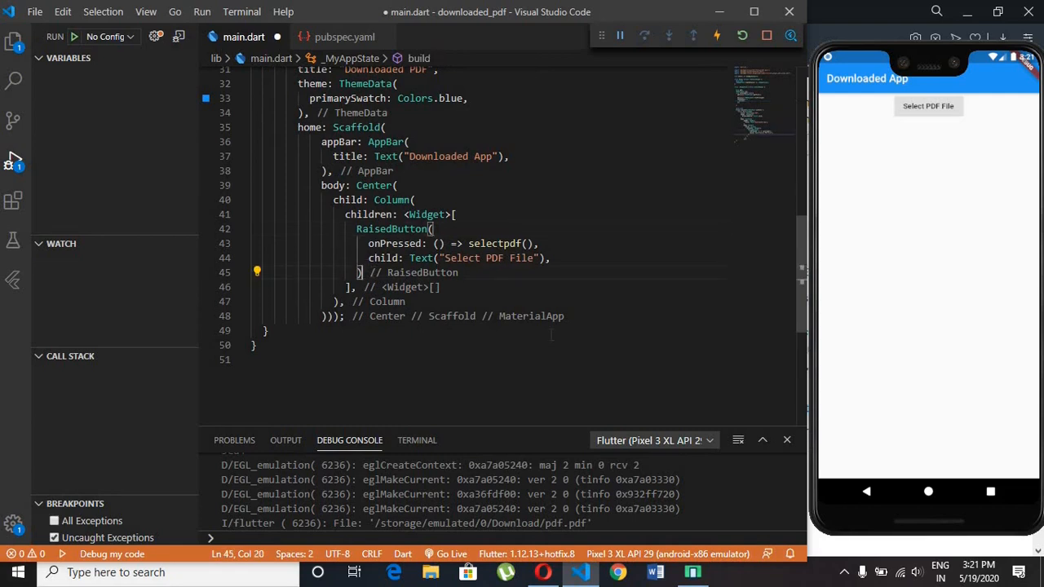
{"action": "key", "text": "enter"}
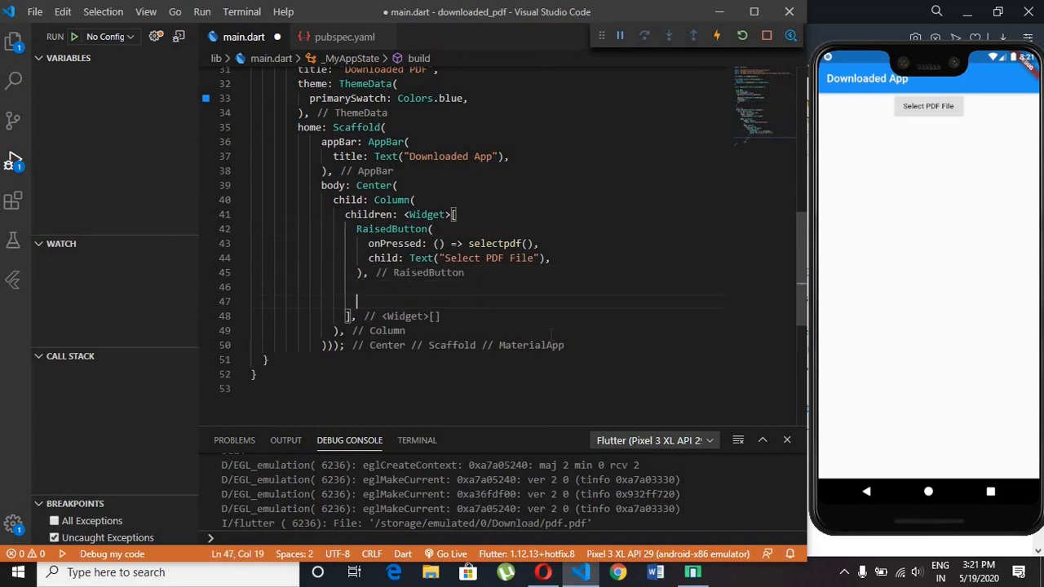
{"action": "type", "text": "doc"}
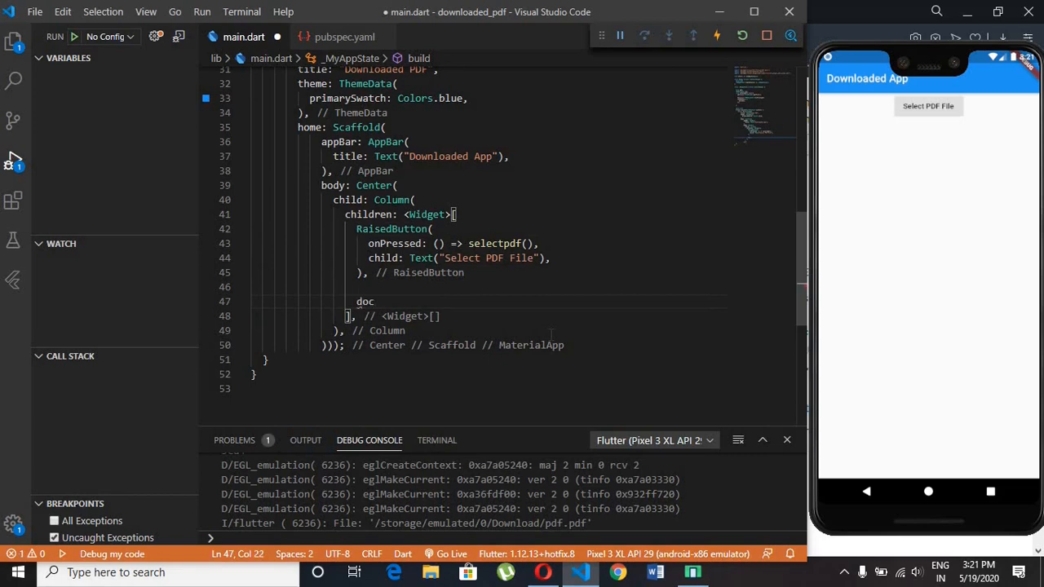
{"action": "type", "text": "==null?"}
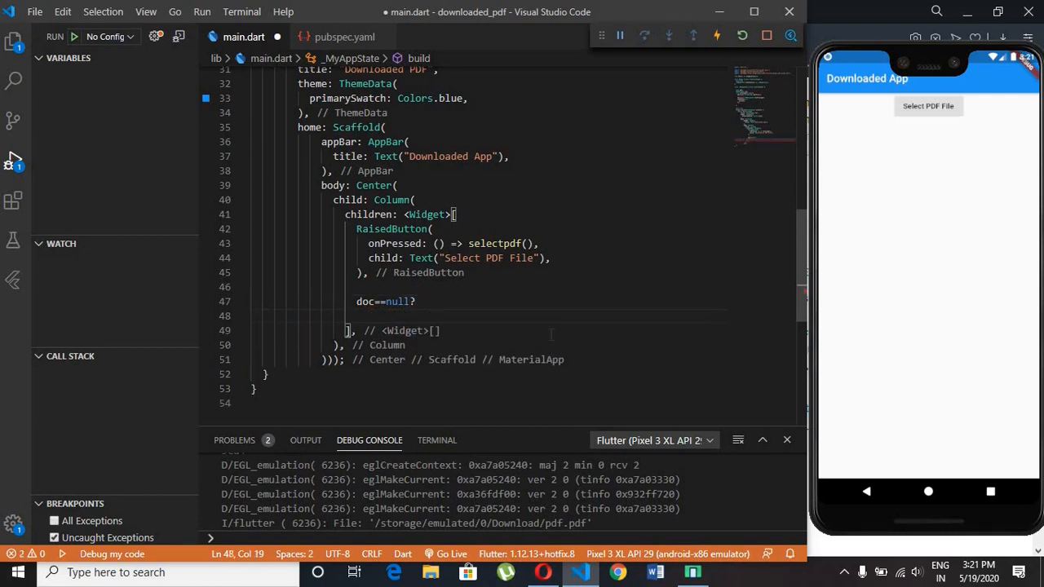
{"action": "type", "text": "Center"}
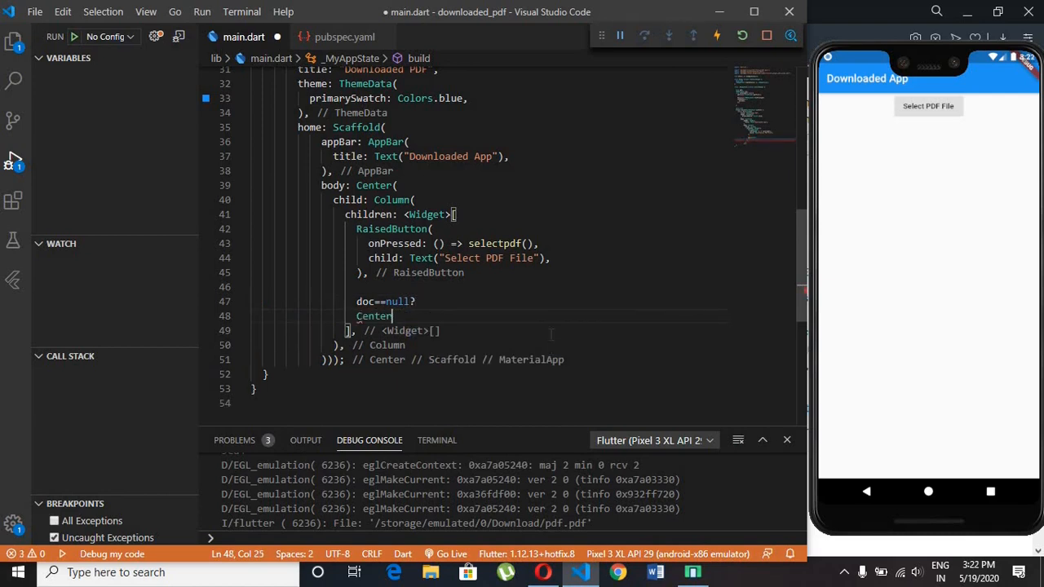
{"action": "type", "text": "()"}
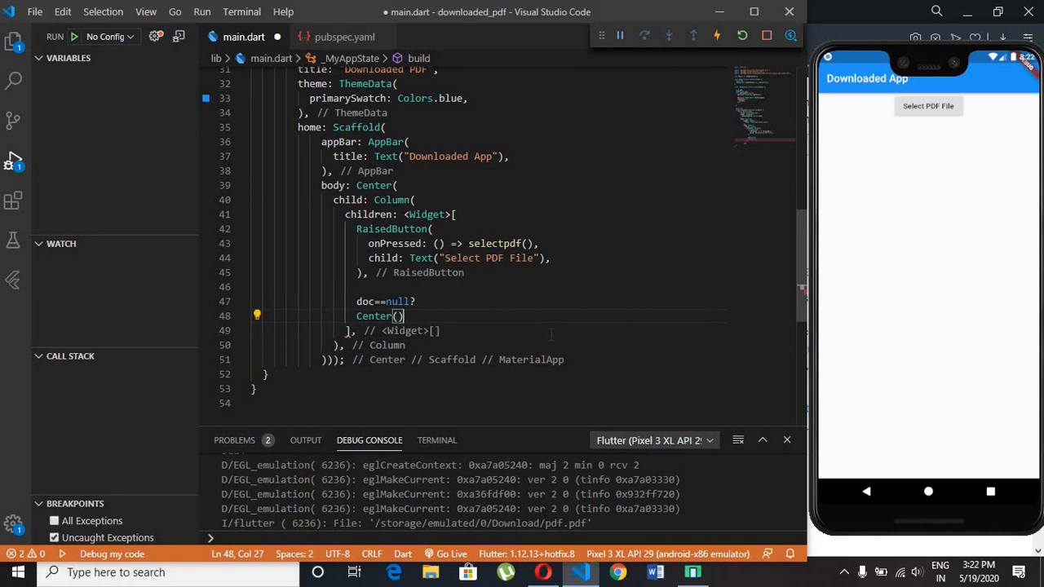
{"action": "key", "text": "enter"}
{"action": "type", "text": ":"}
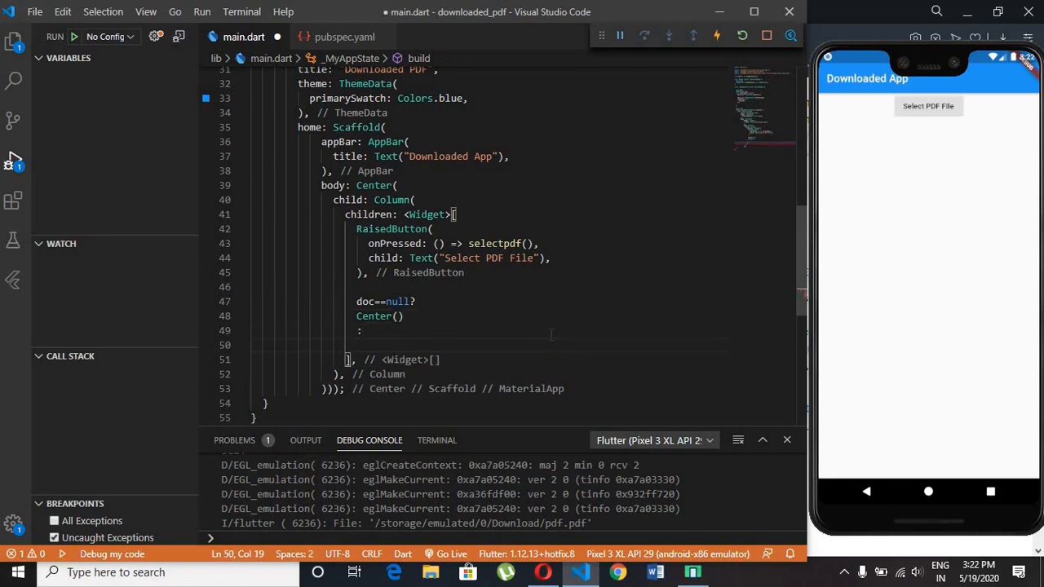
Step: Add the else branch Container with child: PDFViewer(document: doc)
{"action": "type", "text": "Container("}
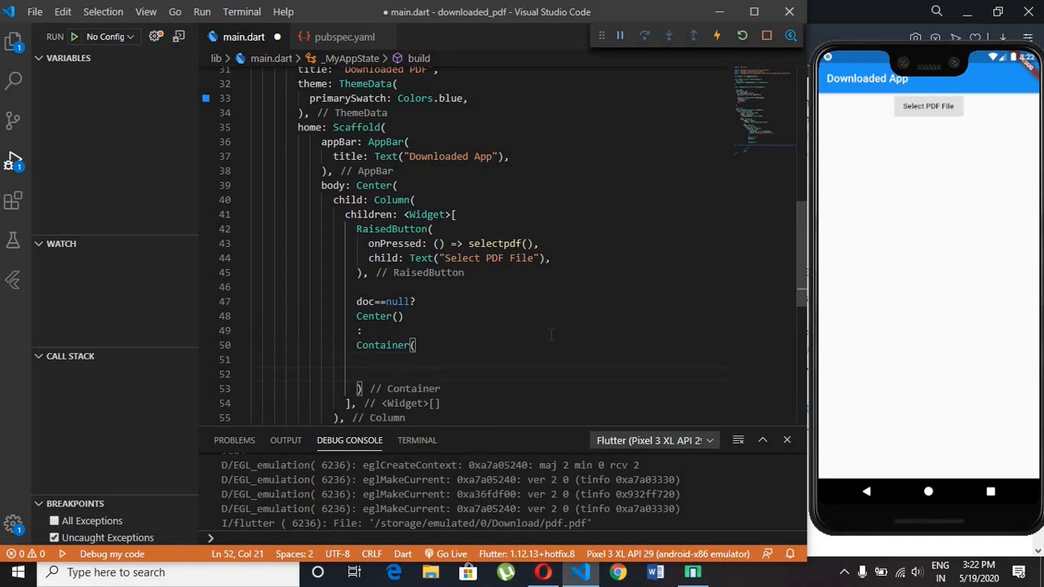
{"action": "type", "text": "child"}
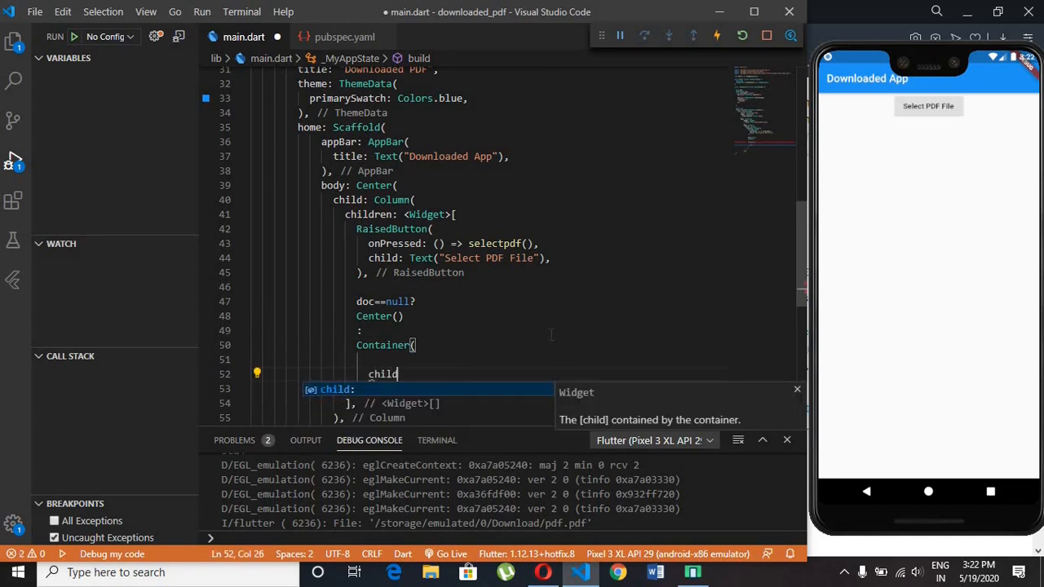
{"action": "type", "text": ":P"}
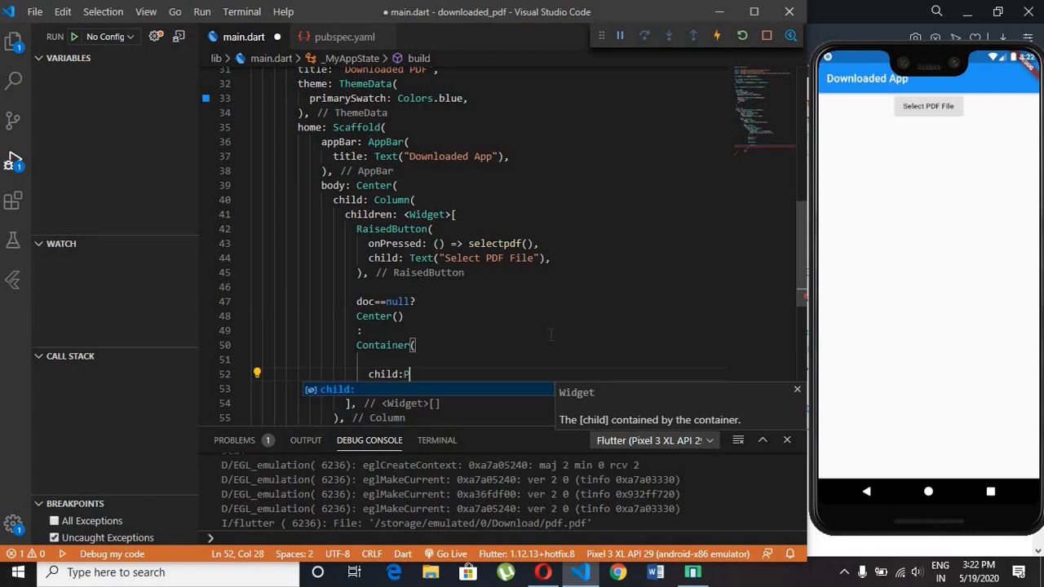
{"action": "type", "text": "DFViewer"}
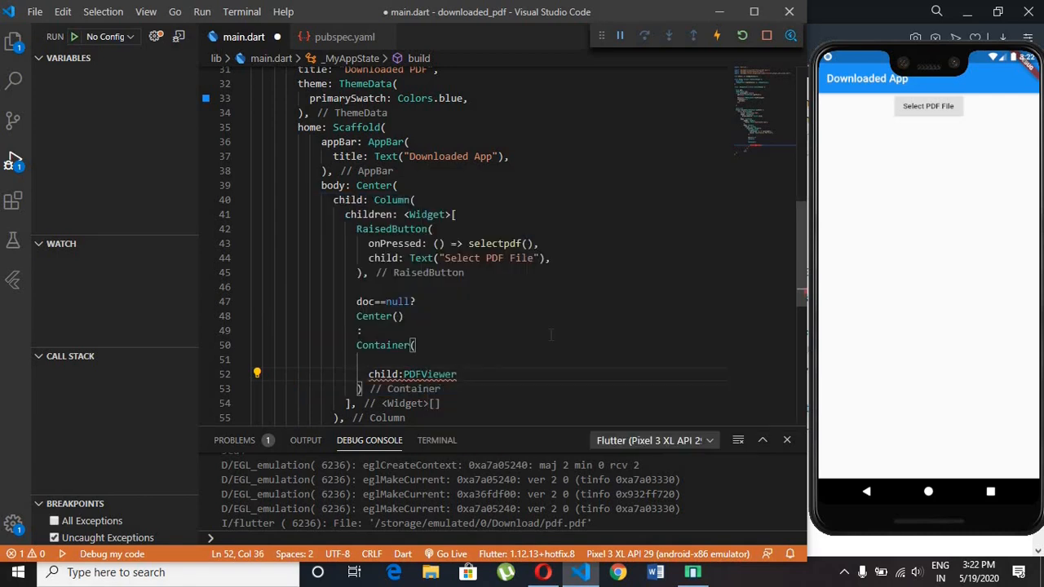
{"action": "type", "text": "(document: ,)"}
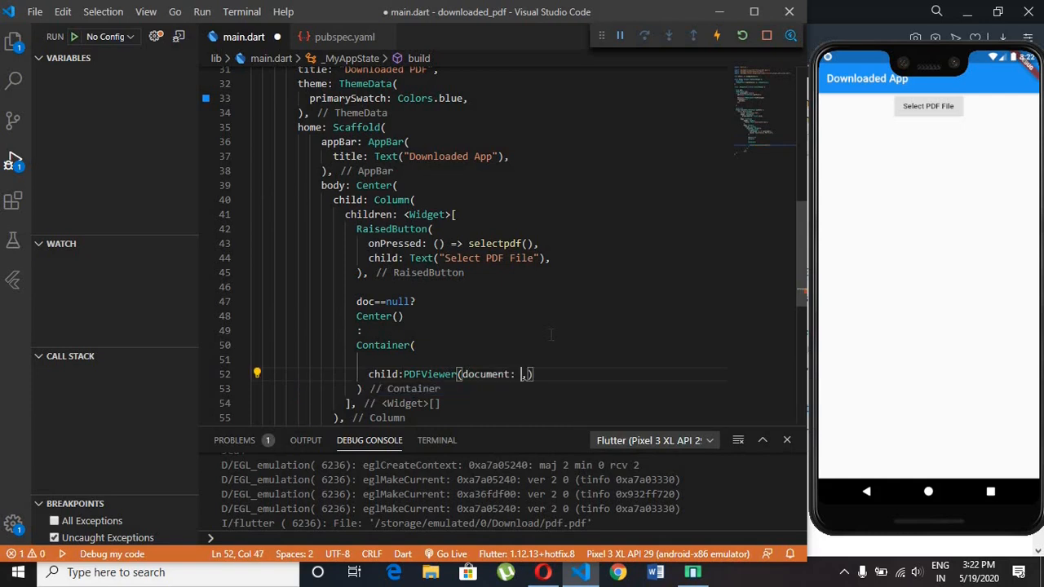
{"action": "type", "text": "doc)"}
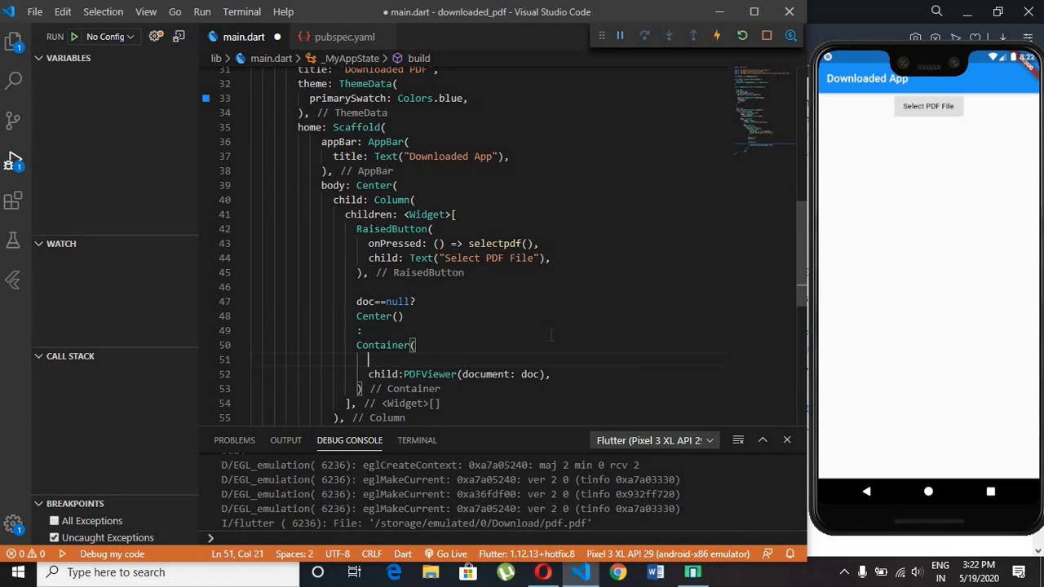
Step: Give the Container height MediaQuery.of(context).size.height * 0.8
{"action": "type", "text": "height: ,"}
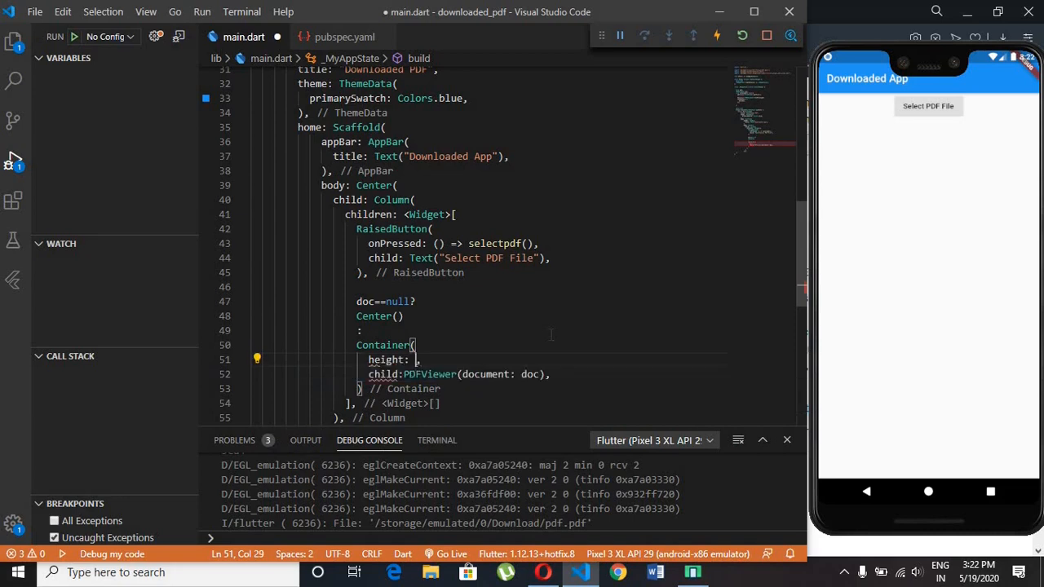
{"action": "type", "text": "MediaQuery.of(context).size."}
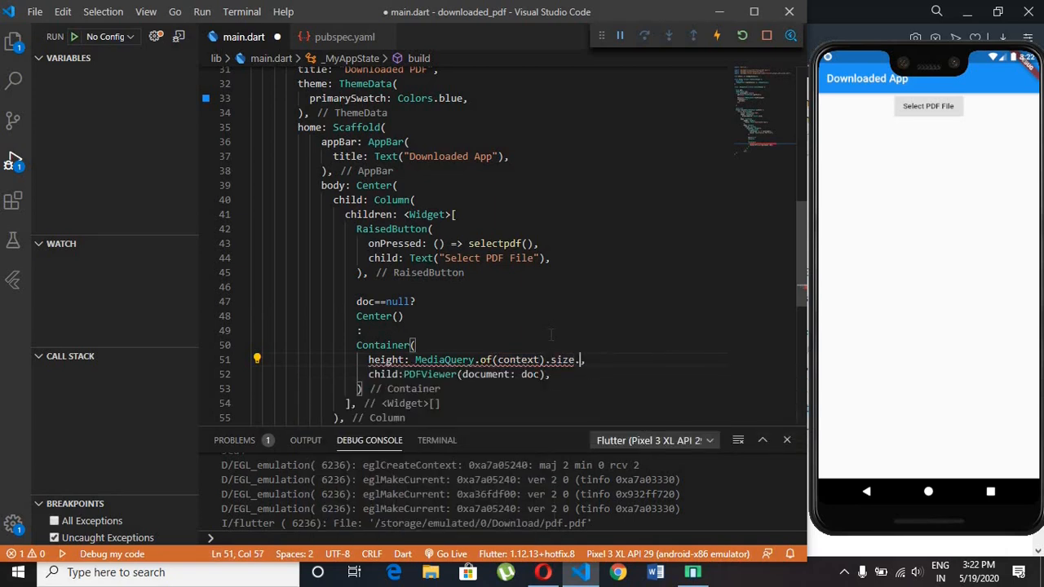
{"action": "type", "text": "height"}
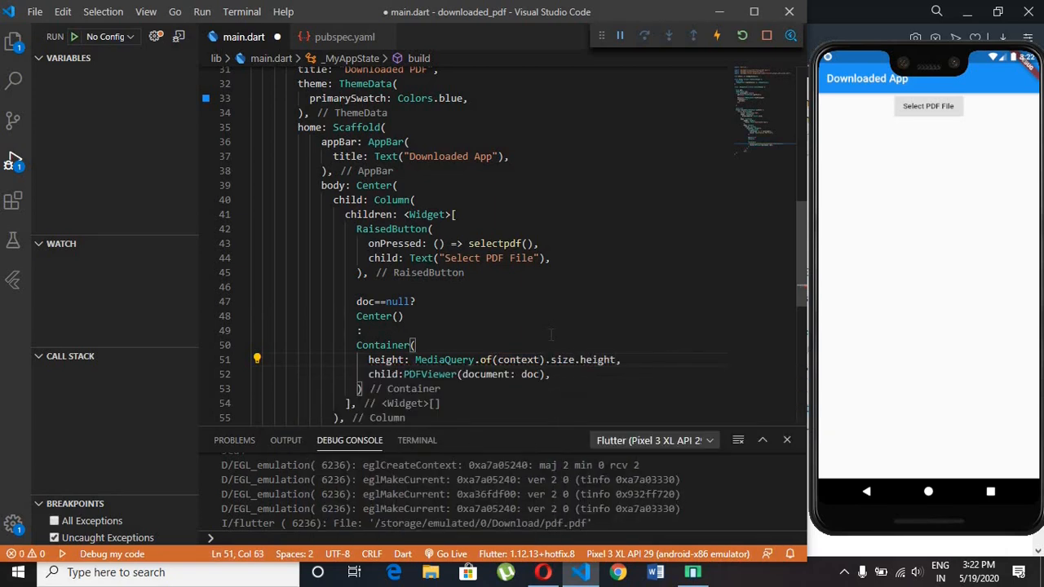
{"action": "type", "text": "*0.8"}
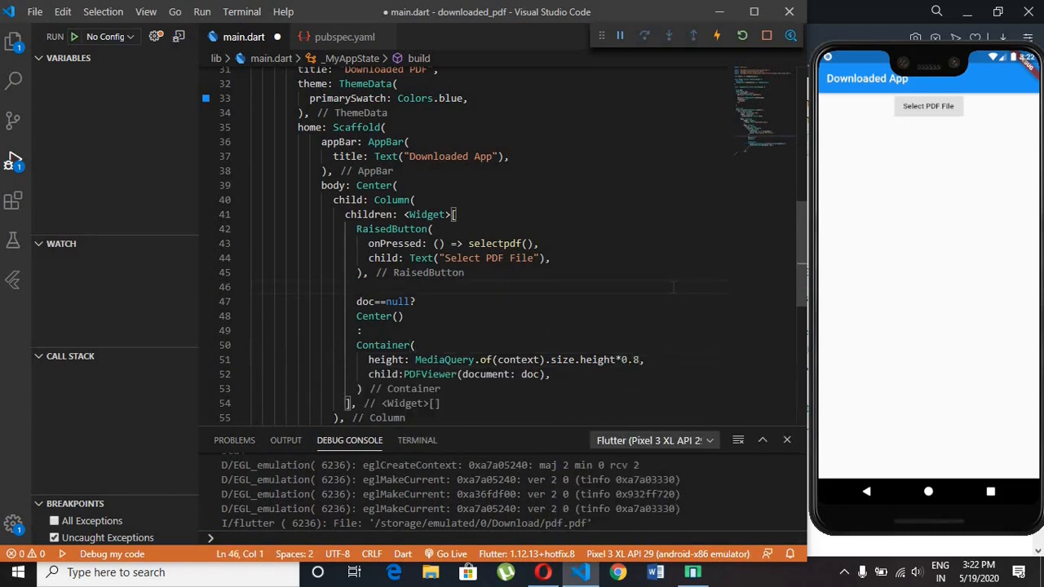
Step: Hot reload, pick pdf.pdf via Select PDF File, hitting the MediaQuery error screen
{"action": "key", "text": "ctrl+s"}
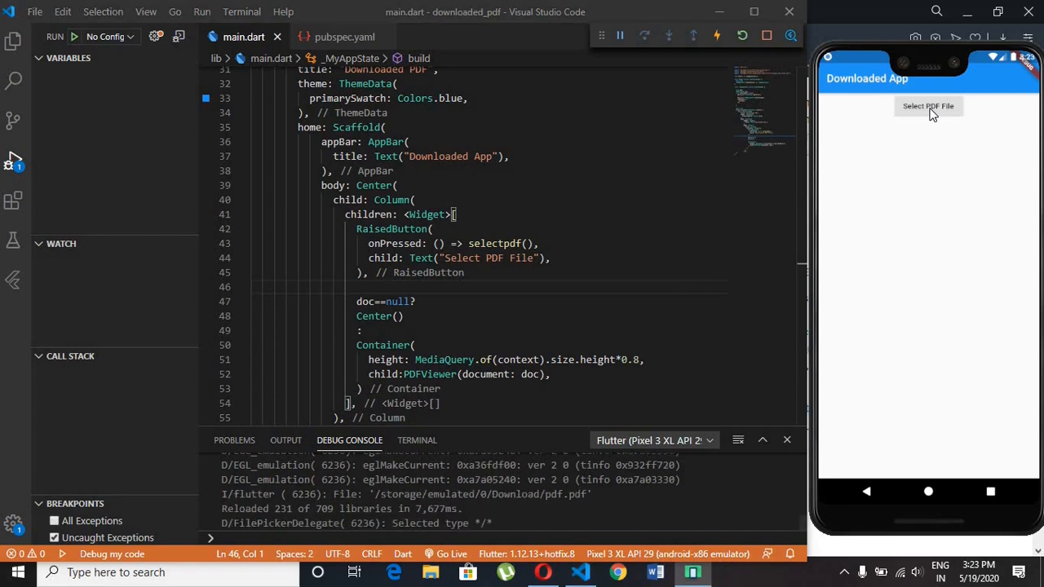
{"action": "left_click", "coordinate": [928, 106]}
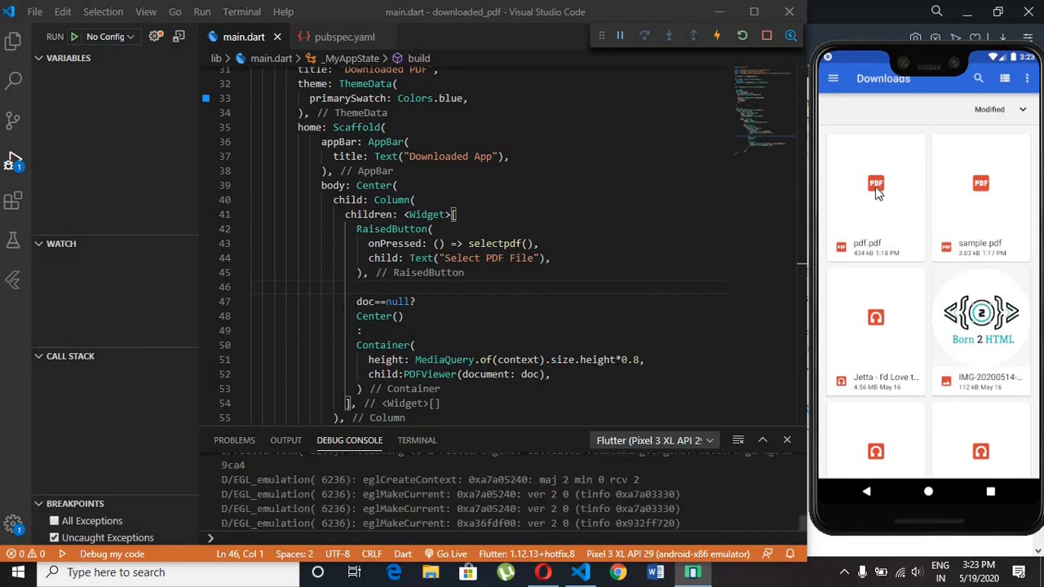
{"action": "left_click", "coordinate": [874, 195]}
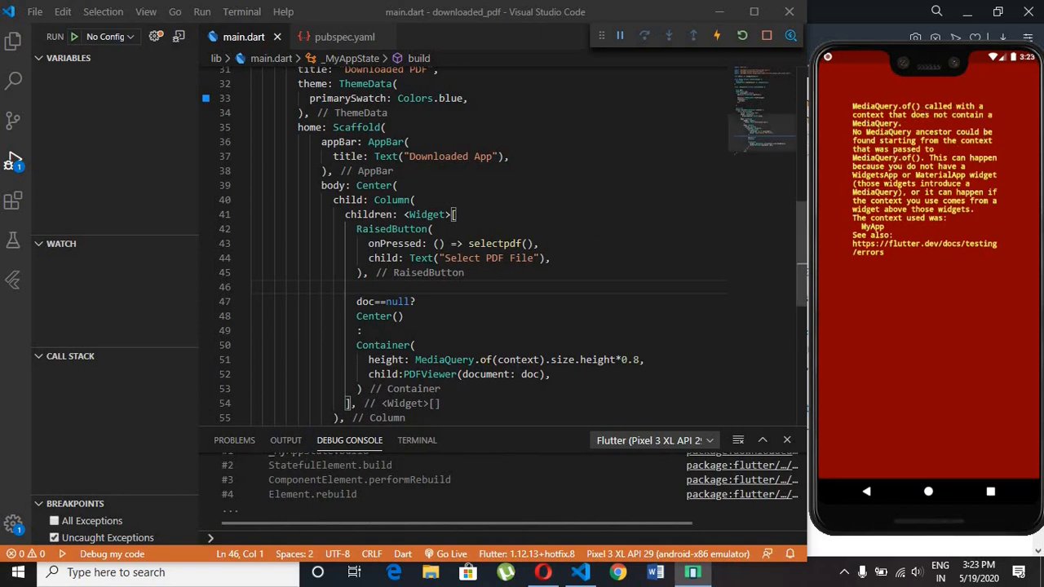
{"action": "scroll", "scroll_direction": "up", "scroll_amount": 3}
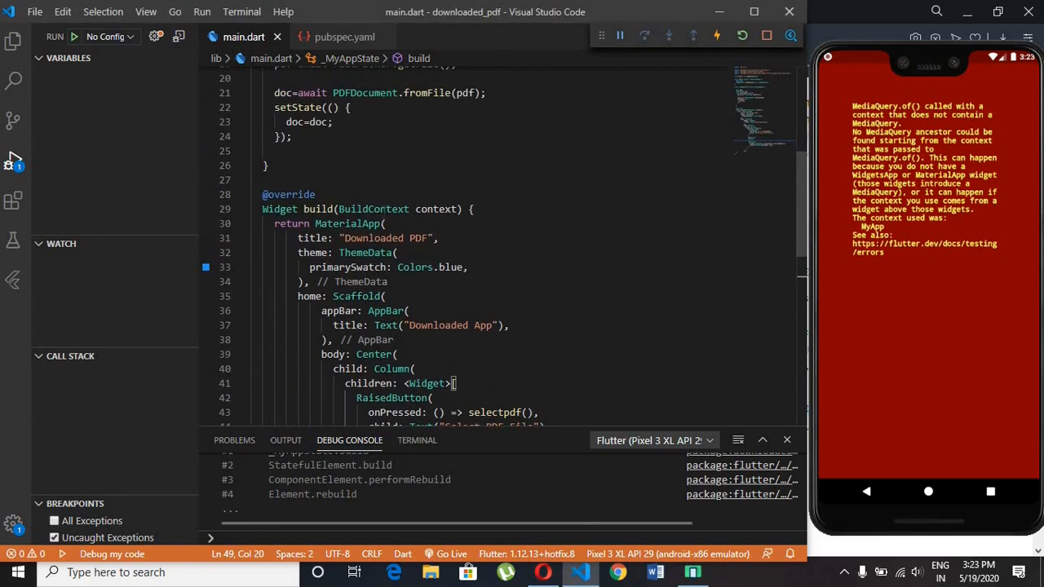
Step: Wrap the Scaffold body's Center in Builder(builder: (context) => ...) with its closing bracket
{"action": "scroll", "scroll_direction": "down", "scroll_amount": 3}
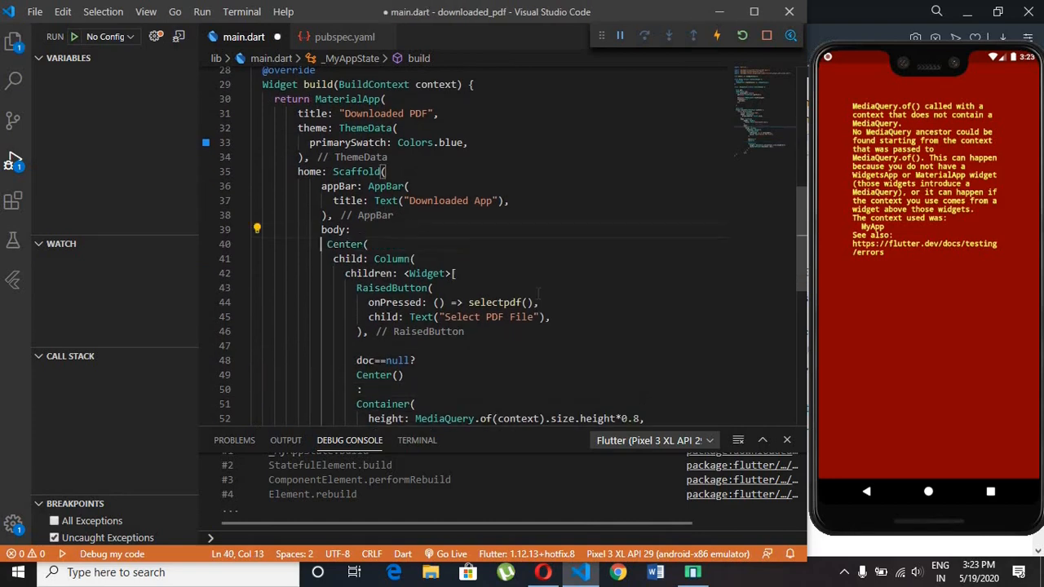
{"action": "left_click", "coordinate": [355, 229]}
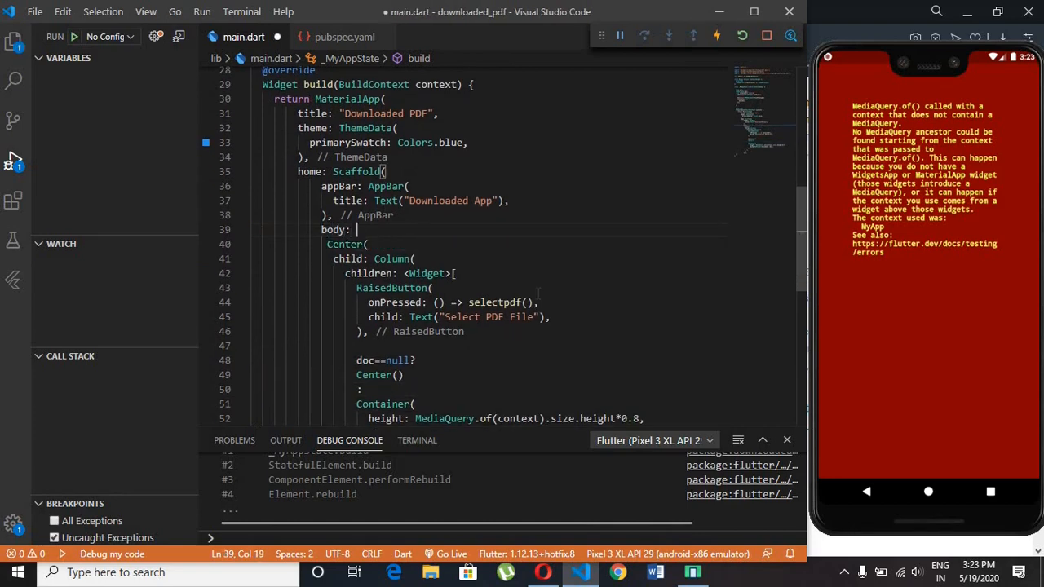
{"action": "type", "text": "Builder(builder: (),"}
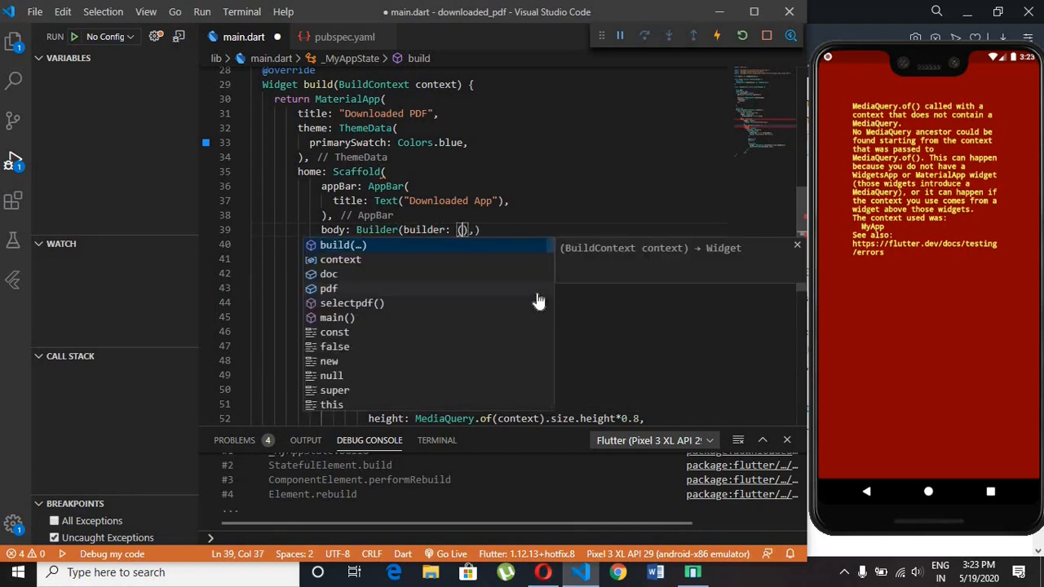
{"action": "type", "text": "context"}
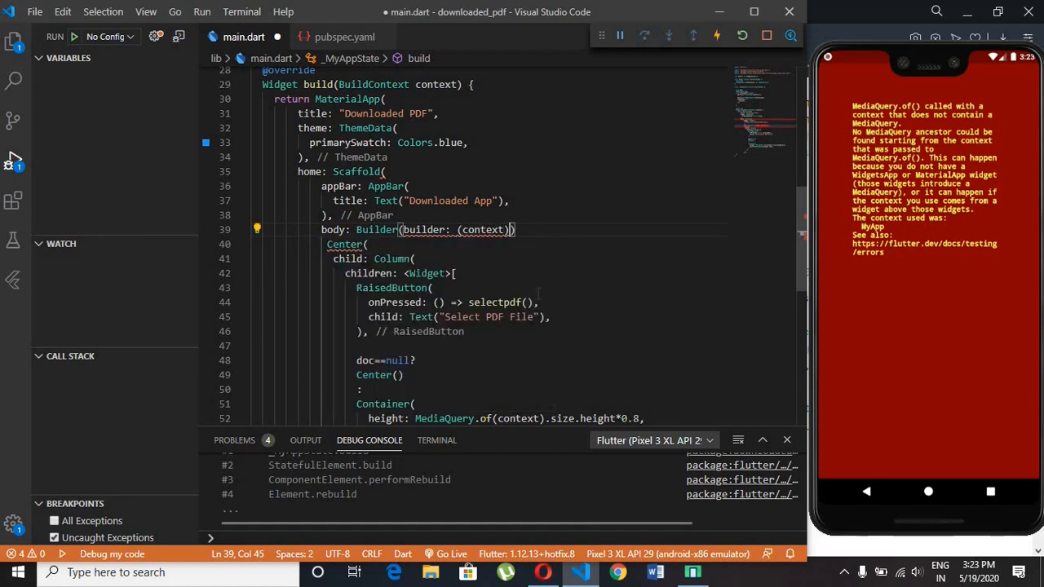
{"action": "type", "text": "=>"}
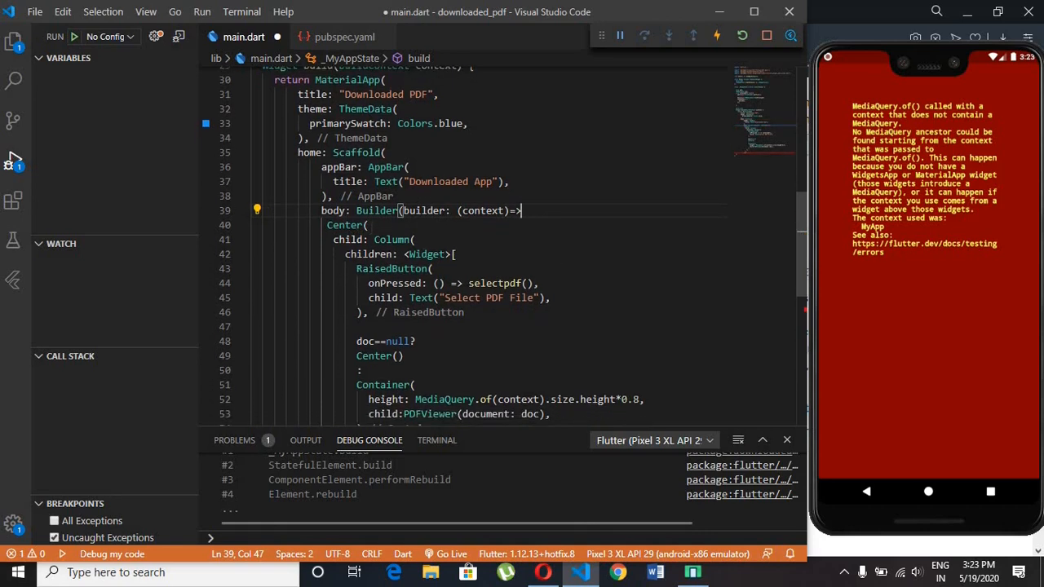
{"action": "scroll", "scroll_direction": "down", "scroll_amount": 3}
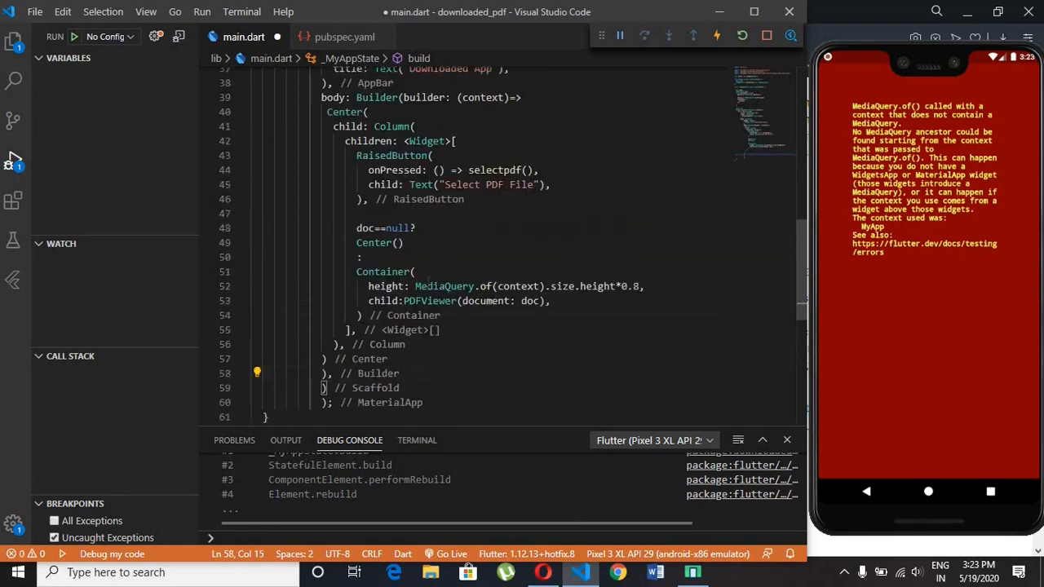
{"action": "scroll", "scroll_direction": "up", "scroll_amount": 3}
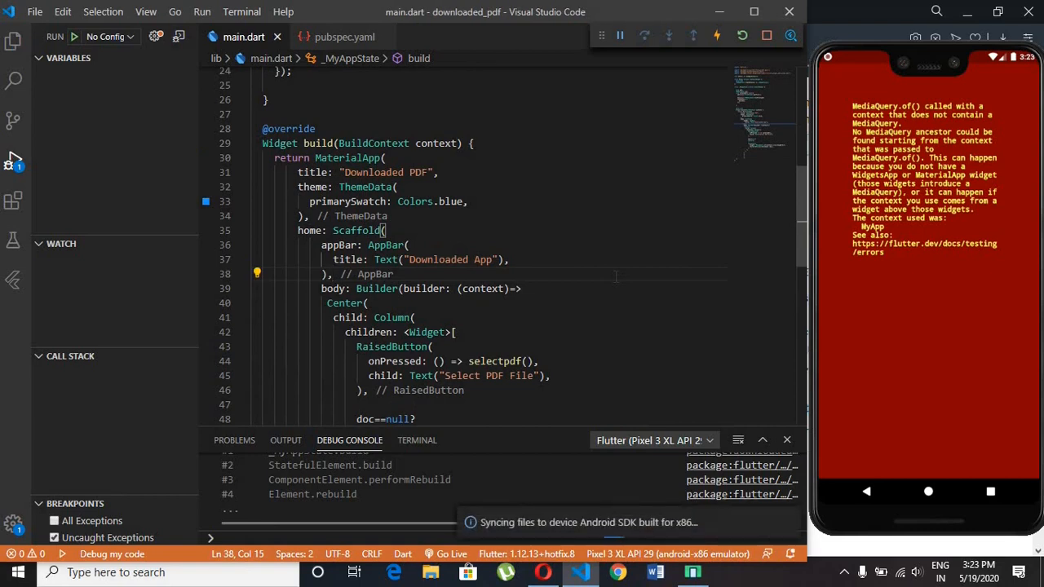
Step: Hot reload, select the PDF so it shows in the viewer, then jump to page 4
{"action": "left_click", "coordinate": [716, 36]}
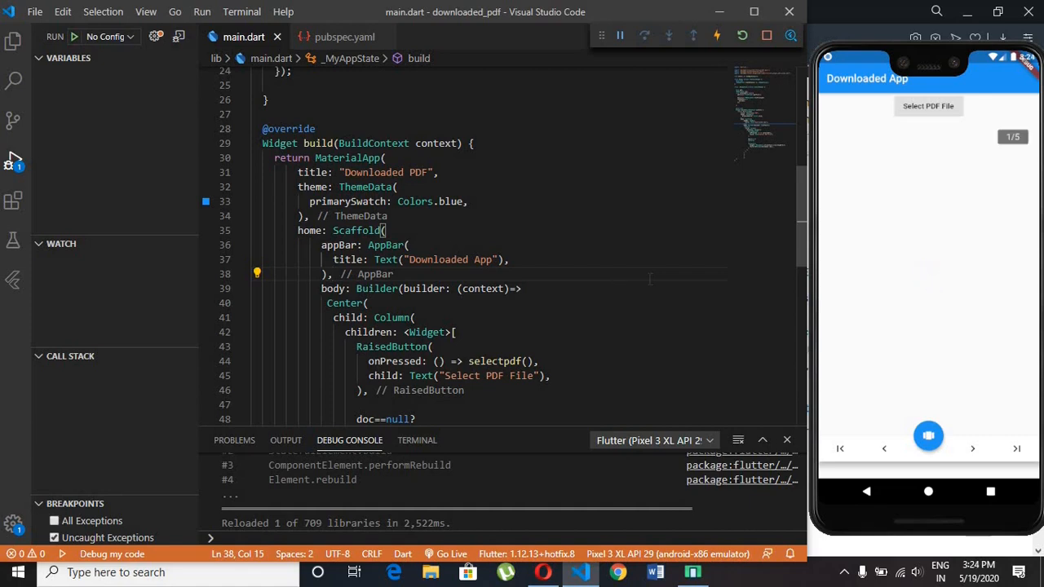
{"action": "left_click", "coordinate": [928, 106]}
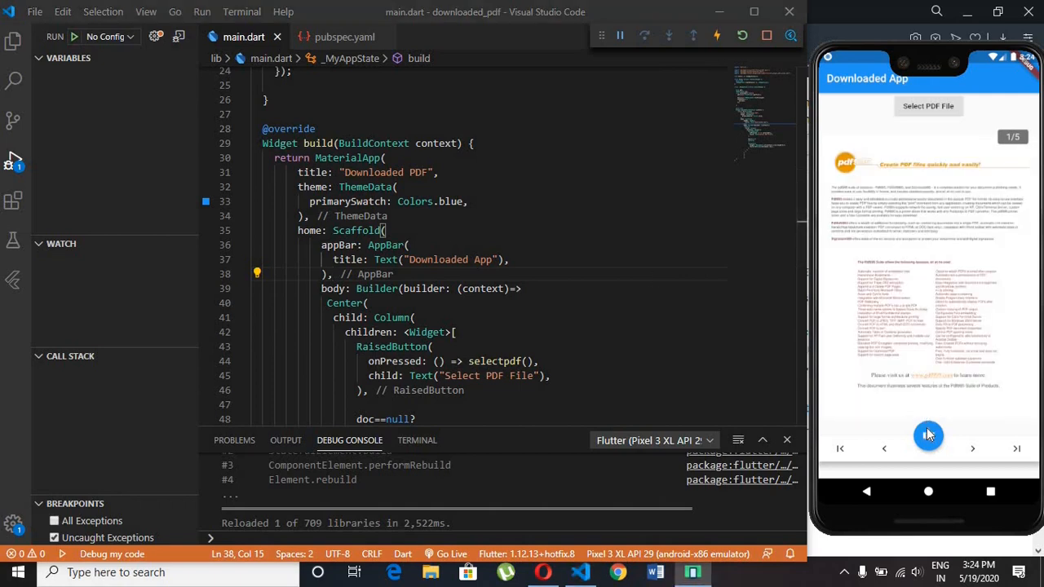
{"action": "left_click", "coordinate": [928, 434]}
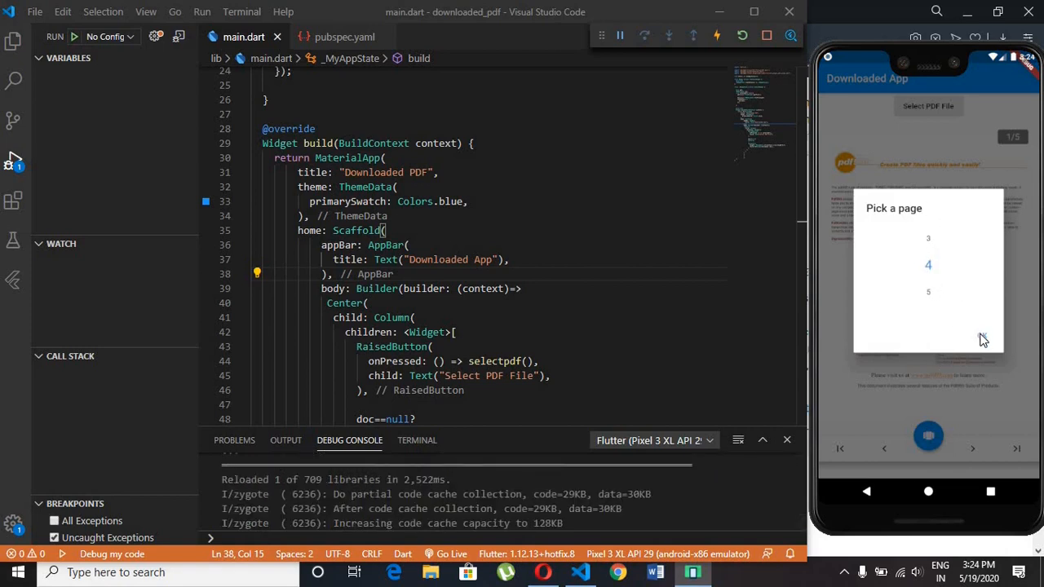
{"action": "left_click", "coordinate": [928, 264]}
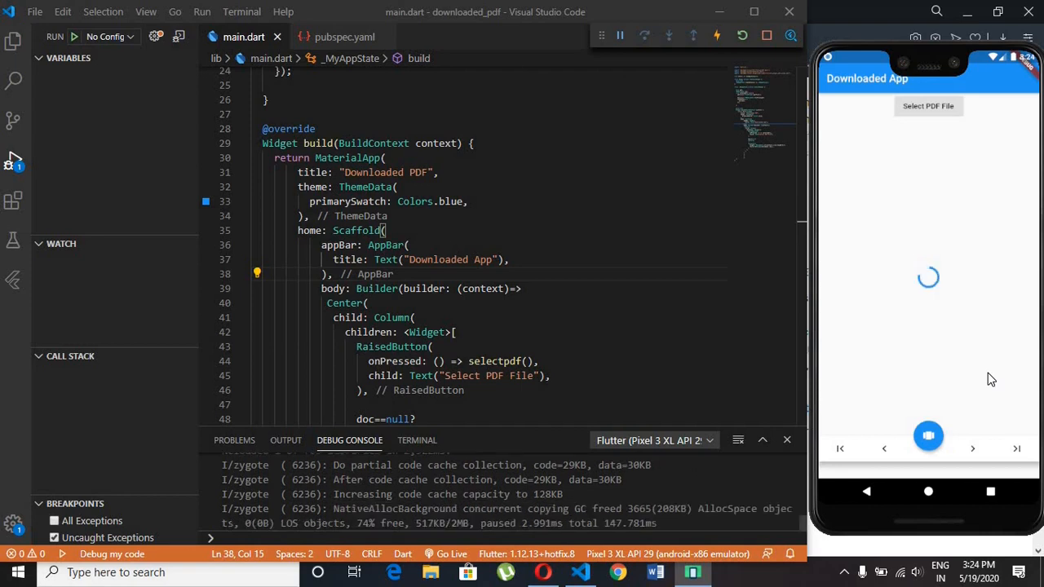